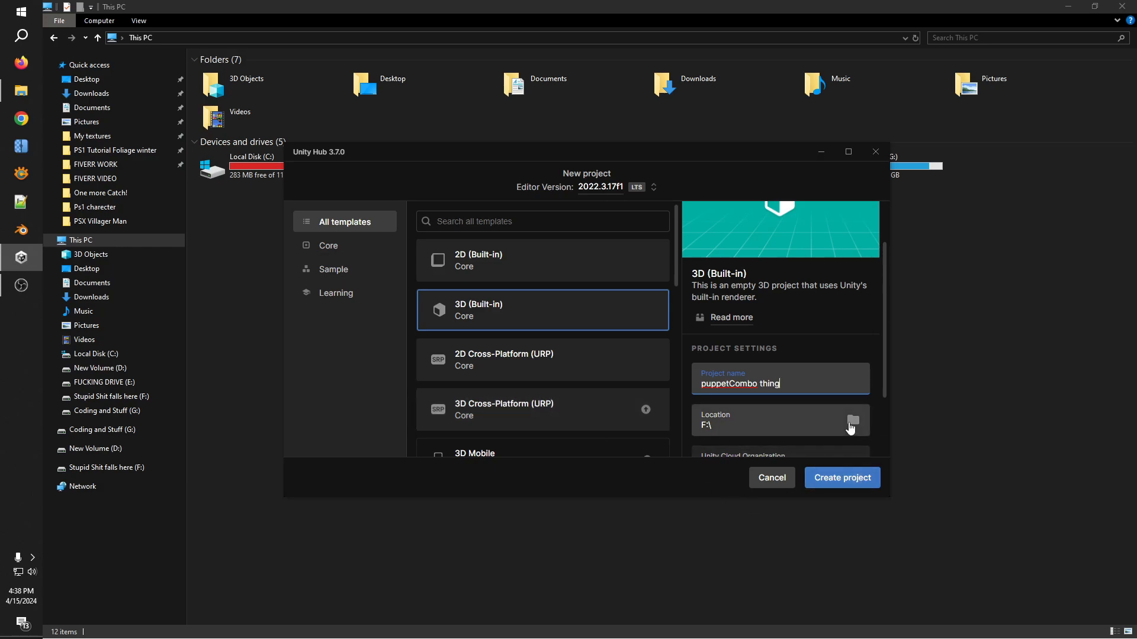
Step: Create a 3D (Built-in) project named 'puppetCombo thing' in F:\
left_click(840, 478)
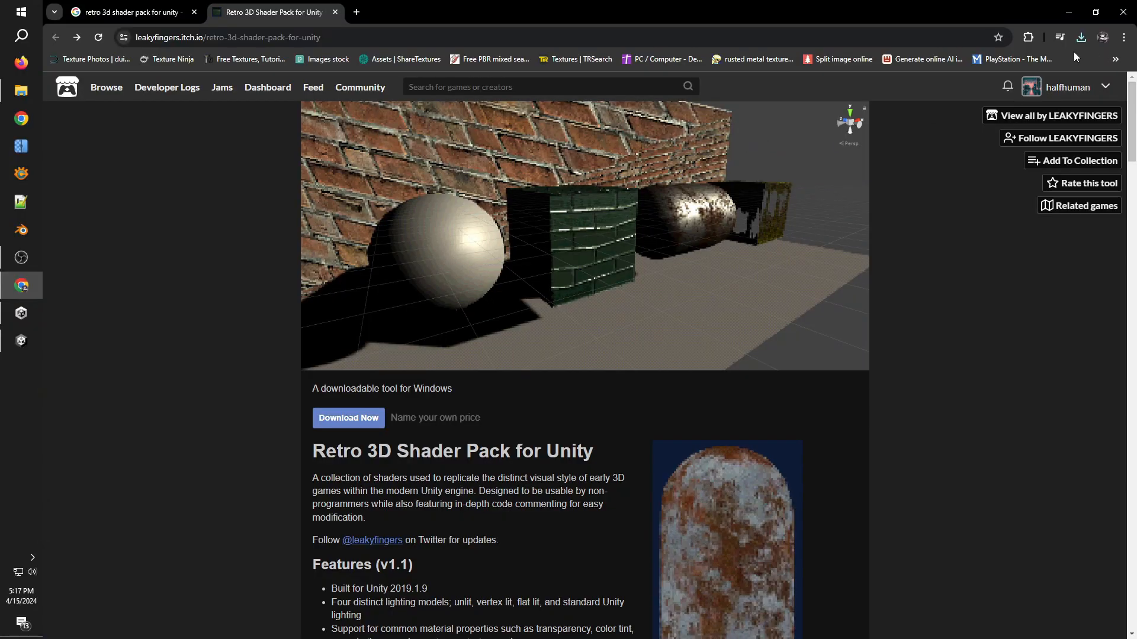
Step: Download the Retro 3D Shader Pack .unitypackage from its itch.io page
left_click(1080, 37)
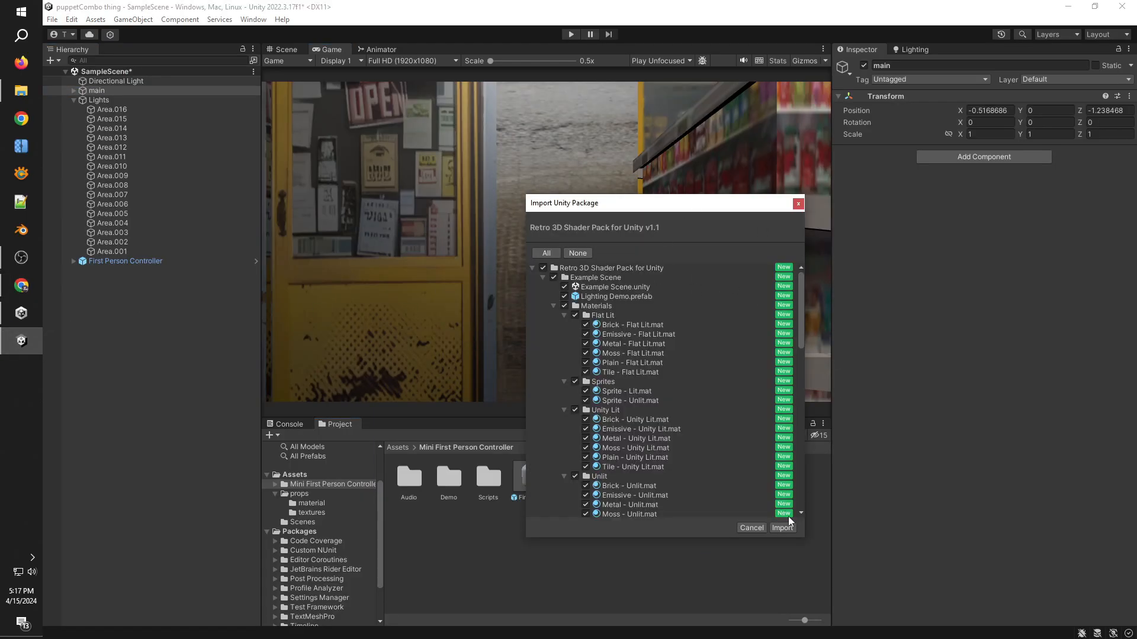
Step: Import the shader pack and set prop textures to Point filtering with a lower Max Size
left_click(782, 527)
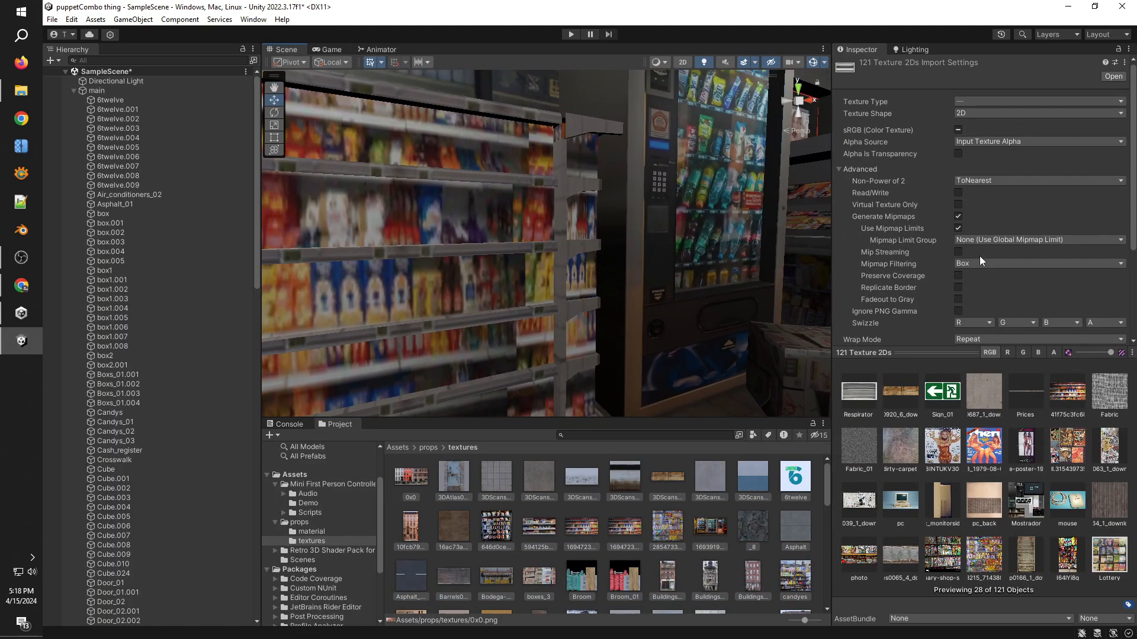
scroll("down", 3)
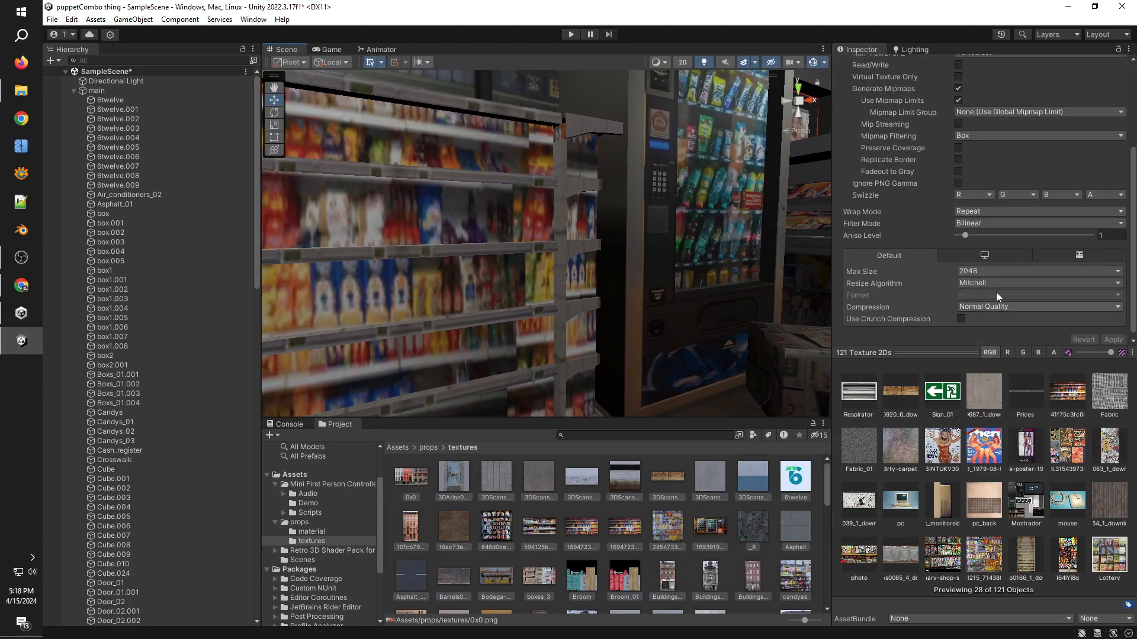
left_click(1038, 223)
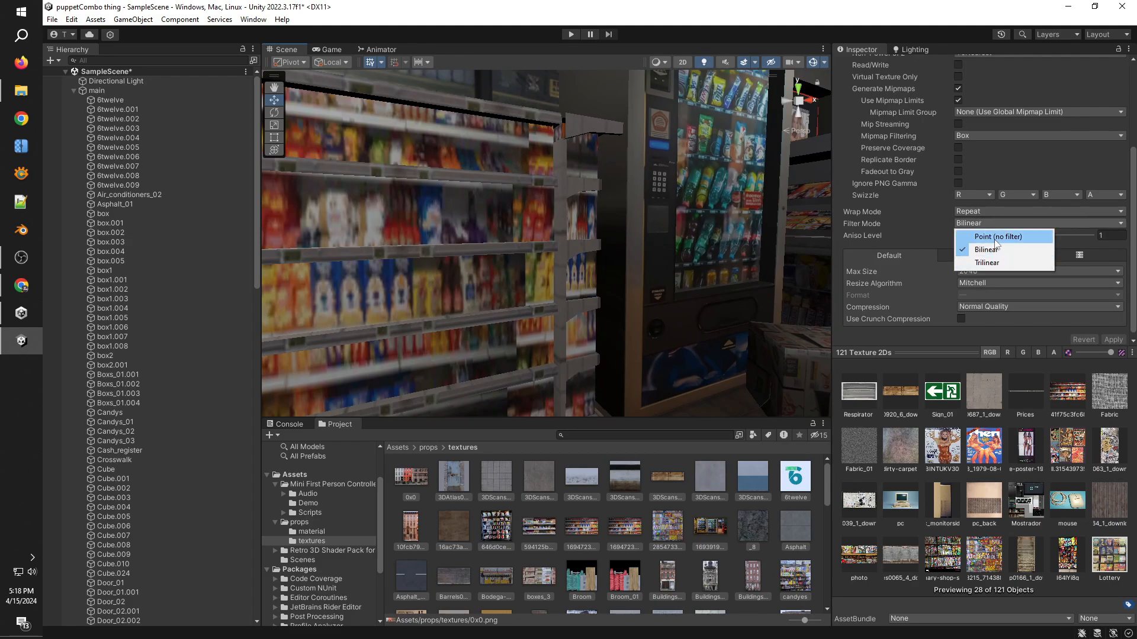
left_click(998, 236)
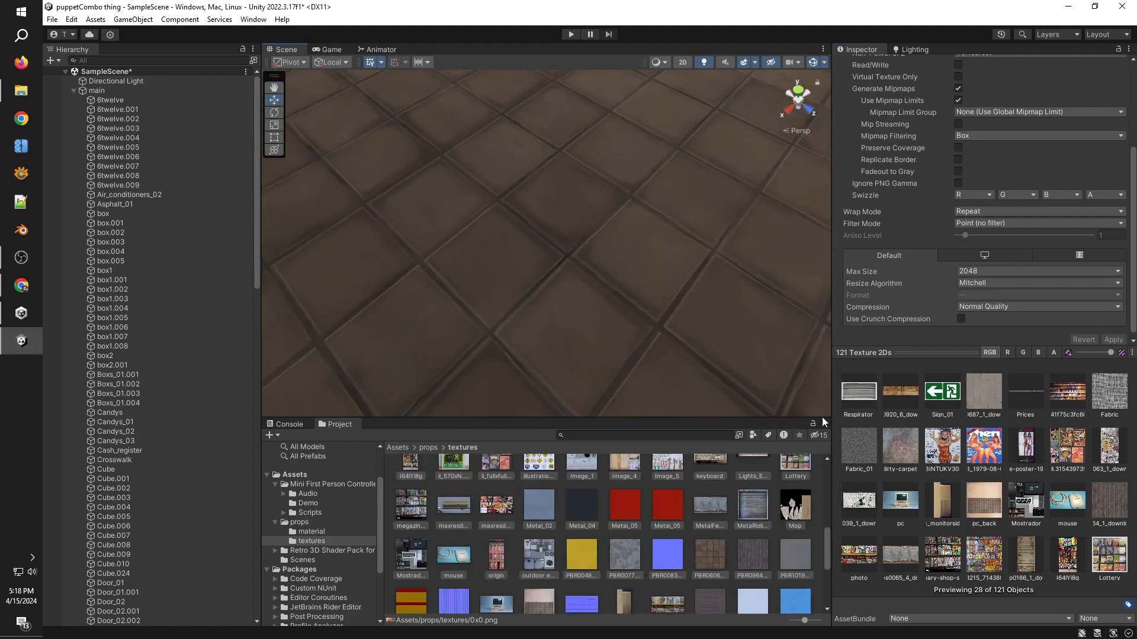
left_click(1036, 272)
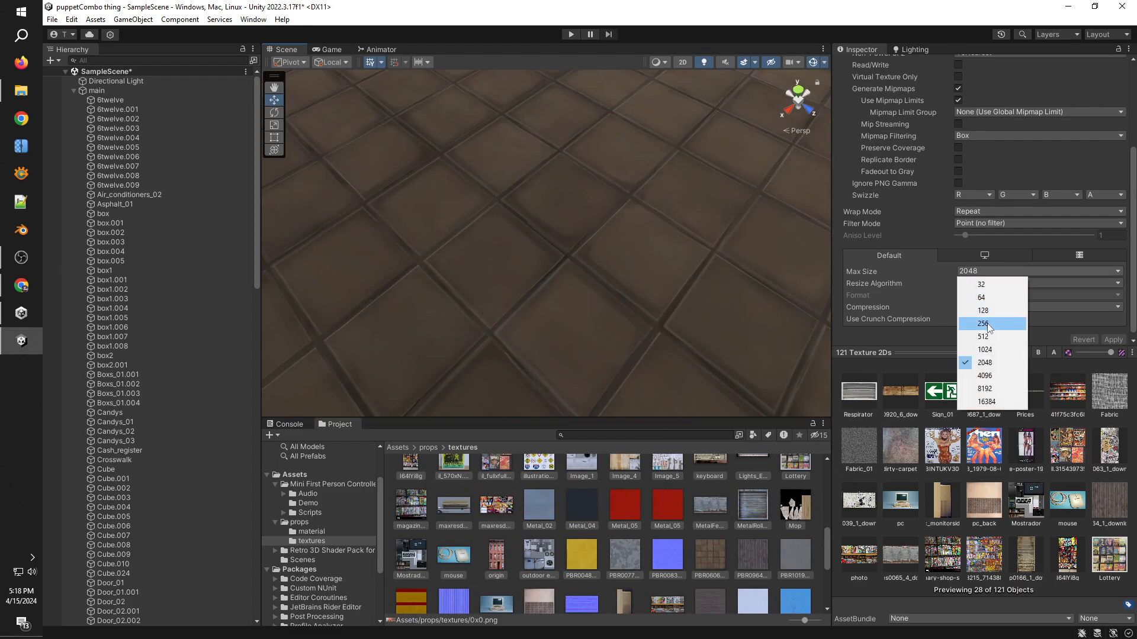
left_click(984, 337)
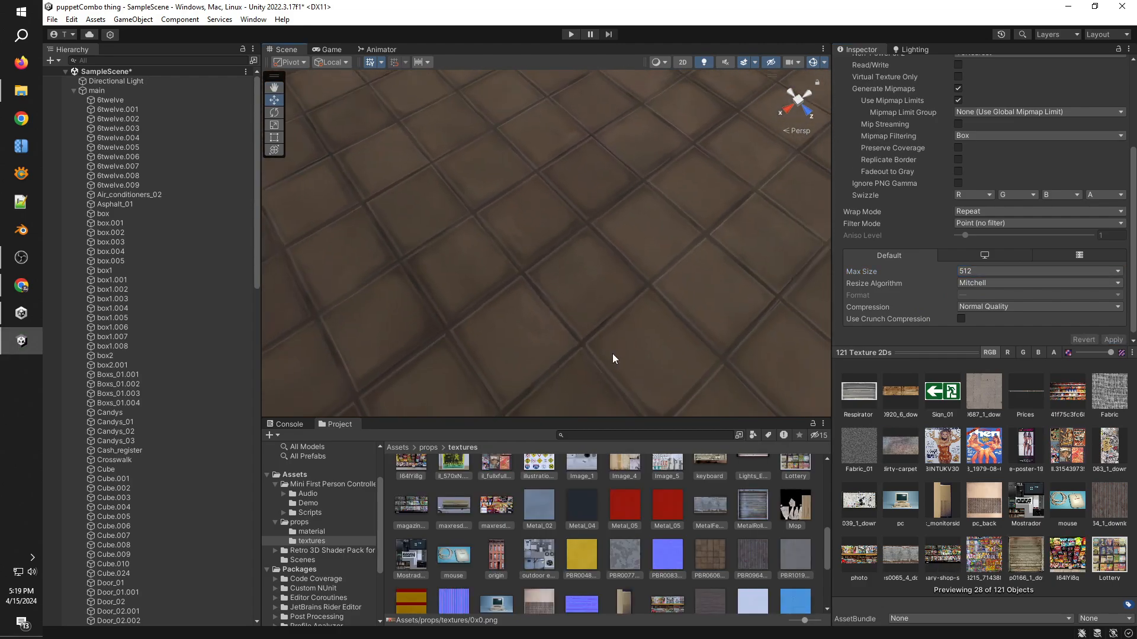
left_click(709, 487)
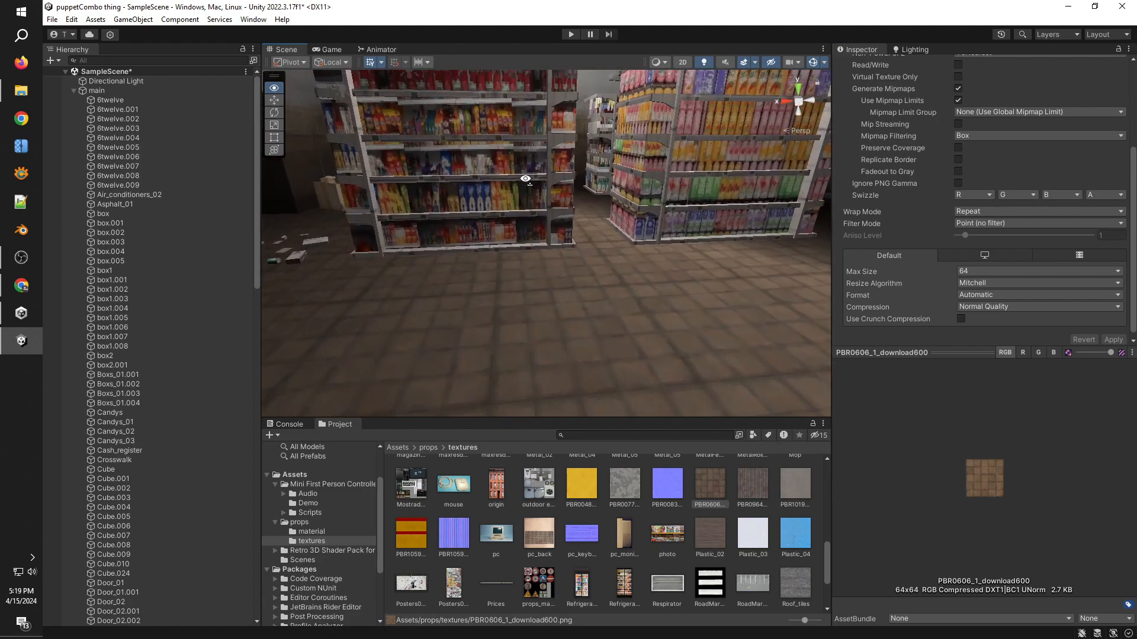
left_click_drag(526, 178, 294, 207)
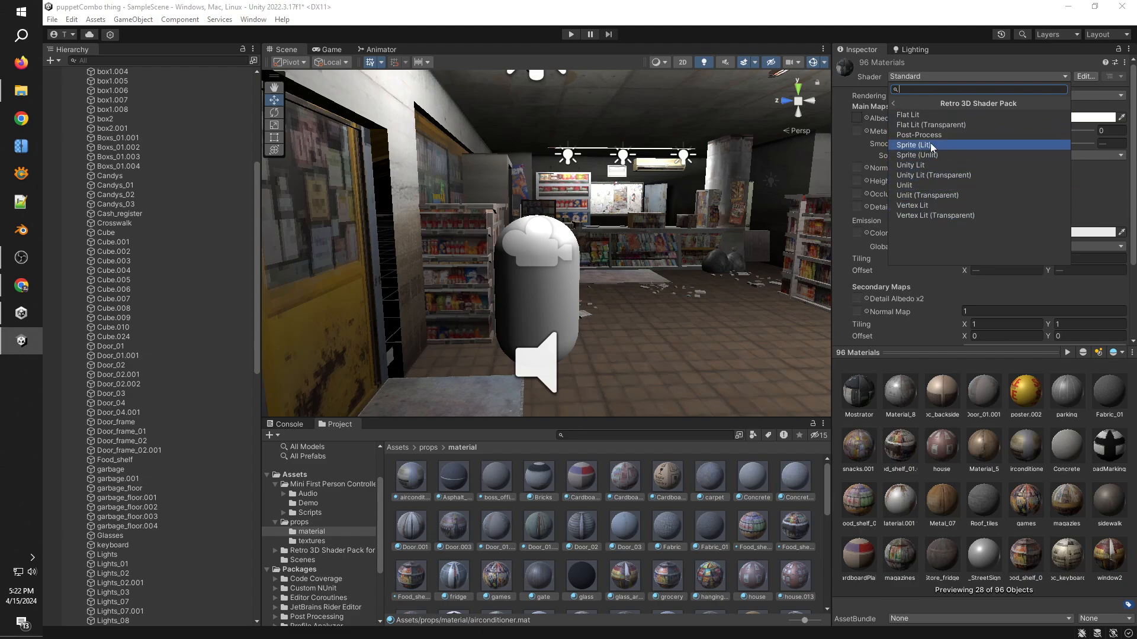
mouse_move(939, 125)
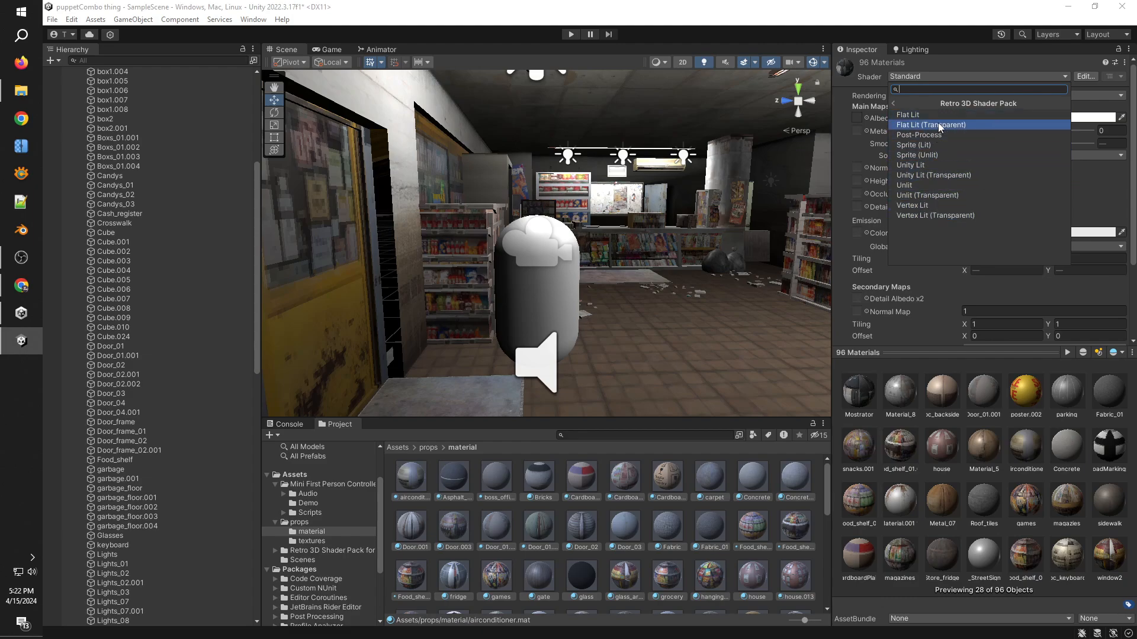
mouse_move(934, 194)
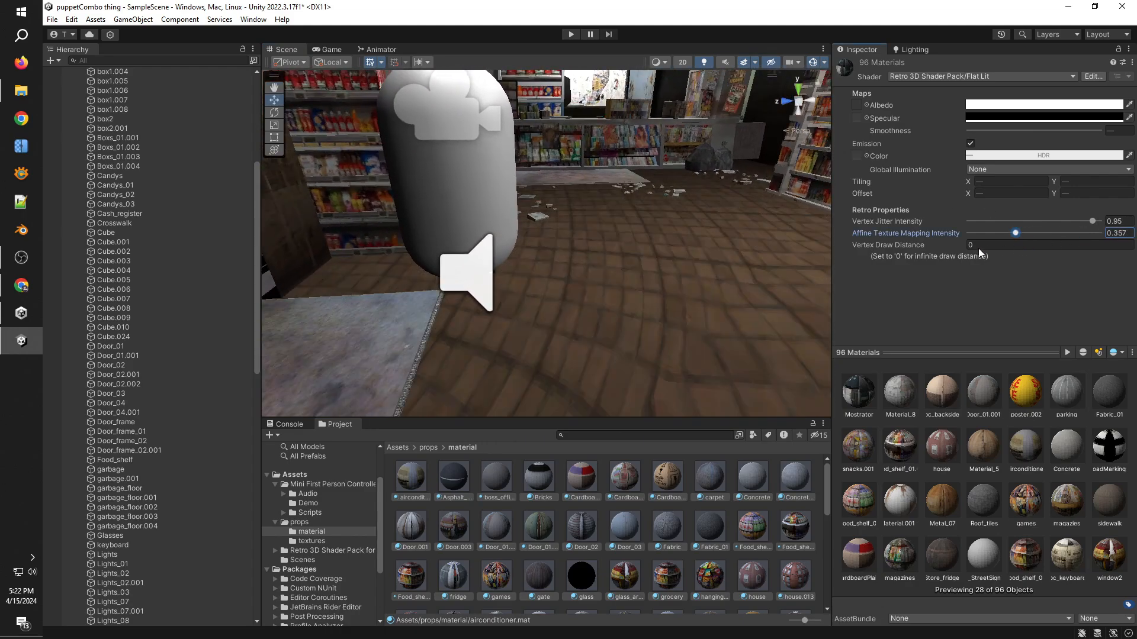
Step: Give the 96 materials the Flat Lit retro shader and tune affine texture warping strength
left_click_drag(1015, 233, 972, 233)
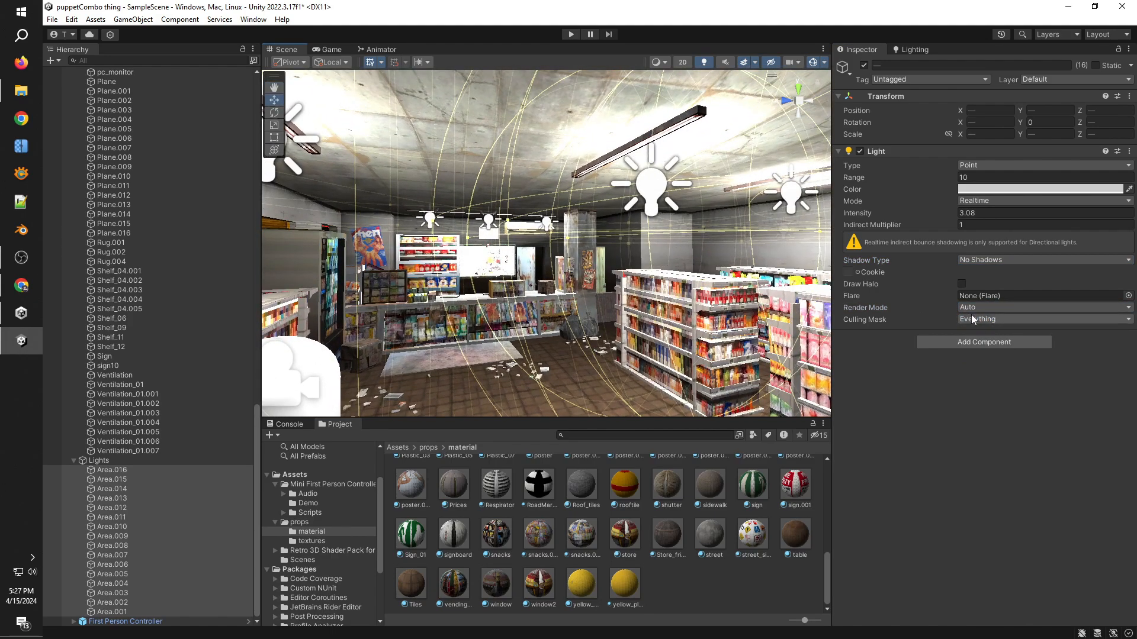
Step: Change the selected point lights' Render Mode to Important in the Inspector
left_click(1043, 307)
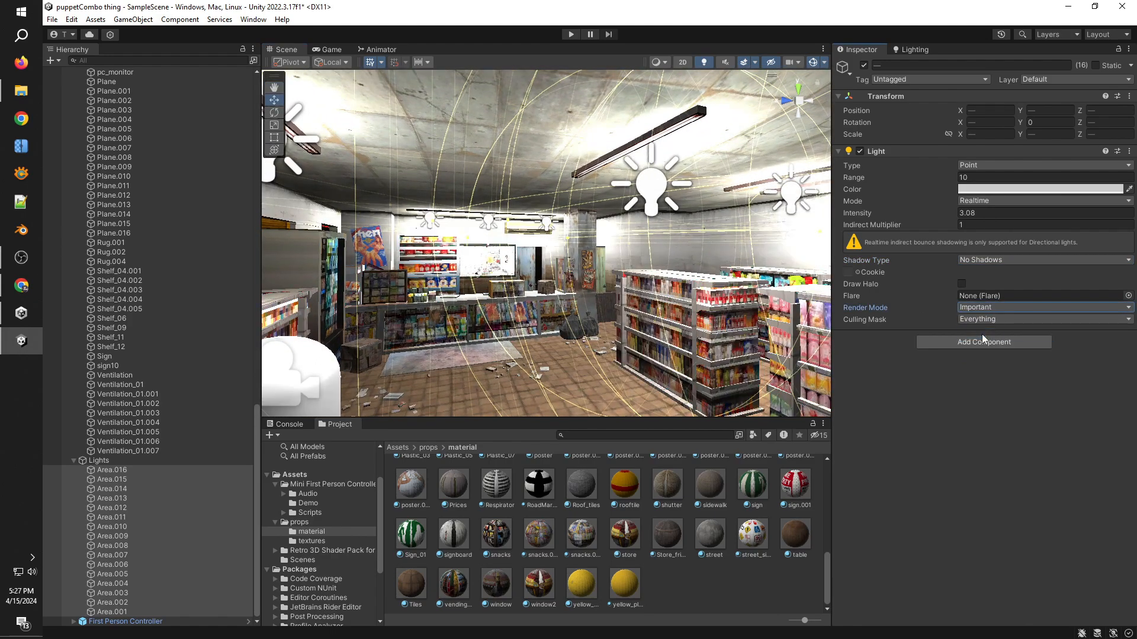
left_click(1043, 306)
type("PostProc")
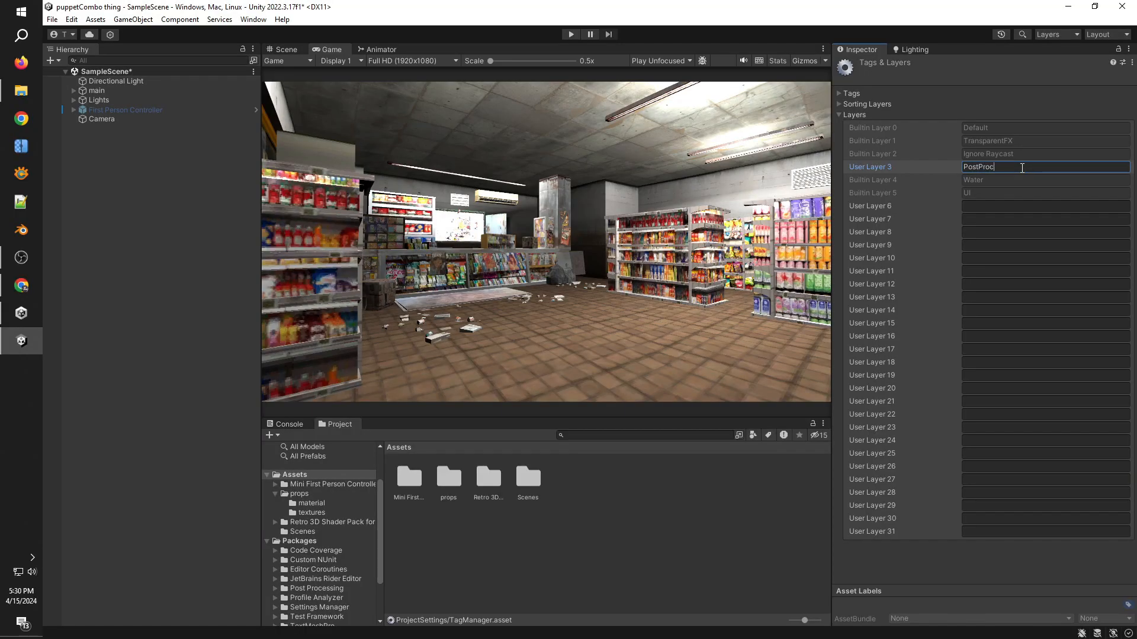
Step: Put the Camera on the PostProcess layer and add a Post-process Layer, adjusting anti-aliasing sharpness
left_click(102, 118)
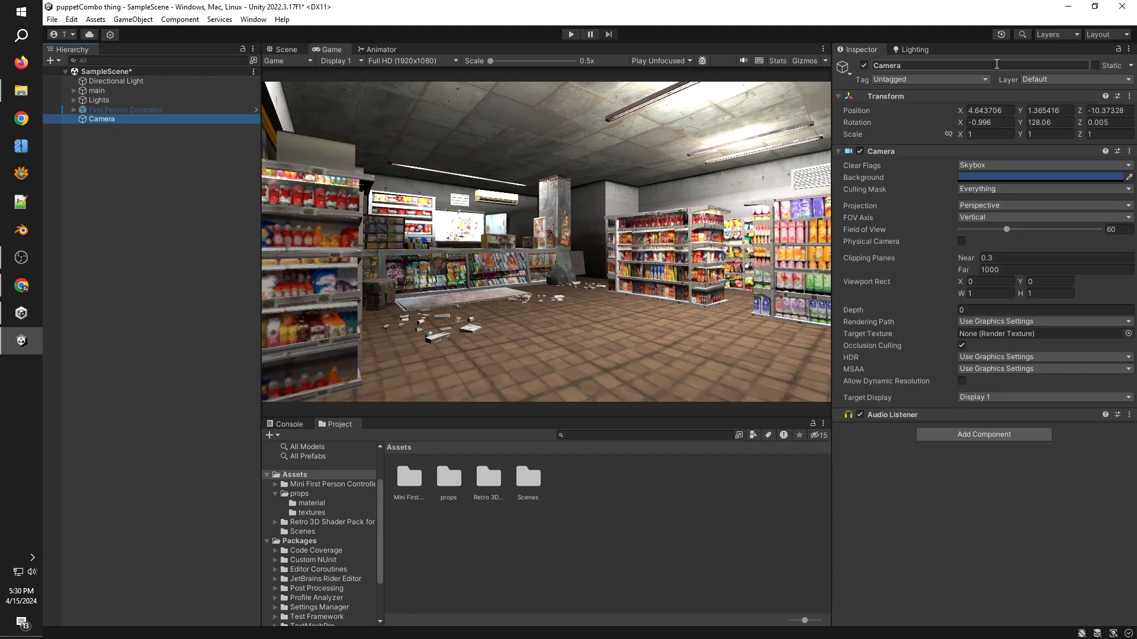
left_click(1073, 79)
type("post")
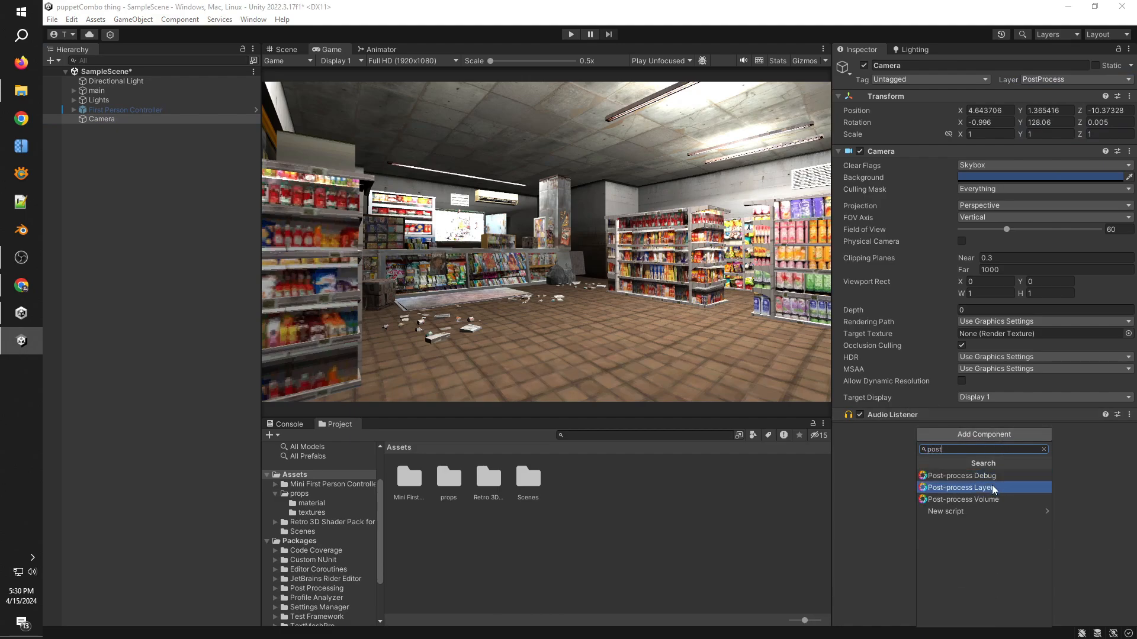
left_click(959, 487)
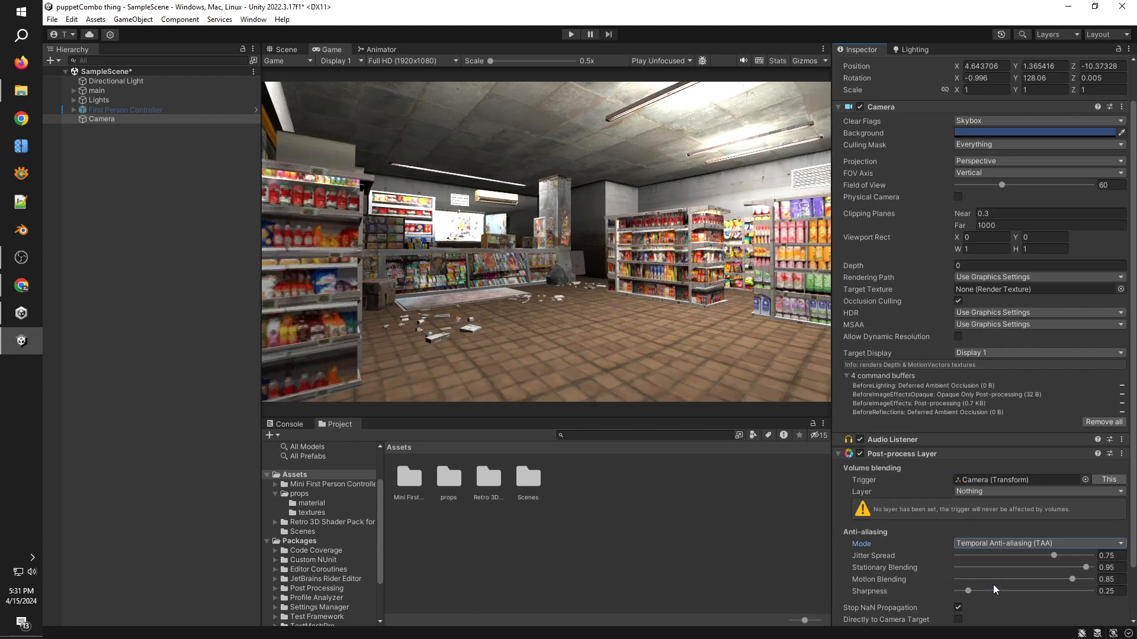
left_click_drag(965, 591, 1052, 591)
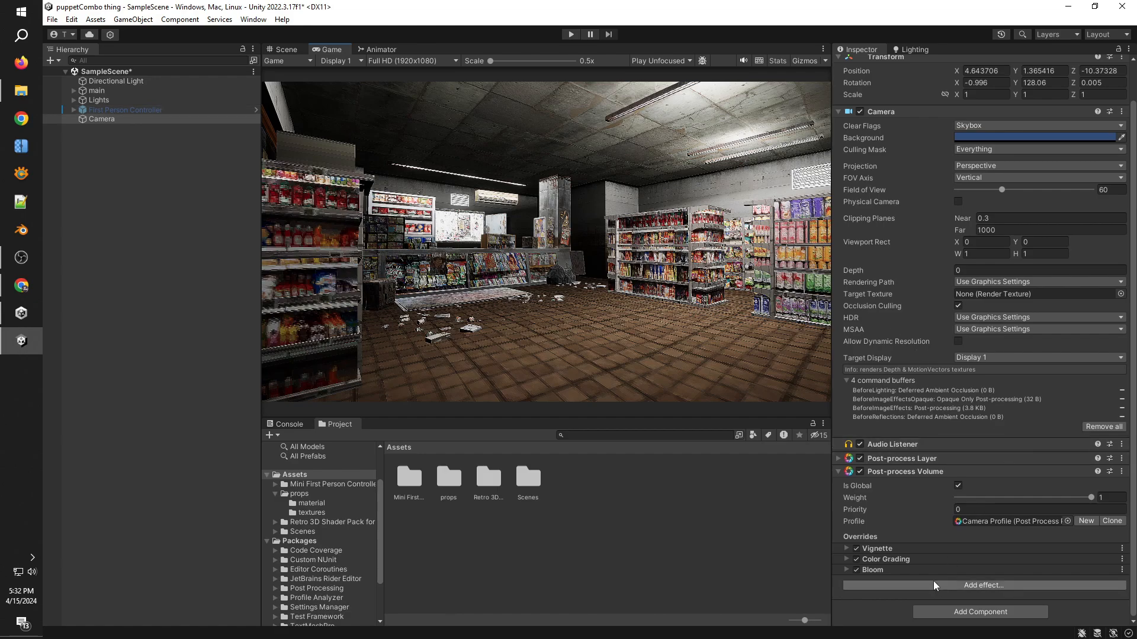
Step: Add the Retro Post Process Effect, set camera MSAA to Off, and widen Field of View slightly
left_click(983, 585)
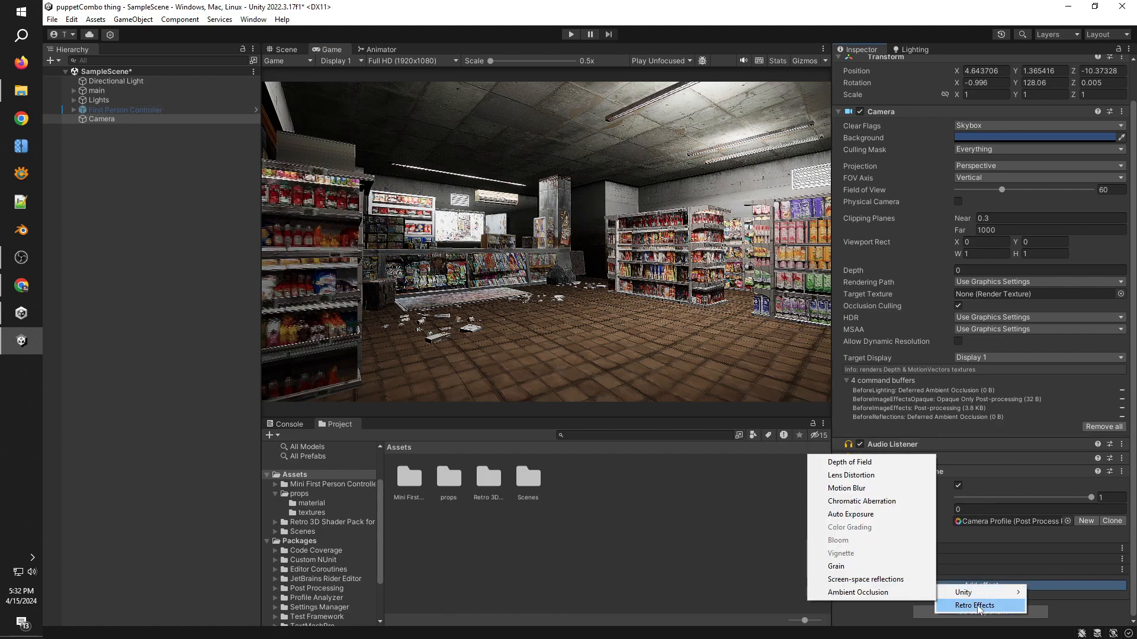
left_click(975, 605)
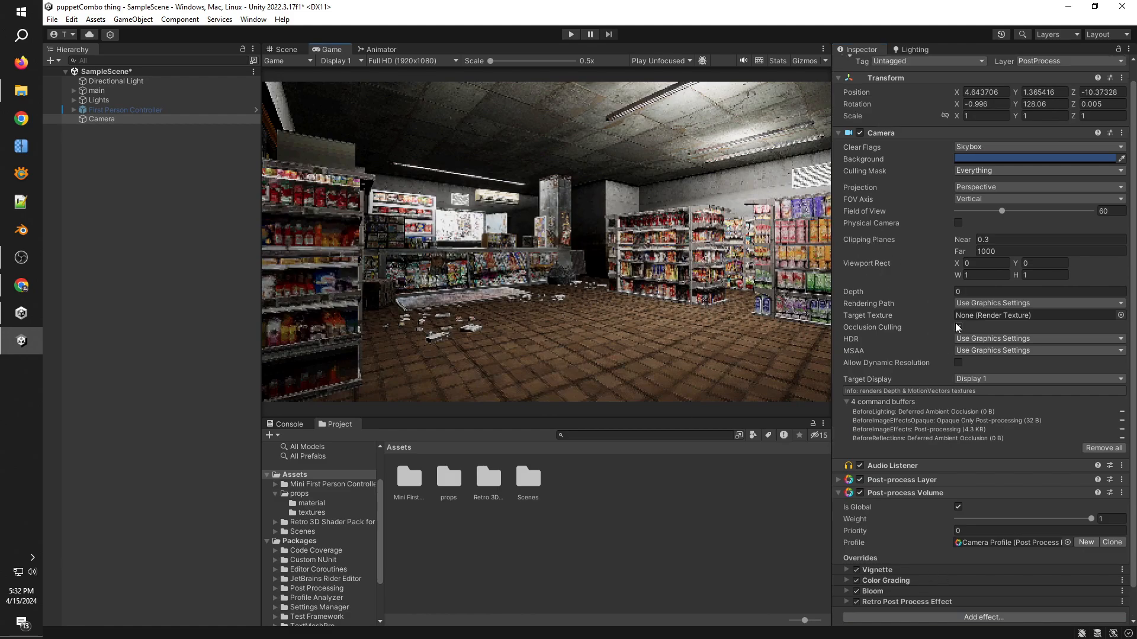
left_click(1038, 350)
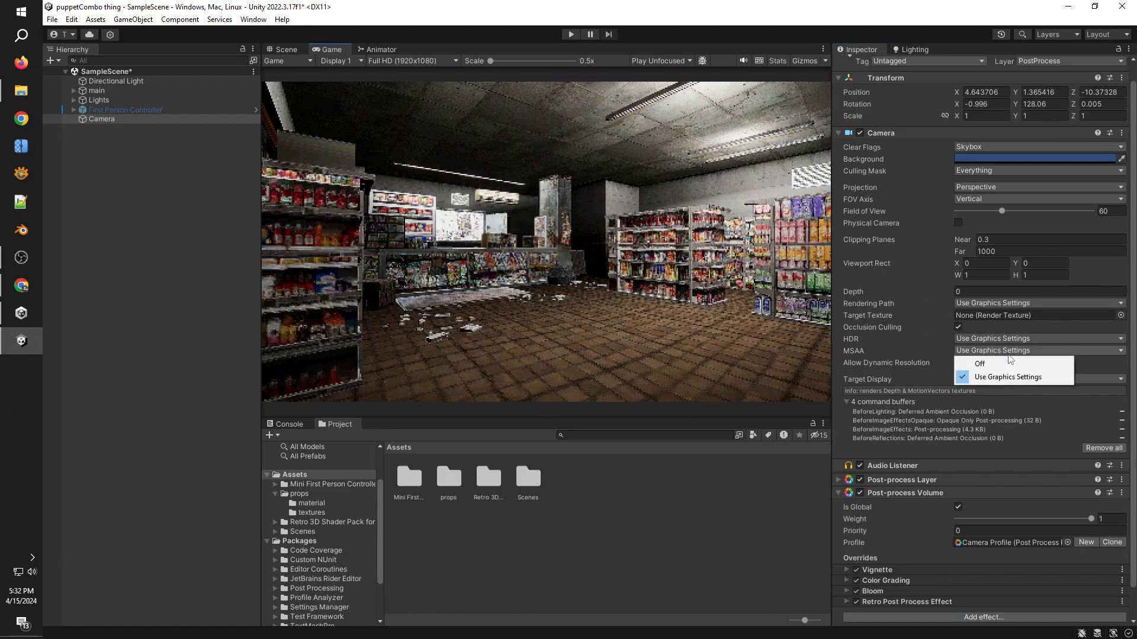
left_click(979, 363)
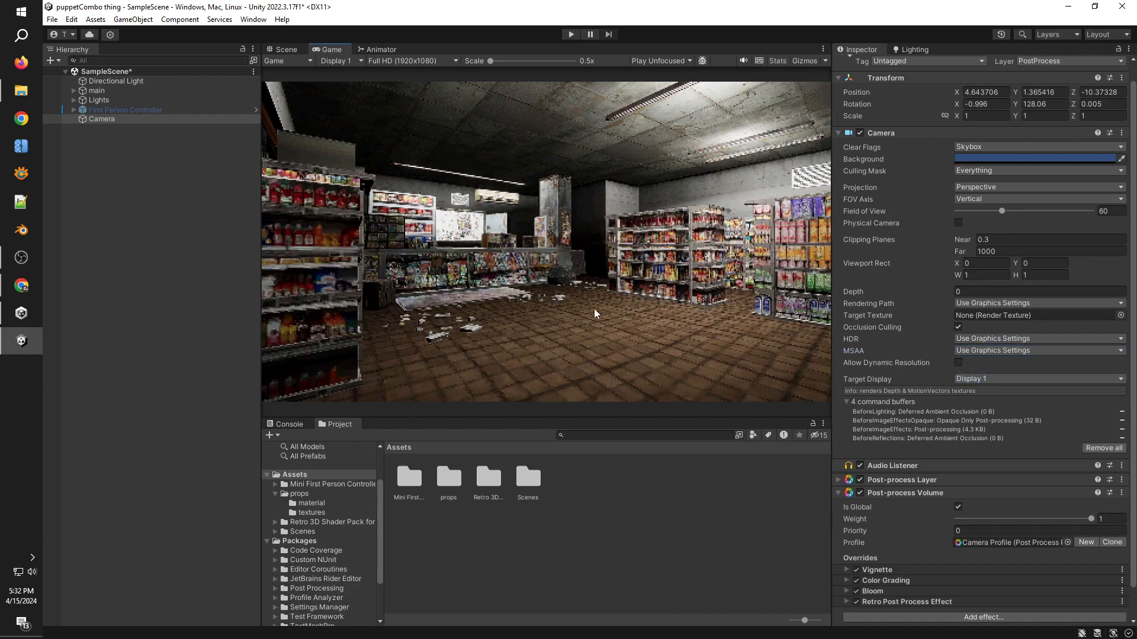
left_click(1037, 350)
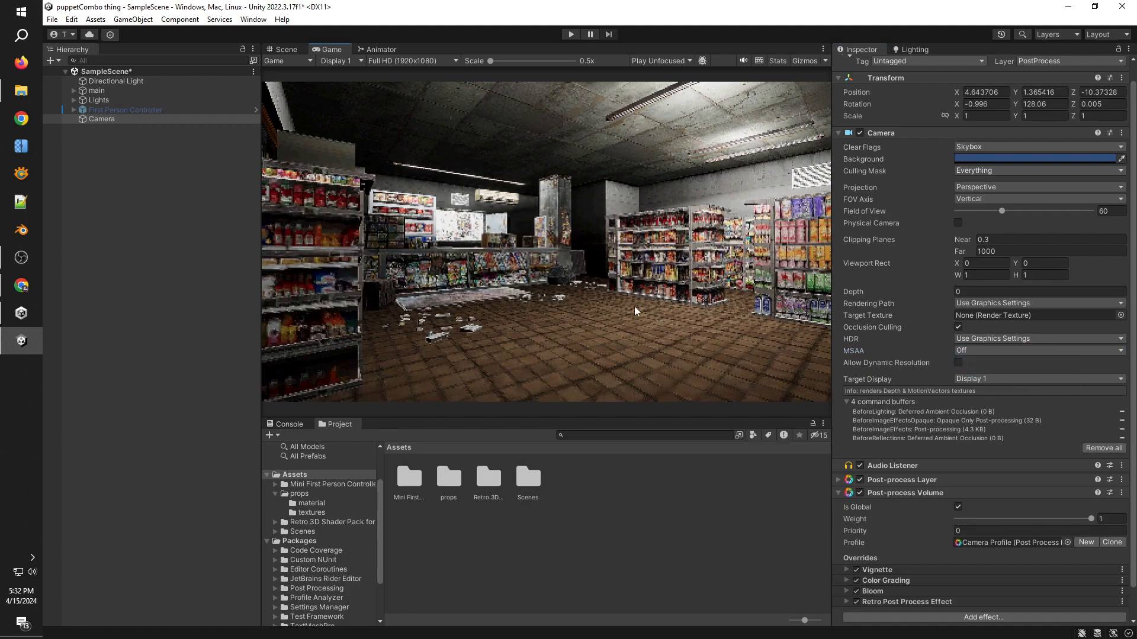
left_click(1037, 350)
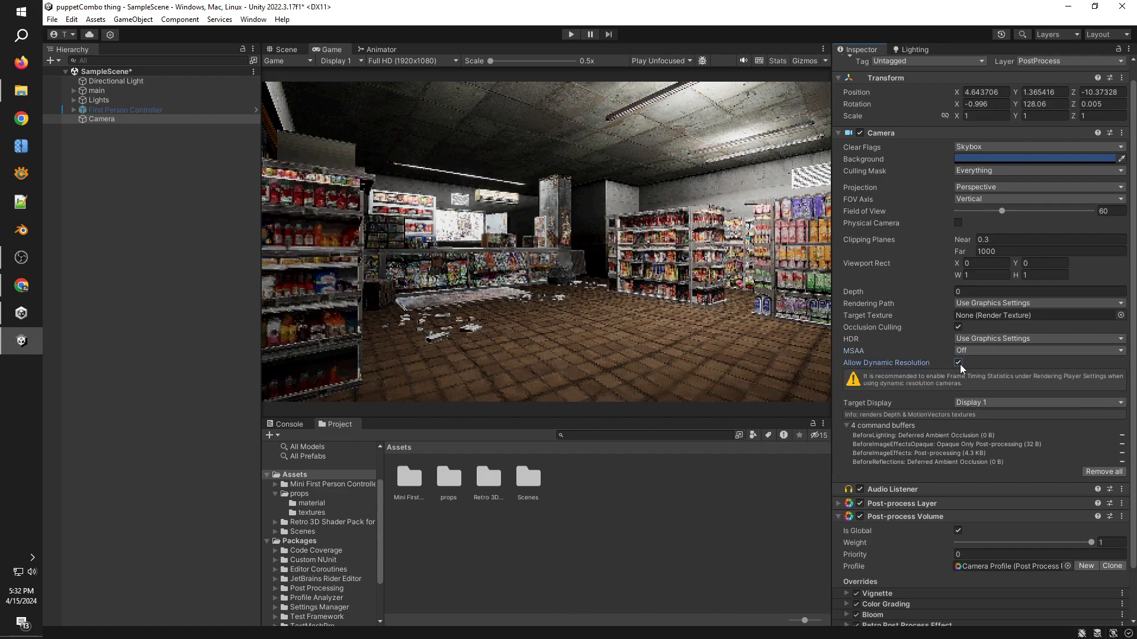
left_click_drag(1002, 211, 1005, 211)
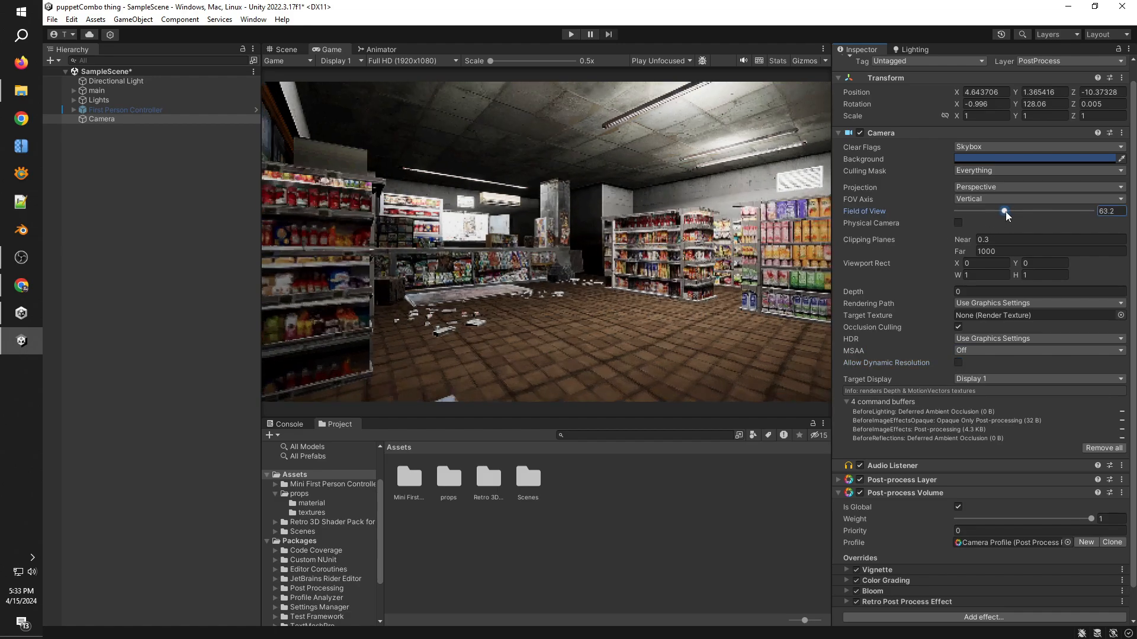
left_click_drag(1004, 211, 1007, 211)
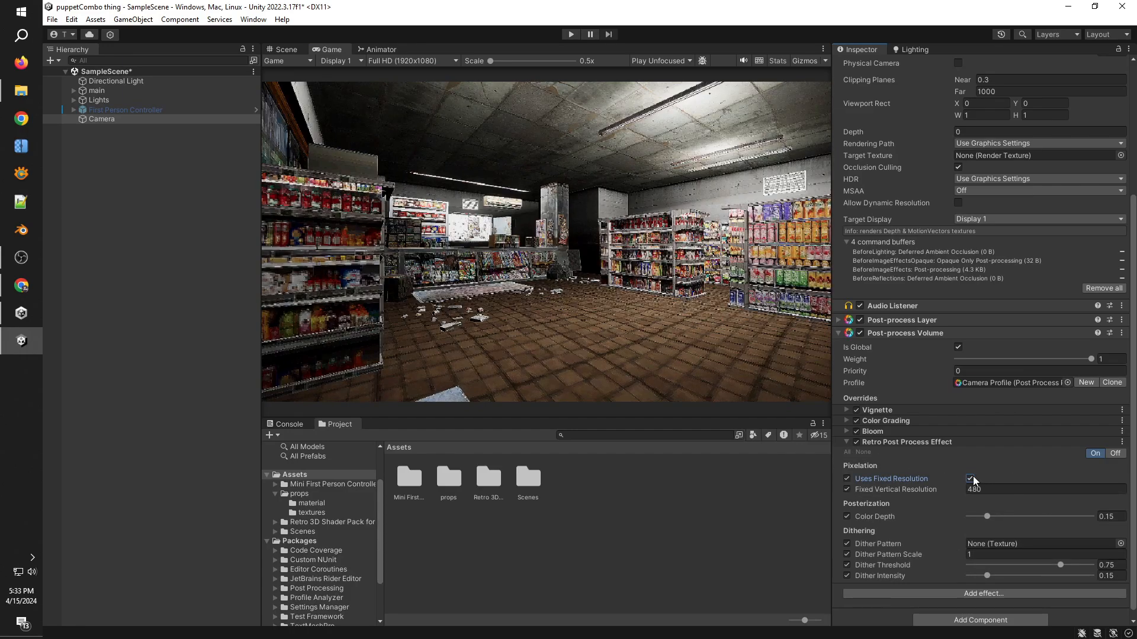
Step: Try Fixed Vertical Resolution values 398, 165, 520 and 329, settling on 480
left_click(972, 478)
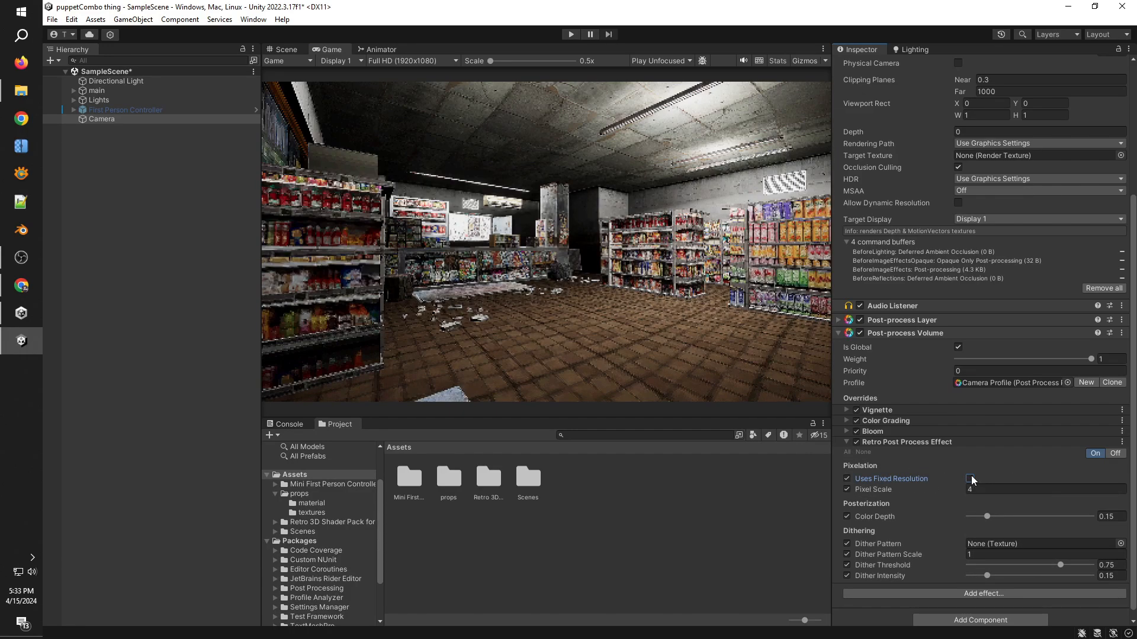
left_click(970, 478)
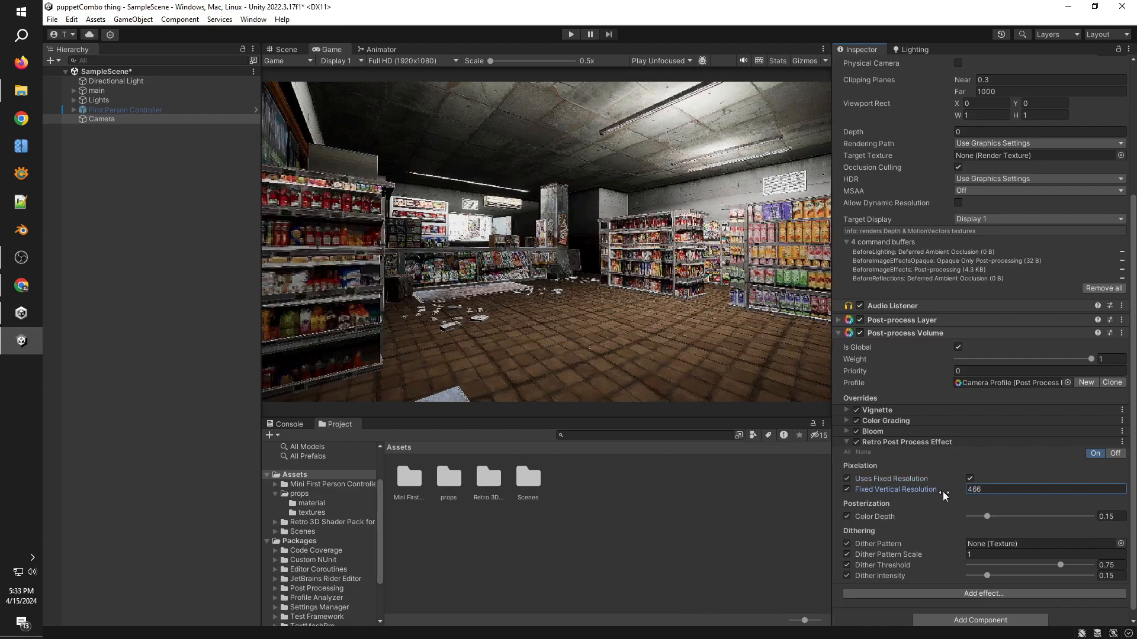
type("398")
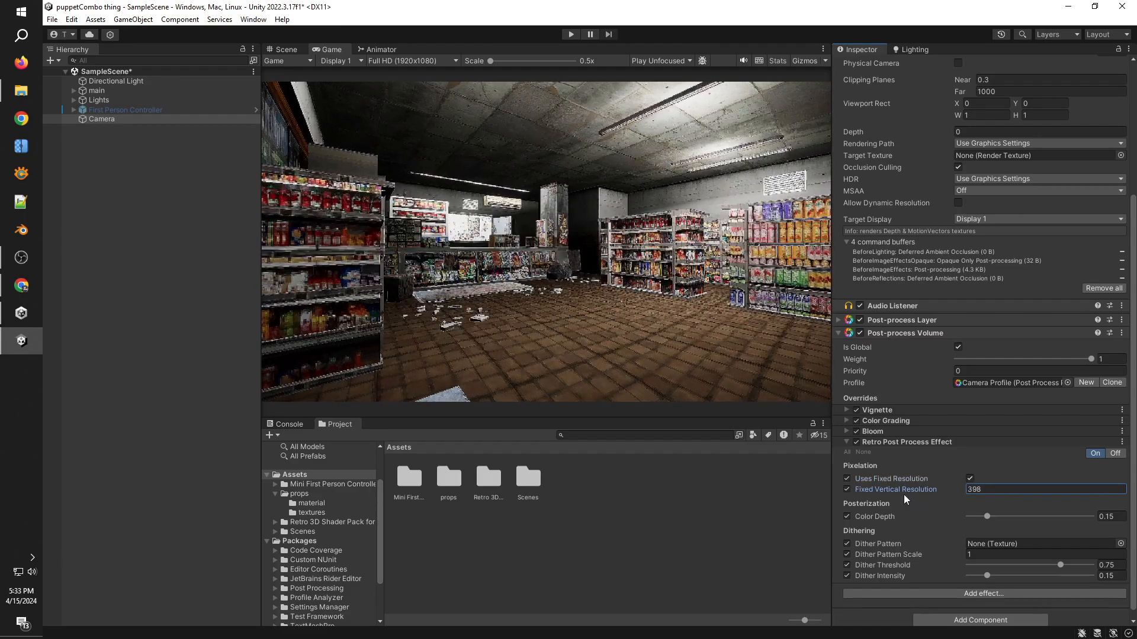
type("165")
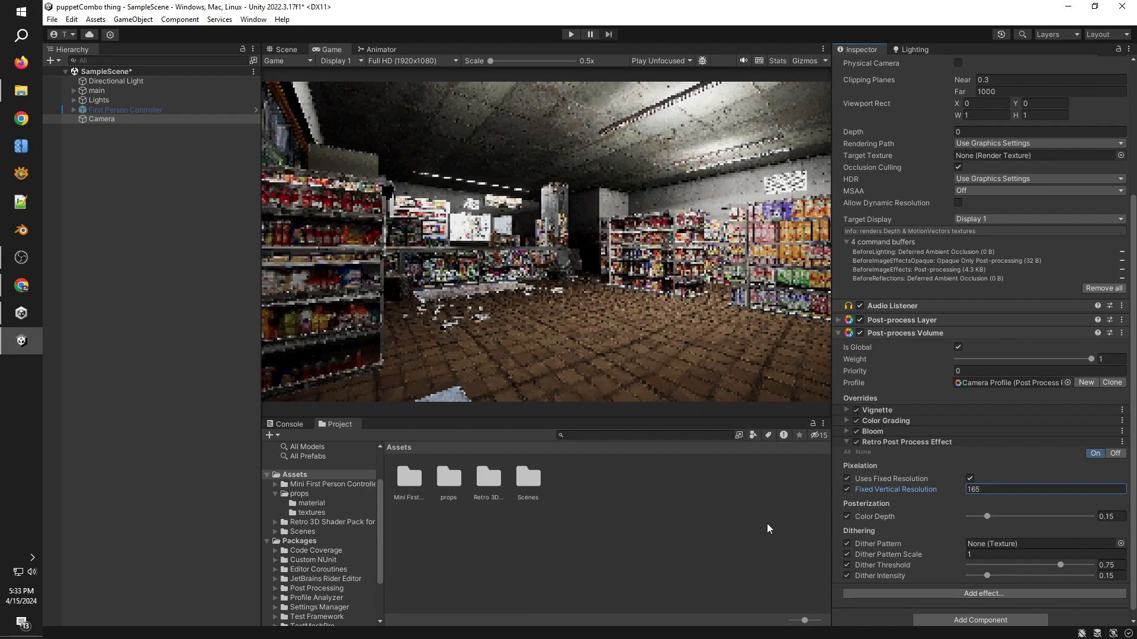
left_click(103, 119)
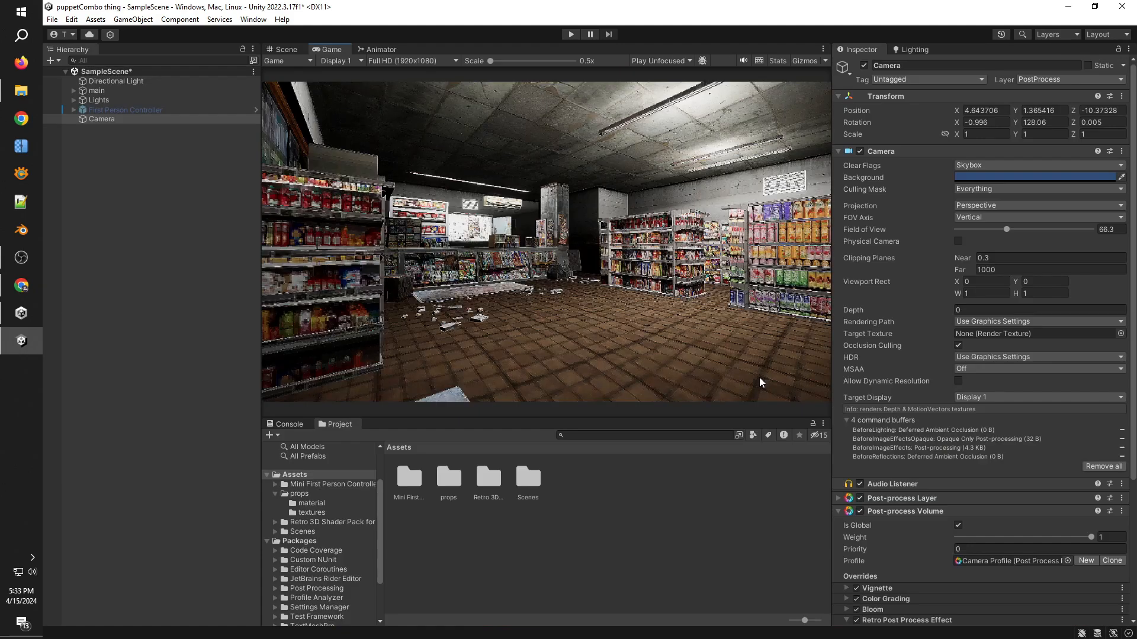
scroll("down", 3)
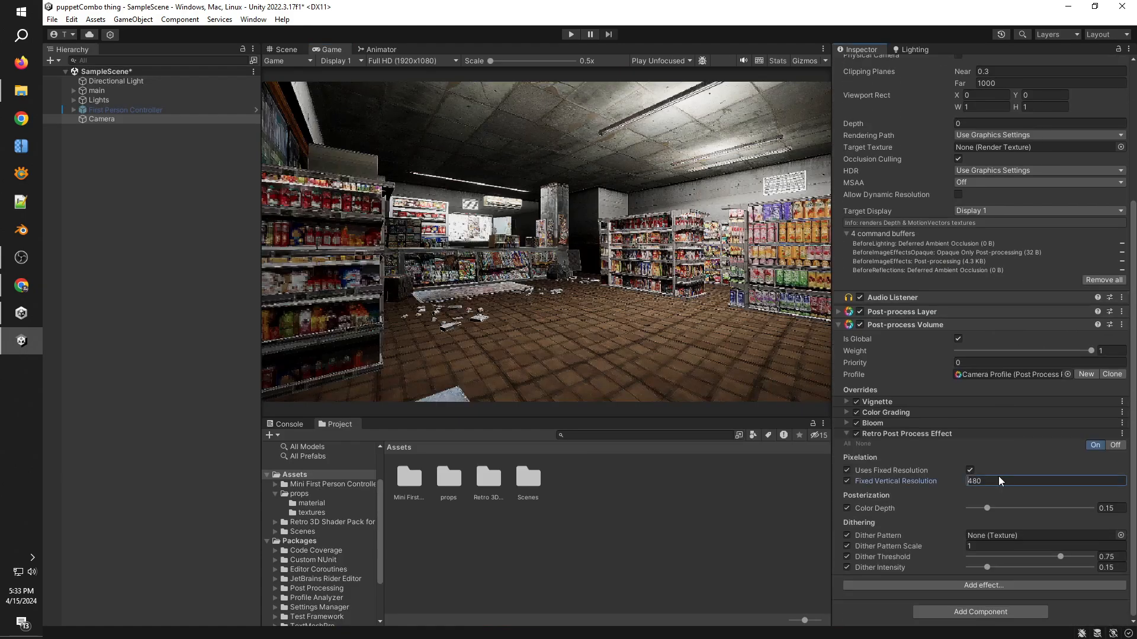
type("520")
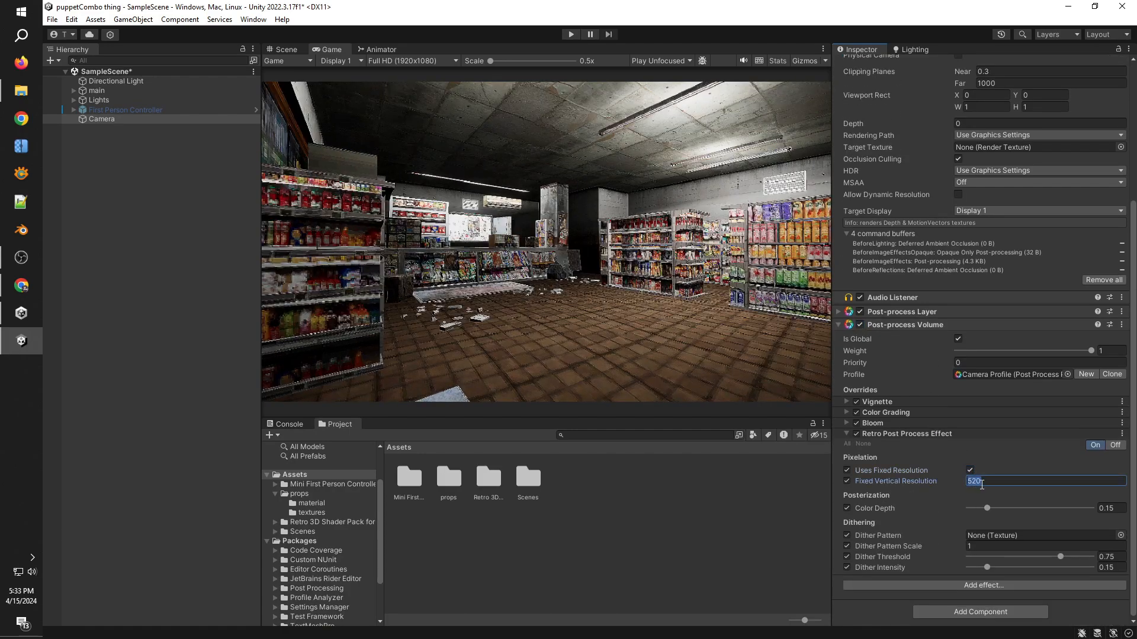
type("329")
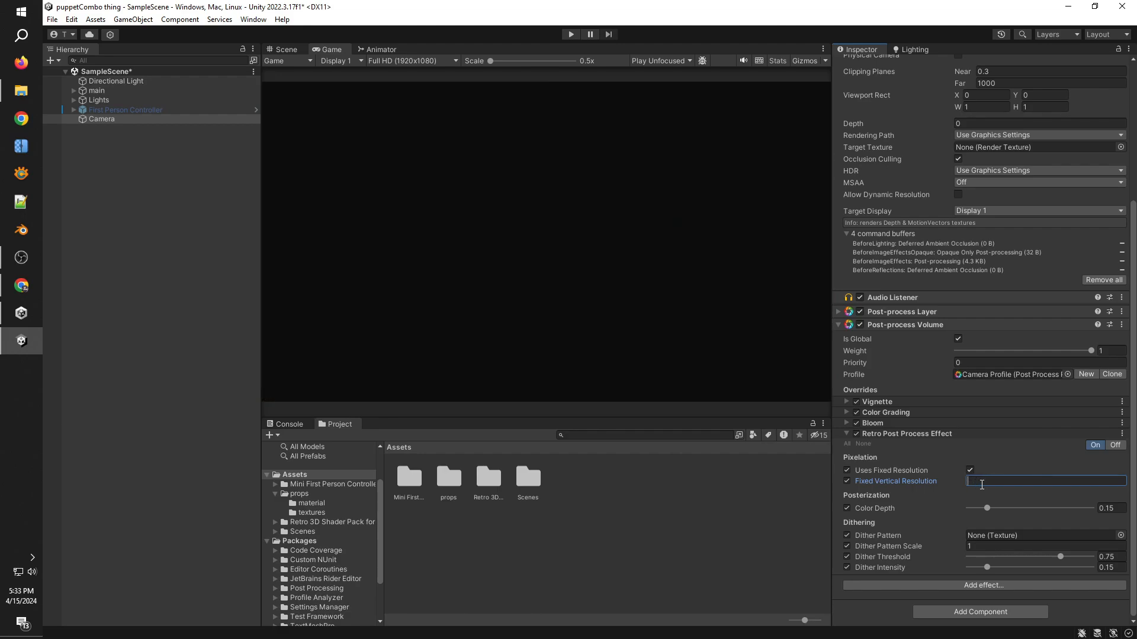
type("480")
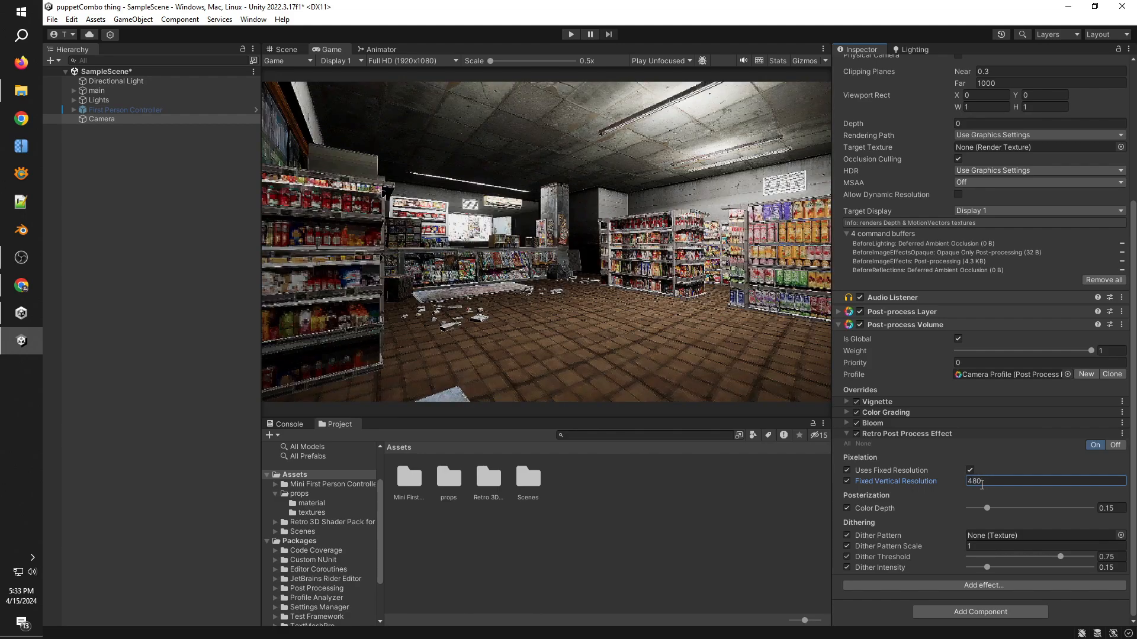
Step: Keep temporal anti-aliasing on the Post-process Layer and lower its sharpness to 1.66
left_click(845, 310)
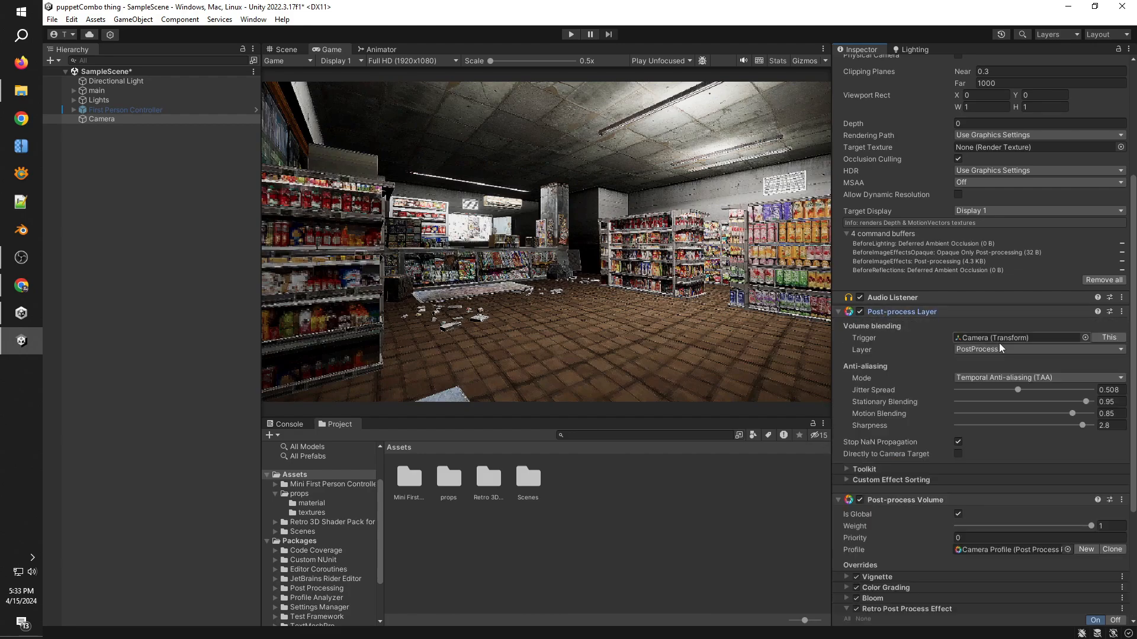
left_click(1036, 378)
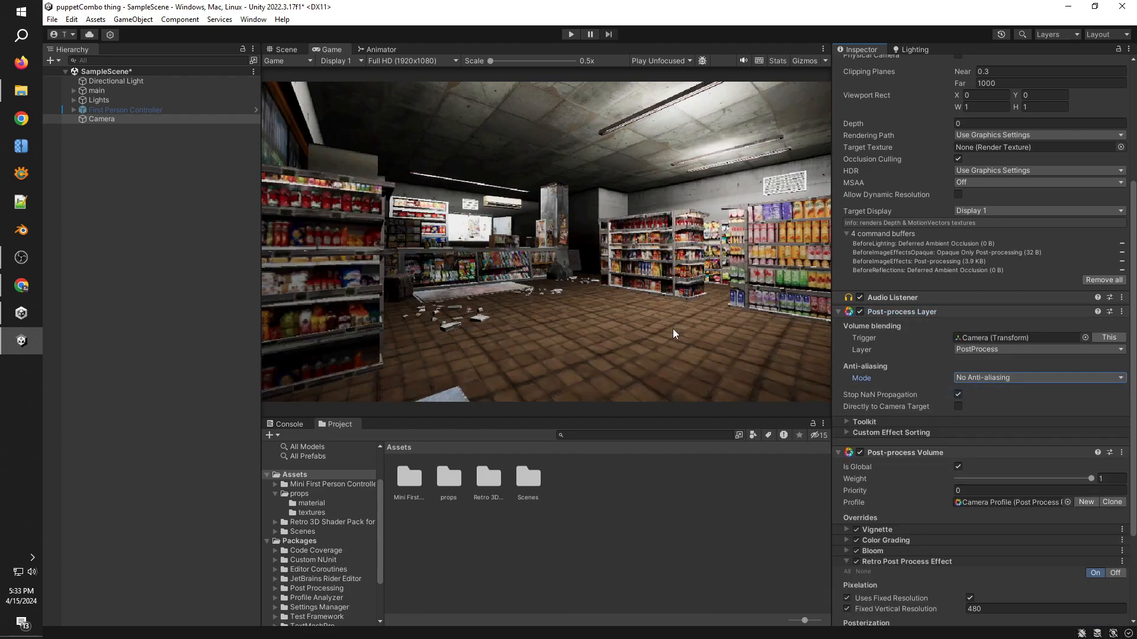
left_click(1038, 377)
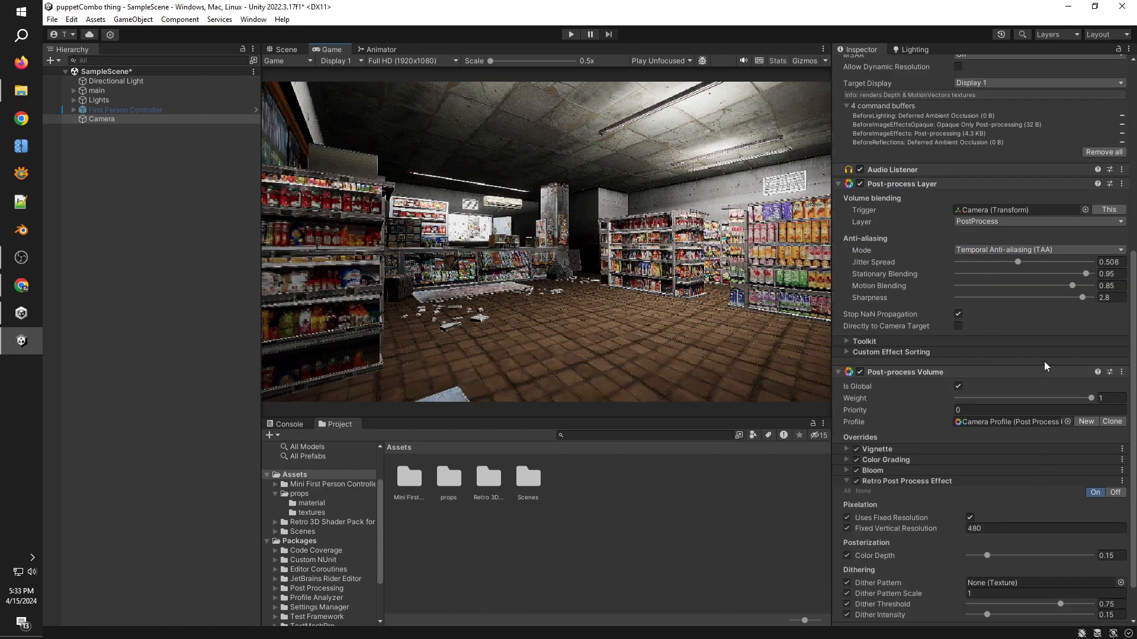
left_click_drag(1085, 297, 1020, 297)
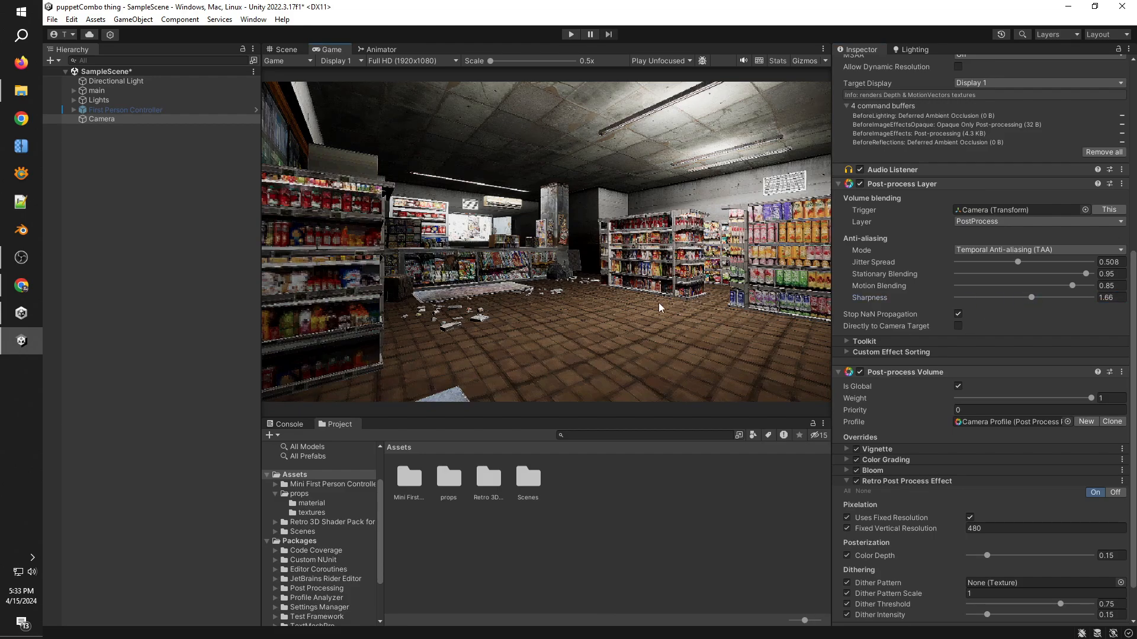
mouse_move(598, 287)
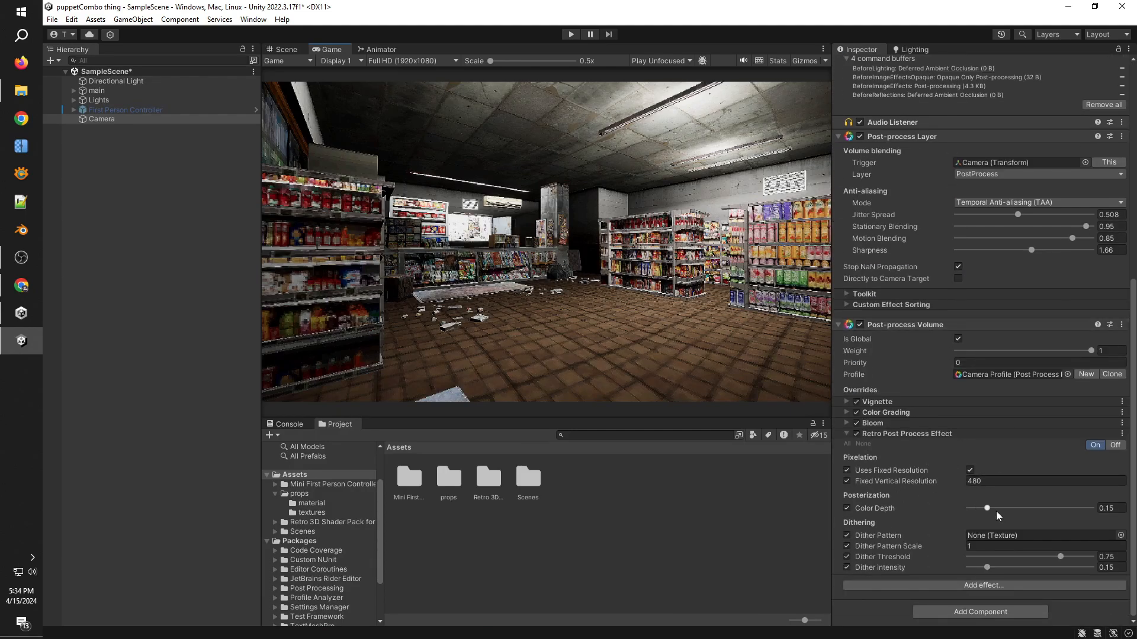
Step: Drag the Posterization Color Depth slider from 0.15 down to 0.039
left_click_drag(986, 507, 974, 507)
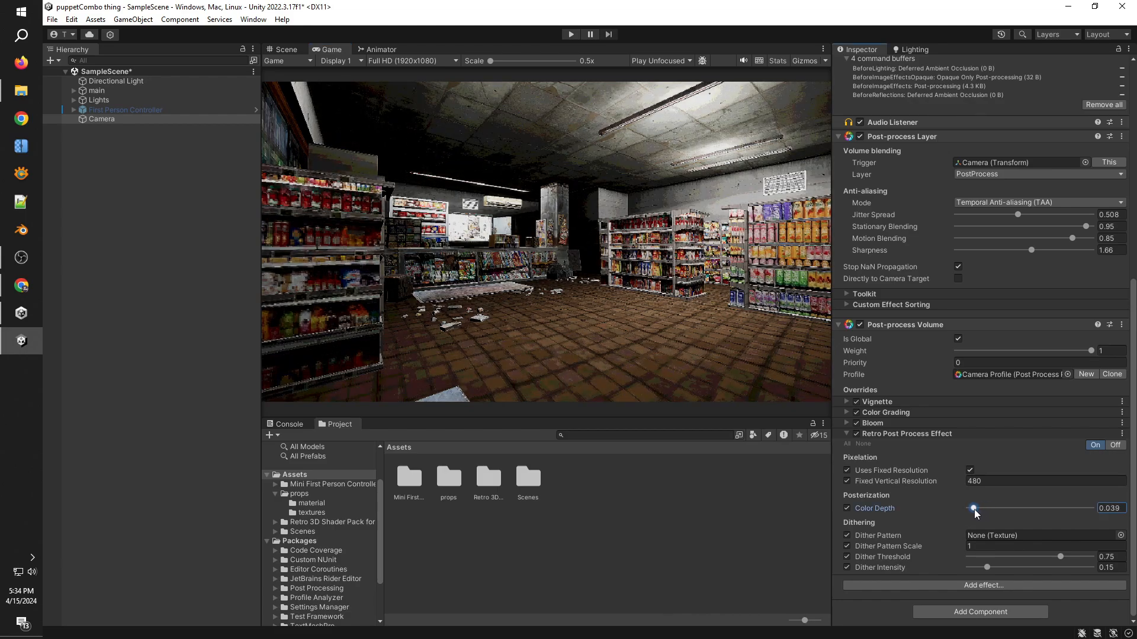
left_click_drag(975, 508, 973, 508)
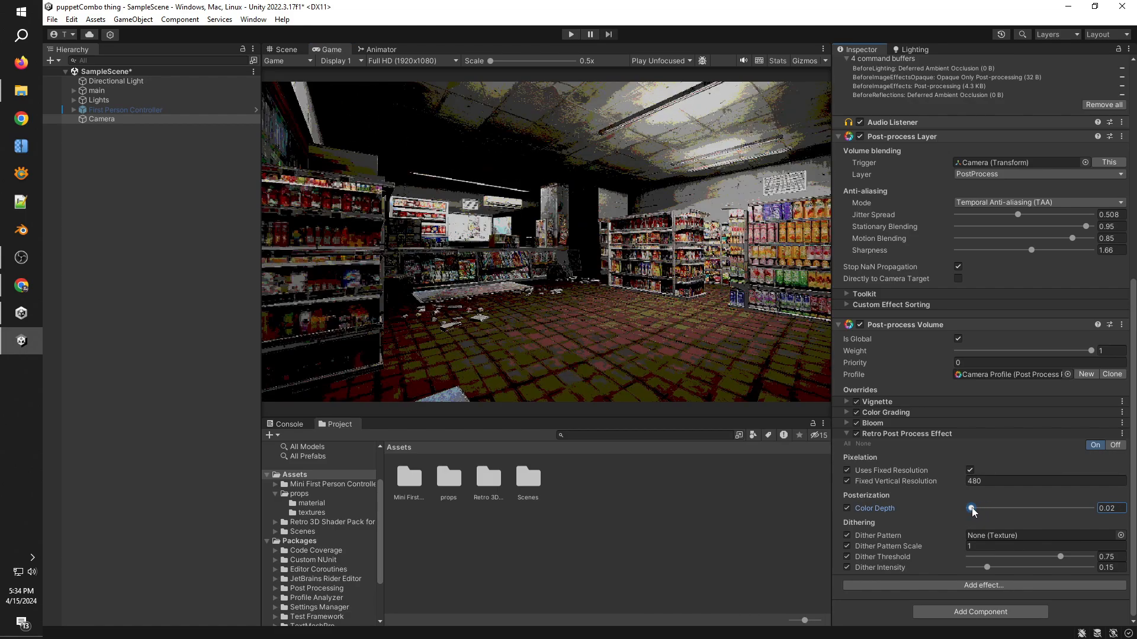
left_click_drag(972, 508, 975, 508)
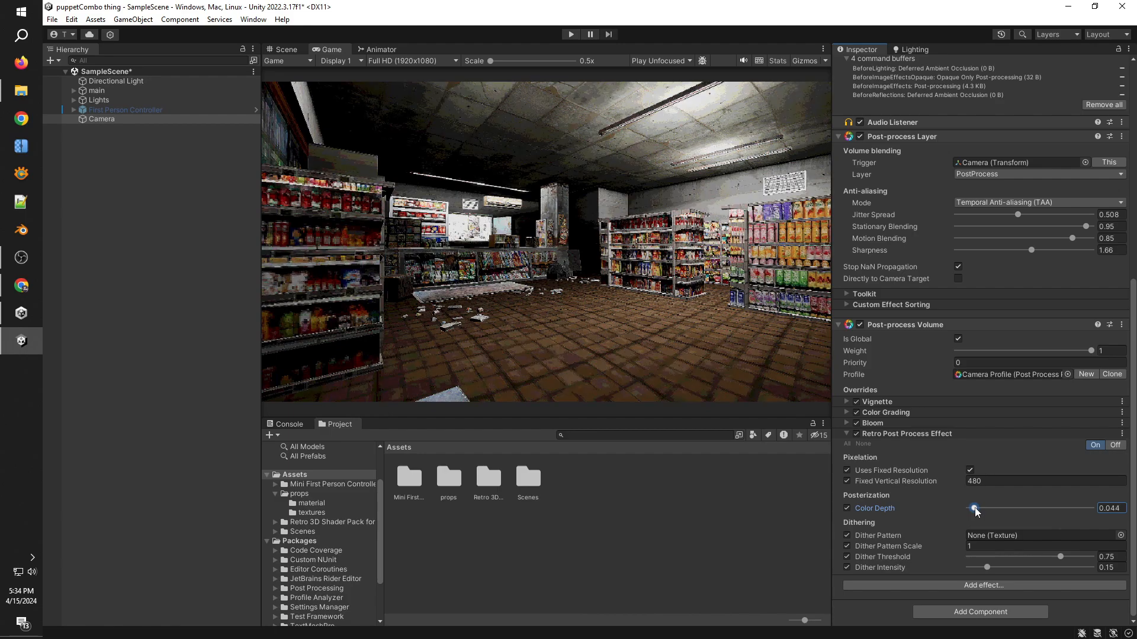
left_click_drag(975, 508, 972, 508)
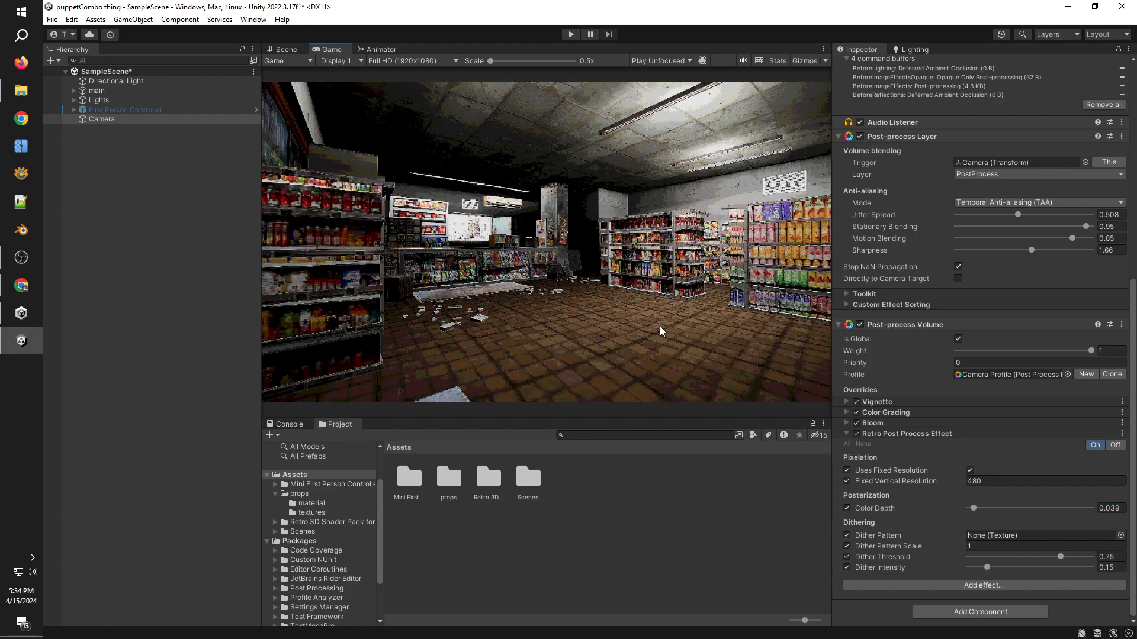
left_click(103, 119)
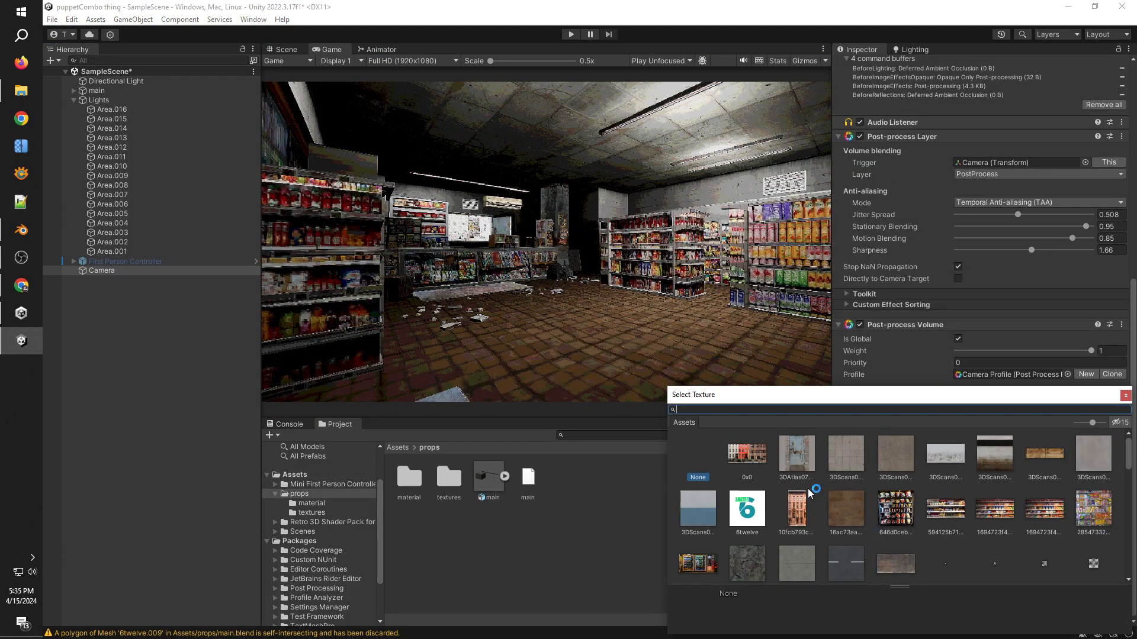
Step: Search 'dit' and pick BayerDitherMatrix2x2 as the Dither Pattern texture
type("dit")
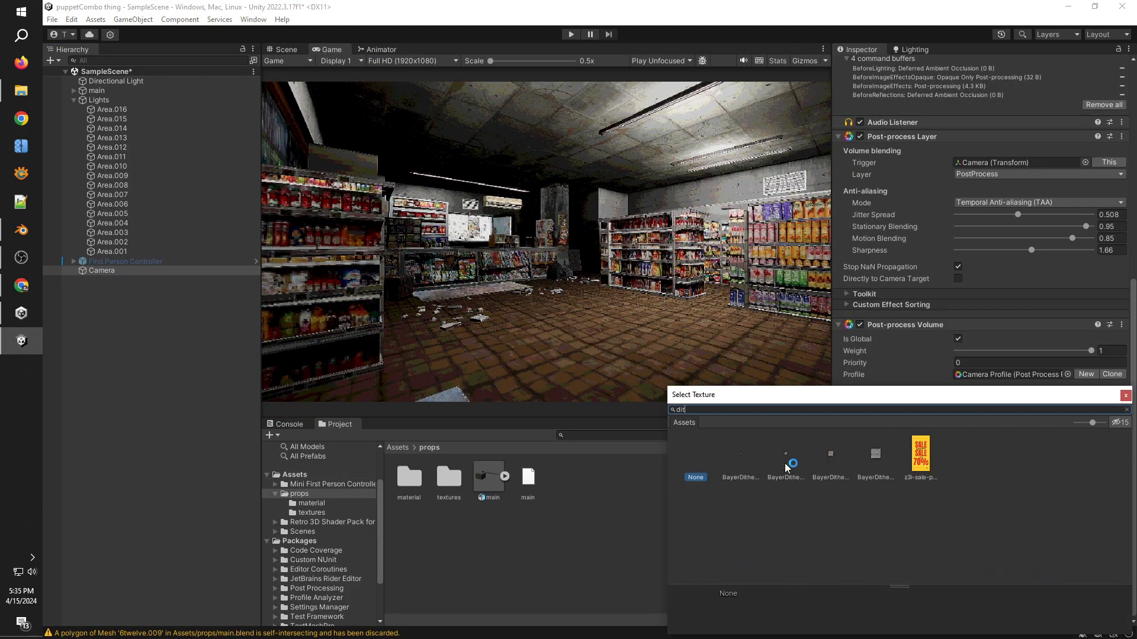
left_click(740, 456)
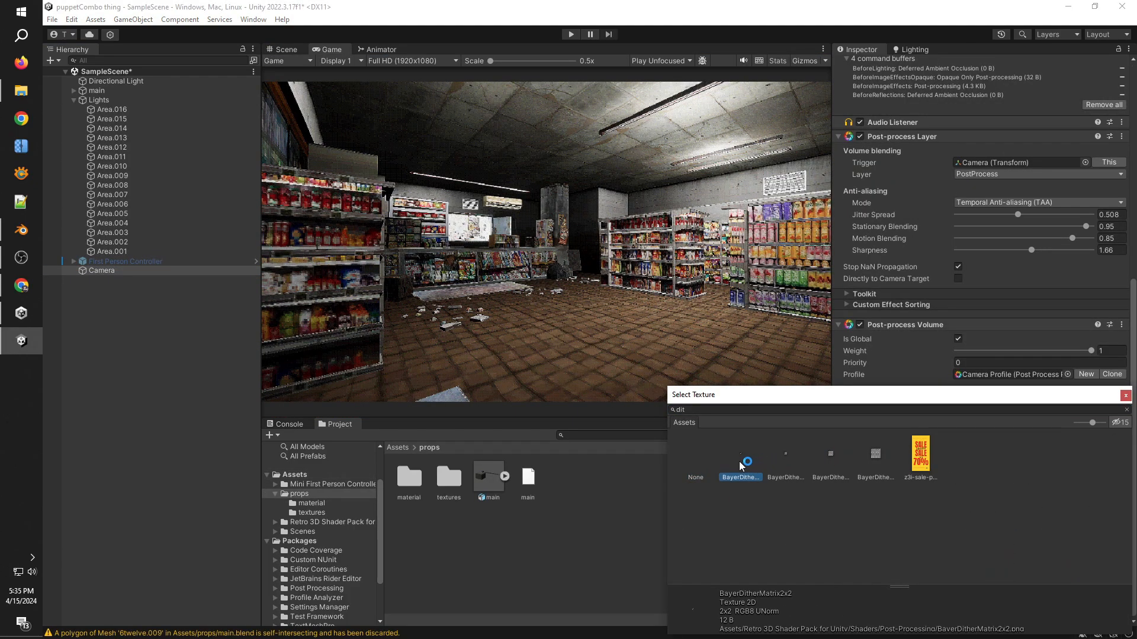
left_click(875, 455)
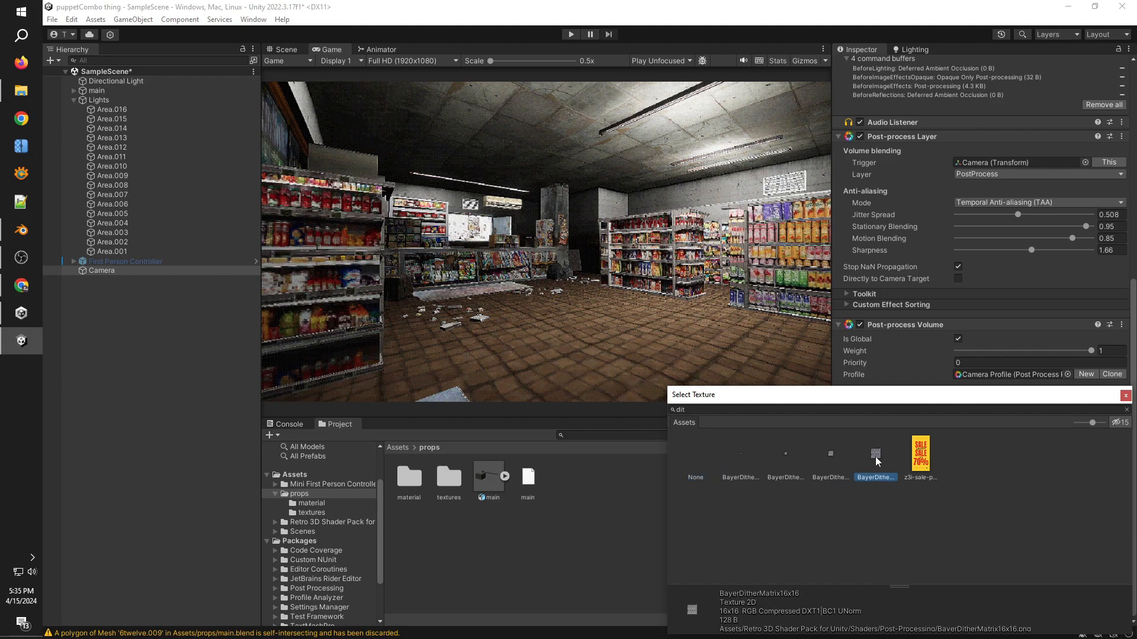
left_click(740, 457)
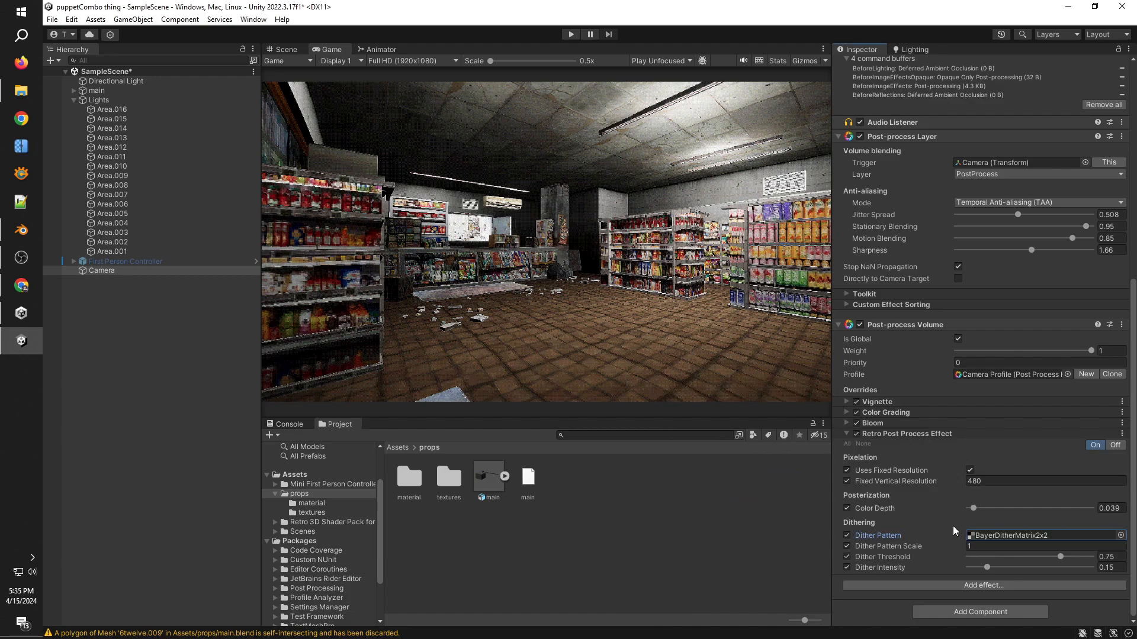
left_click(1044, 546)
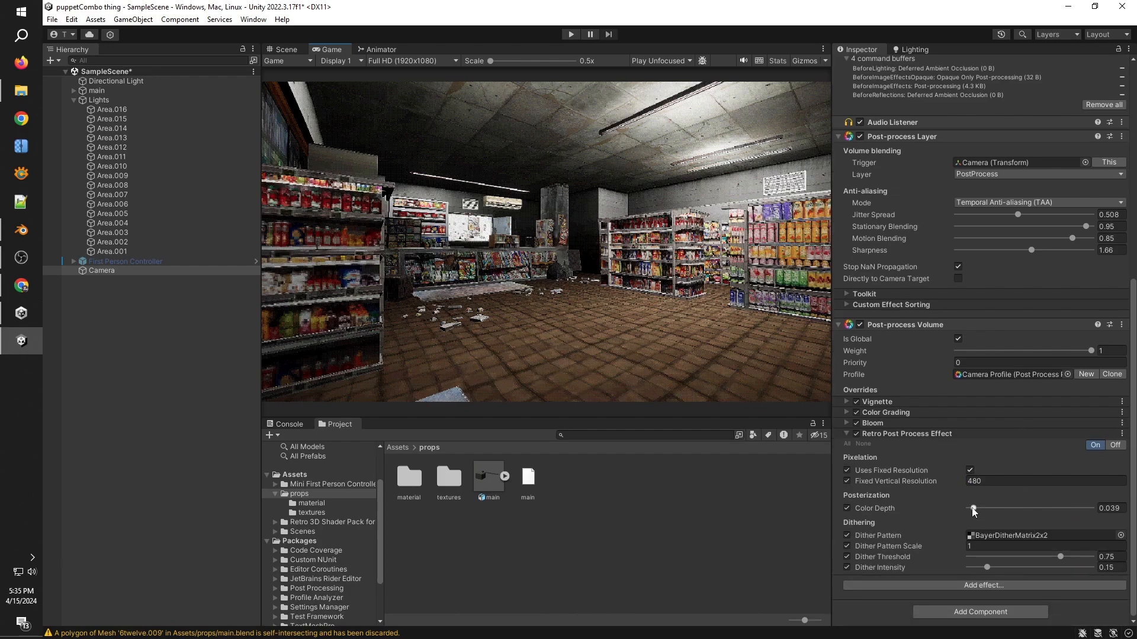
Step: Lower the retro effect's colour depth to 0.025 and its dither intensity to 0
left_click_drag(973, 508, 969, 508)
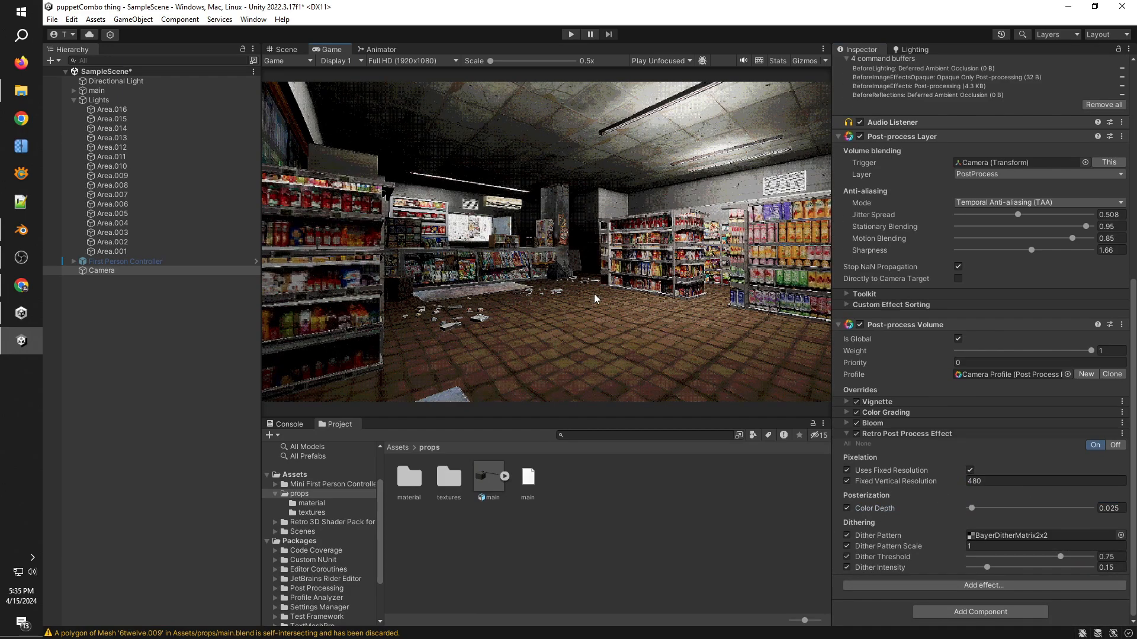
left_click(101, 270)
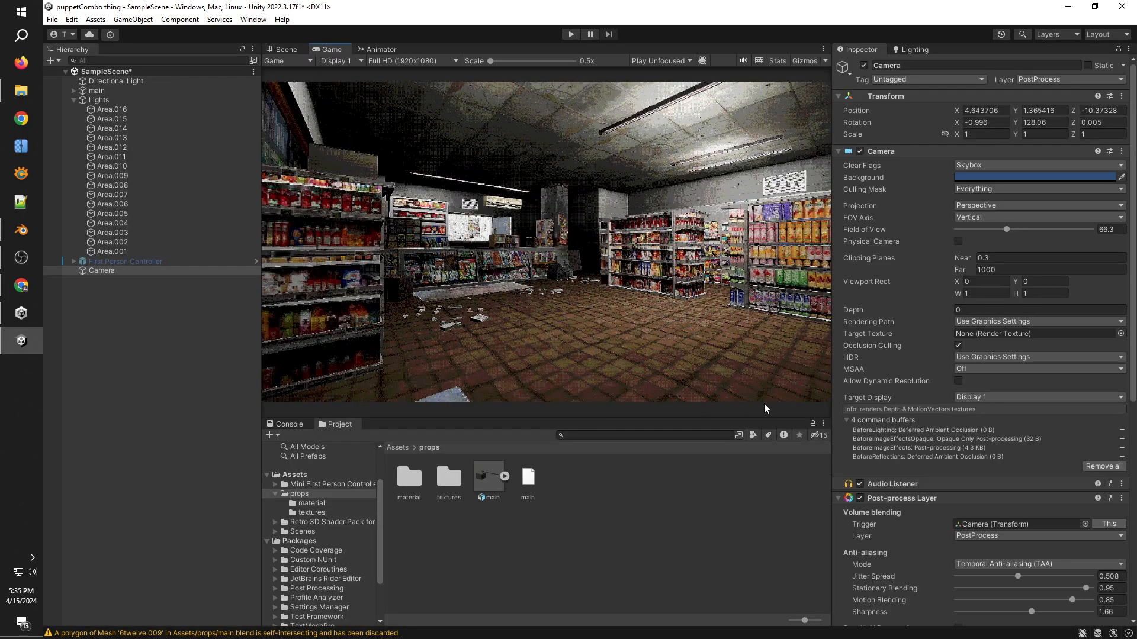
scroll("down", 3)
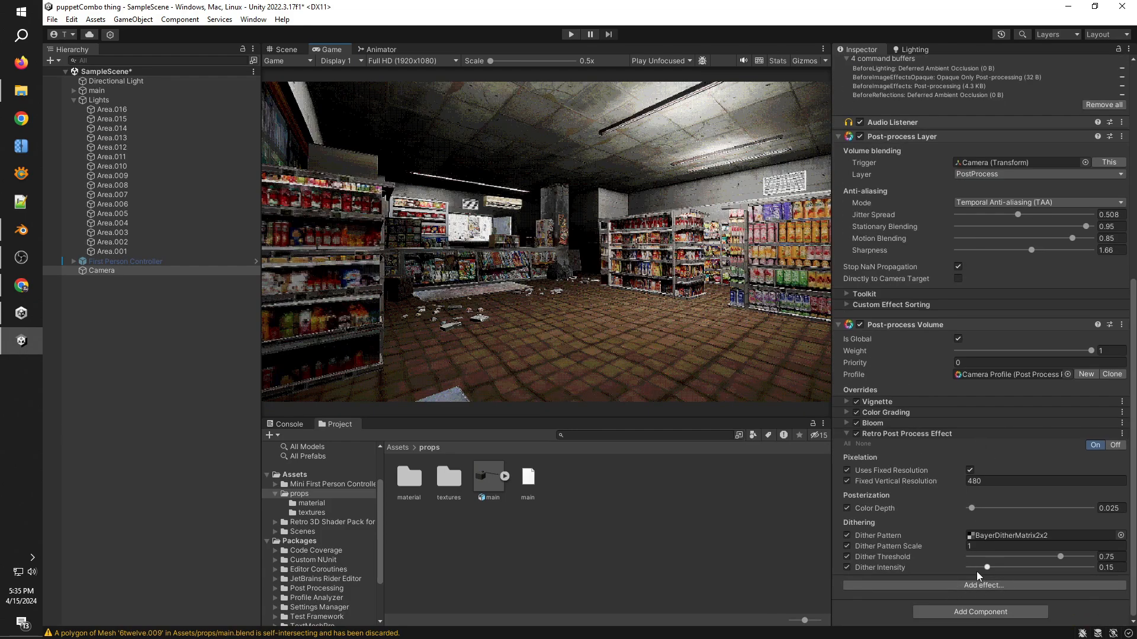
left_click_drag(986, 568, 1003, 568)
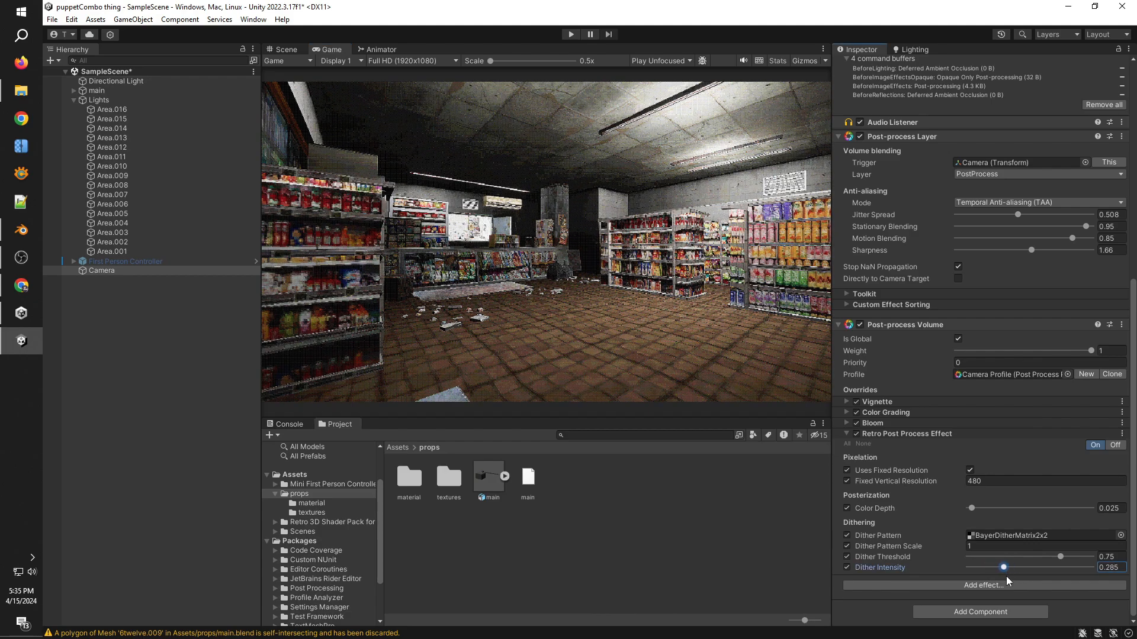
left_click_drag(1003, 567, 967, 567)
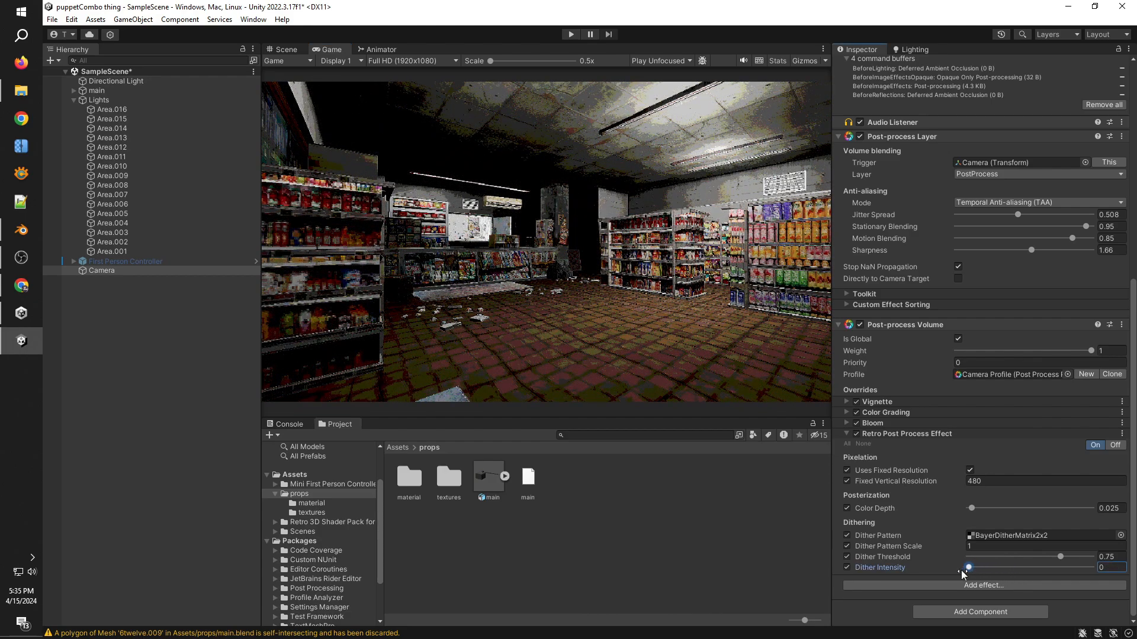
left_click_drag(968, 567, 975, 568)
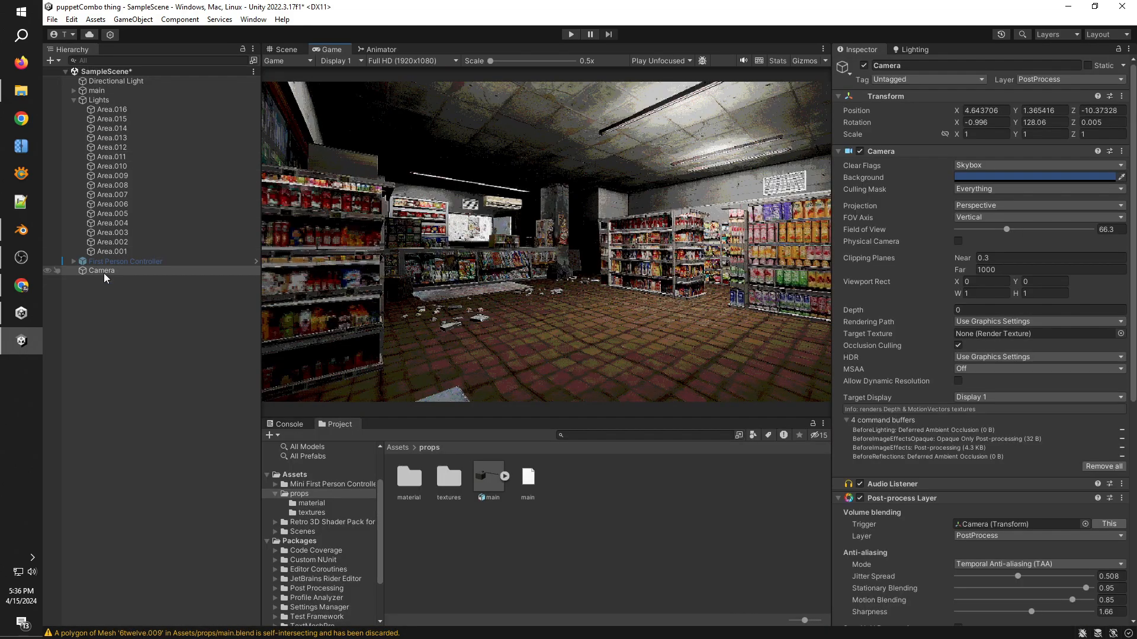
Step: Bring up the RetroTVFX GitHub repository page
scroll("down", 3)
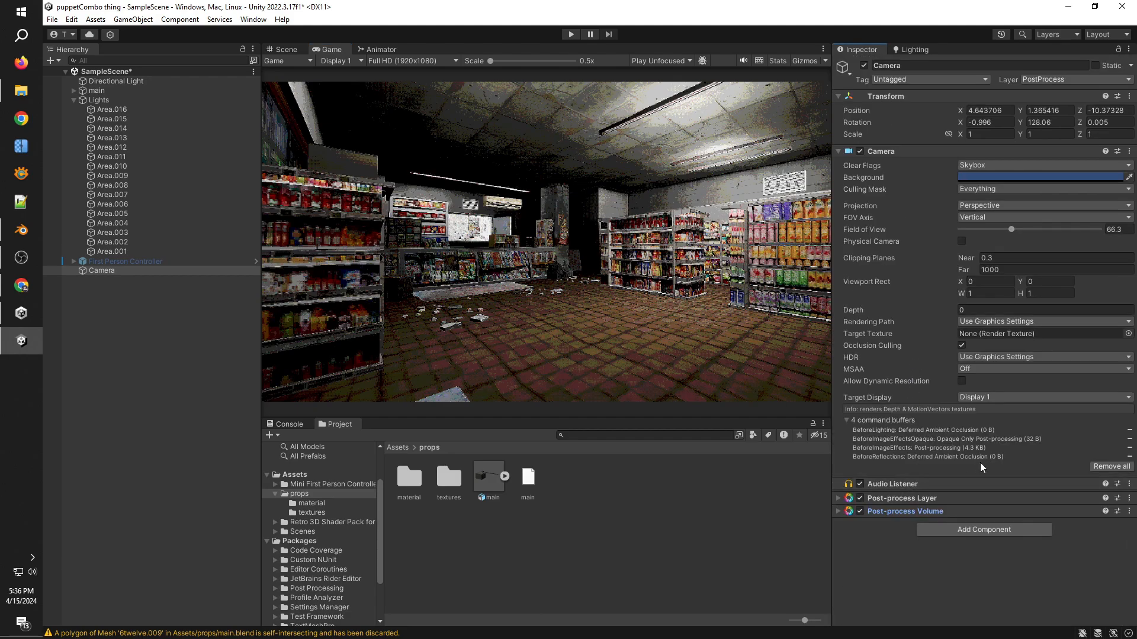
left_click(125, 262)
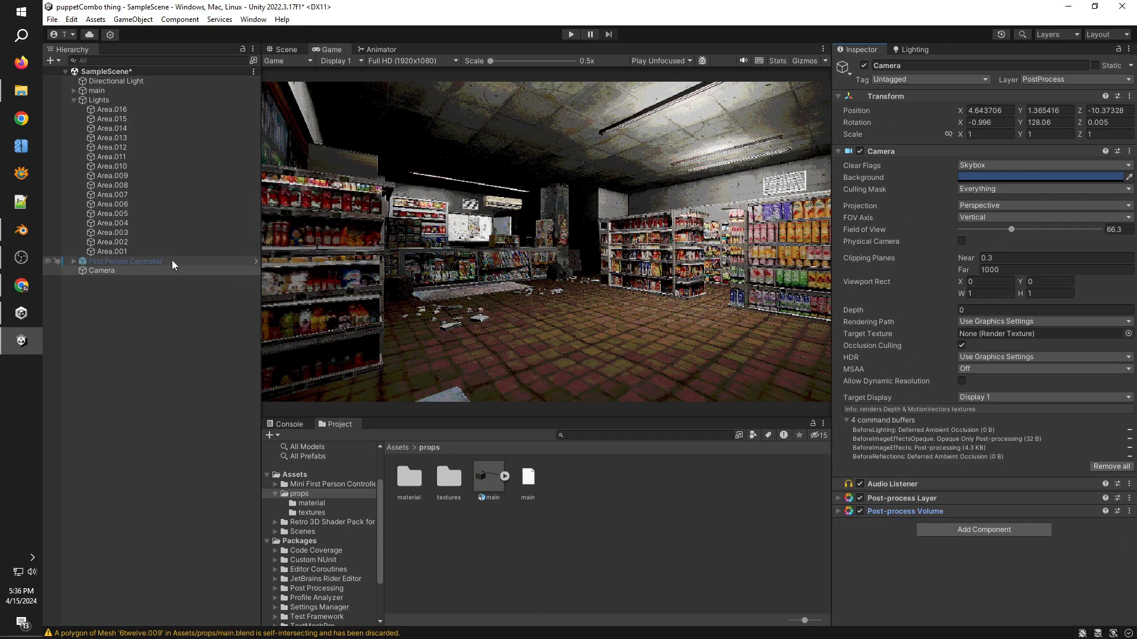
left_click(74, 261)
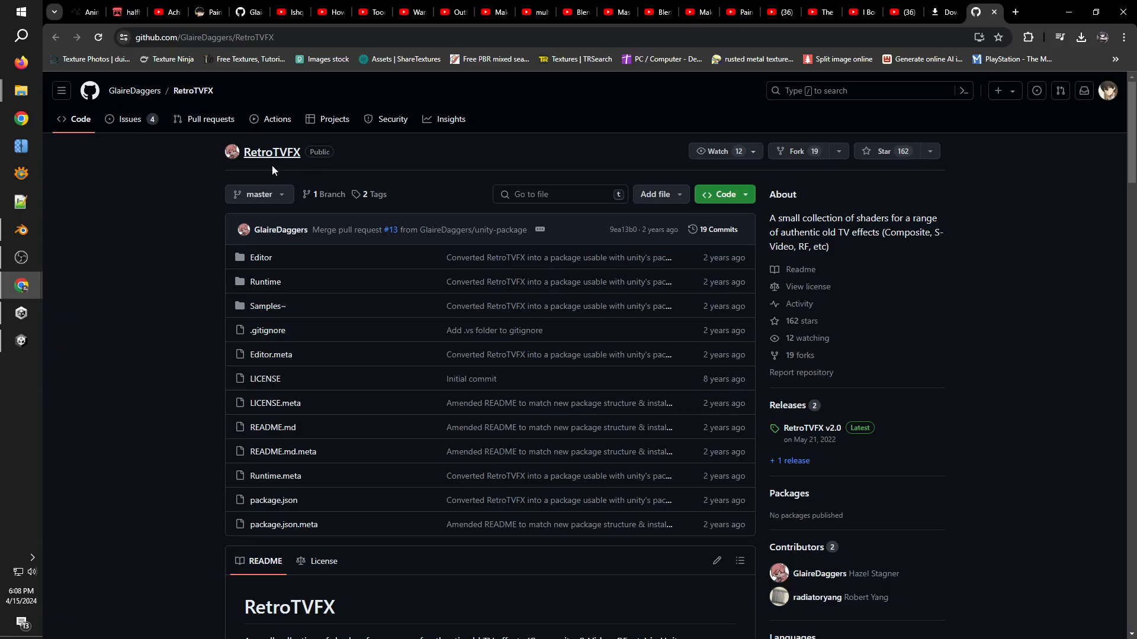
Step: Scroll to Releases and open the RetroTVFX v2.0 release
scroll("down", 3)
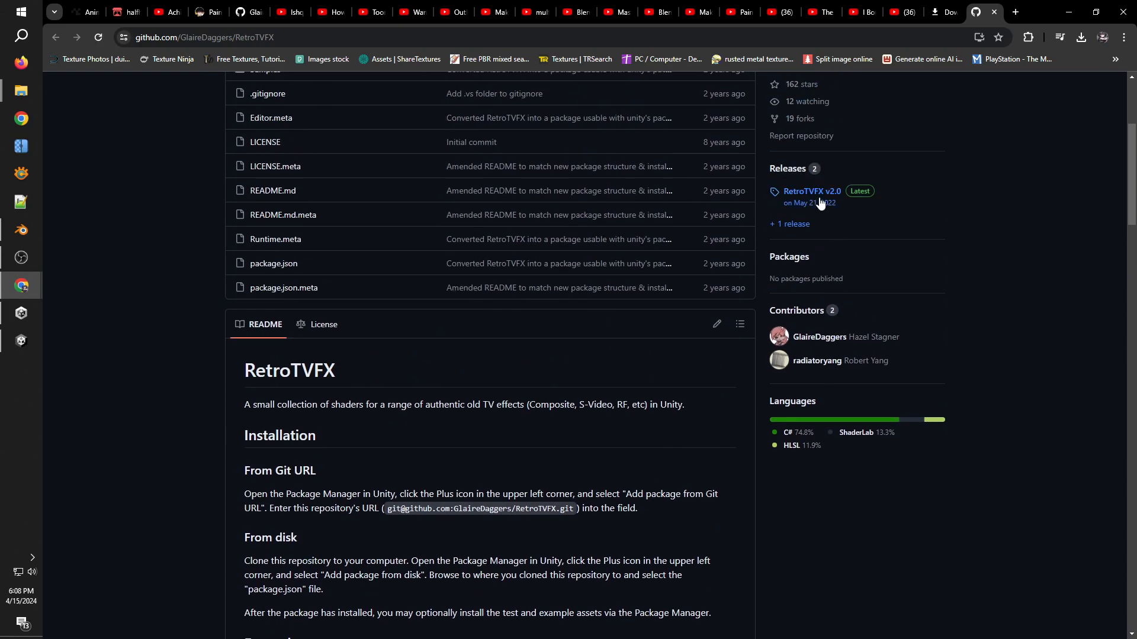
left_click(812, 191)
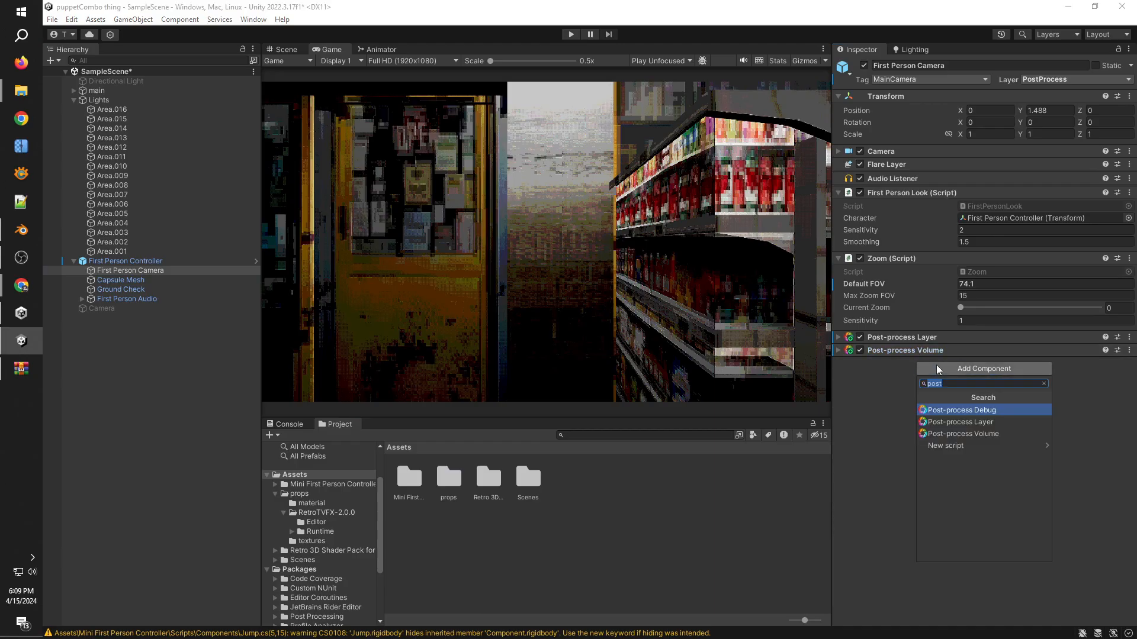
Step: Add CRT Effect via a 'Crt' search, with 24 Taps filter quality and RF video mode
type("Crt")
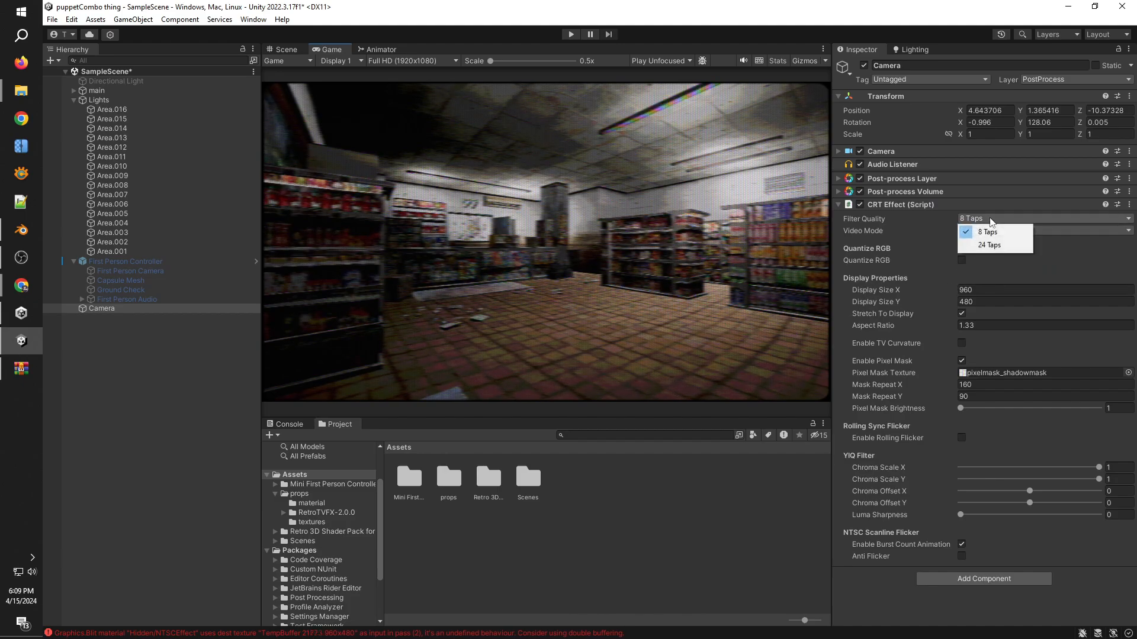
left_click(1044, 230)
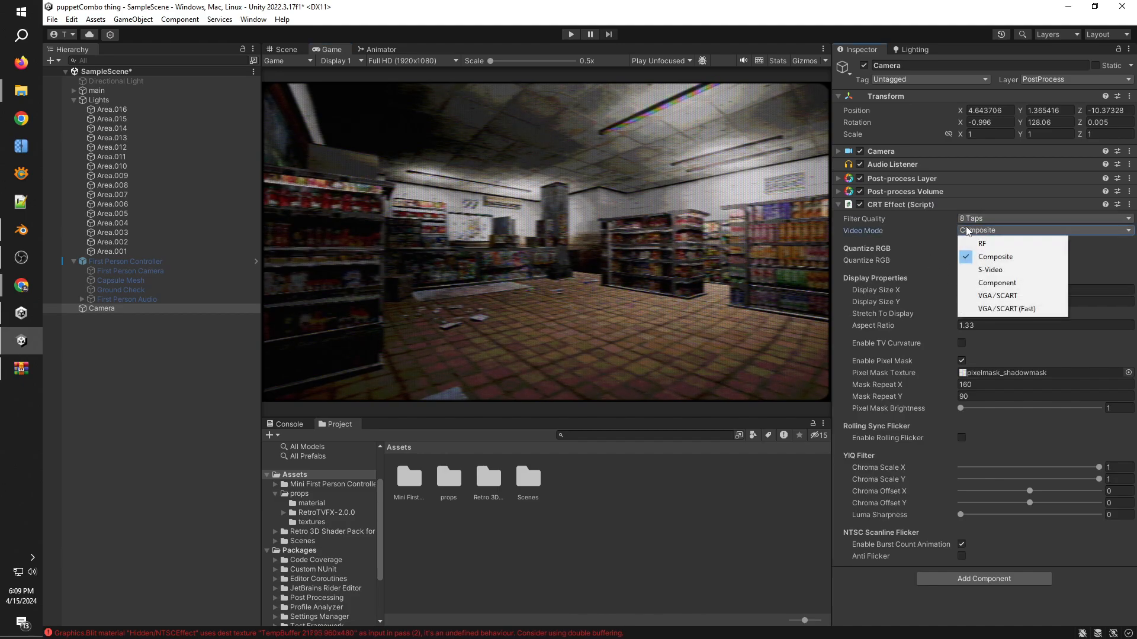
left_click(994, 257)
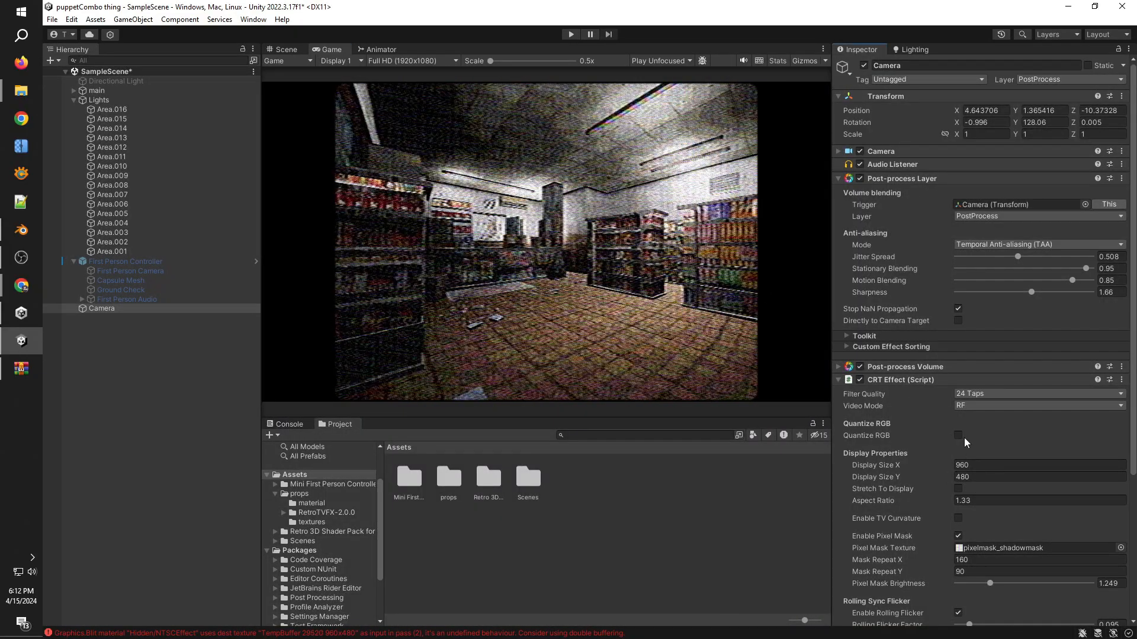
Step: Try Quantize RGB with red-channel bits, then toggle the pixel mask off and back on
left_click(957, 435)
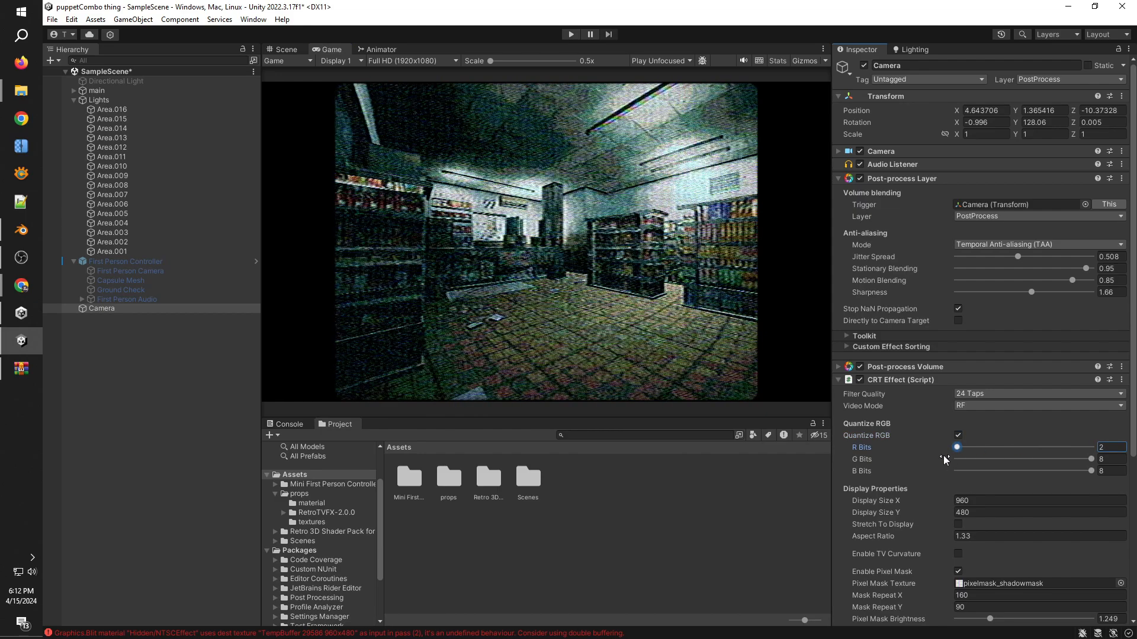
left_click_drag(956, 448, 1023, 448)
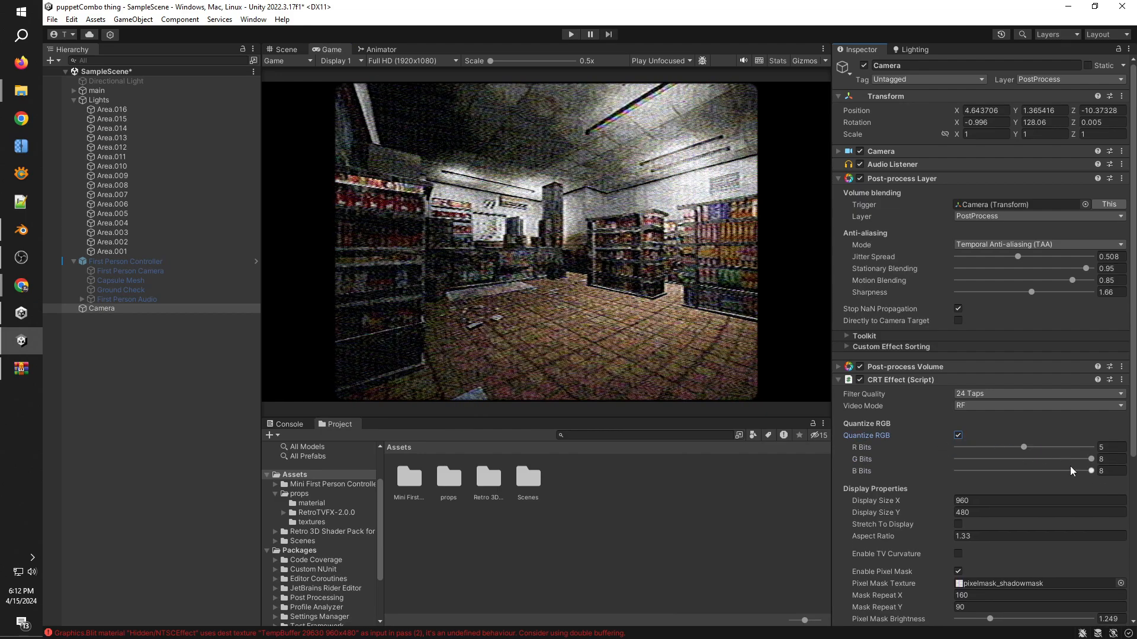
left_click_drag(1092, 459, 956, 459)
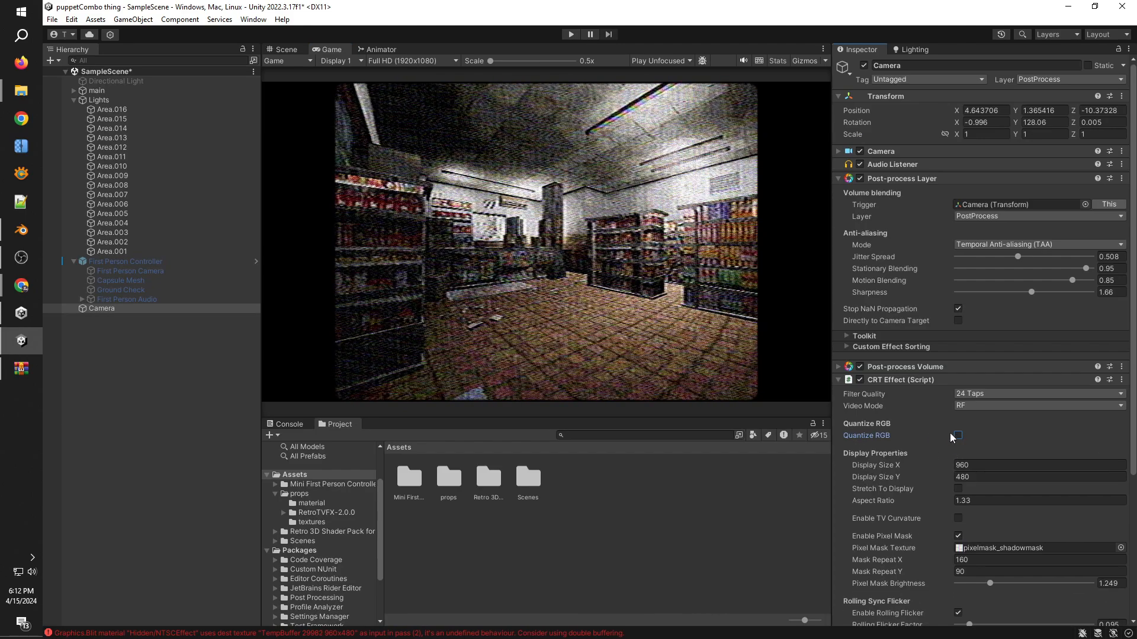
scroll("down", 3)
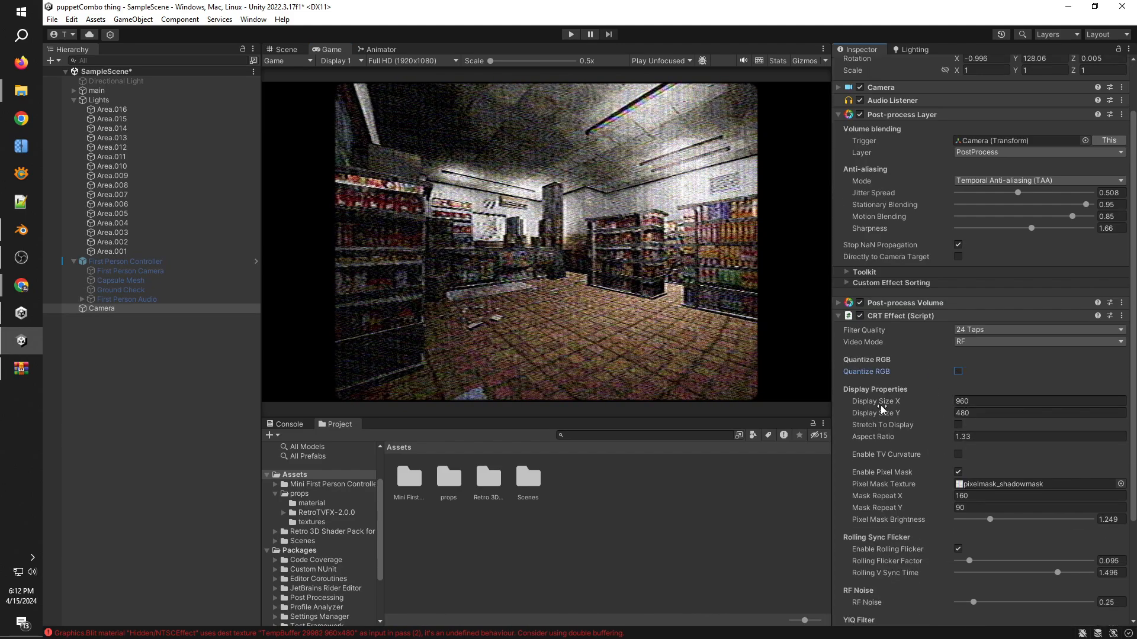
left_click(958, 472)
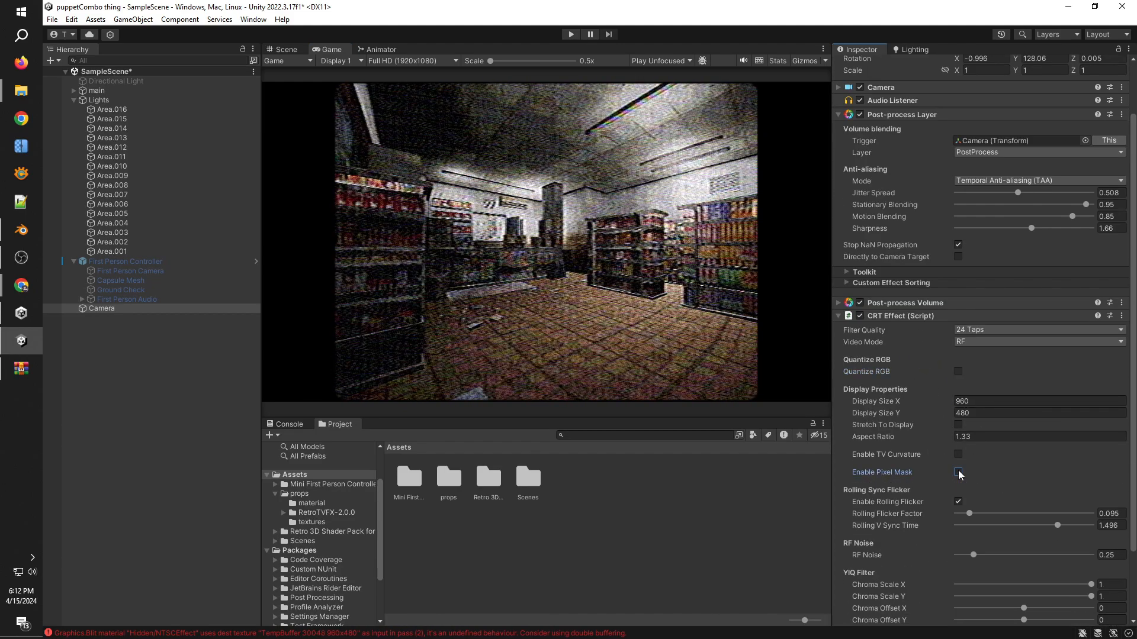
left_click(958, 472)
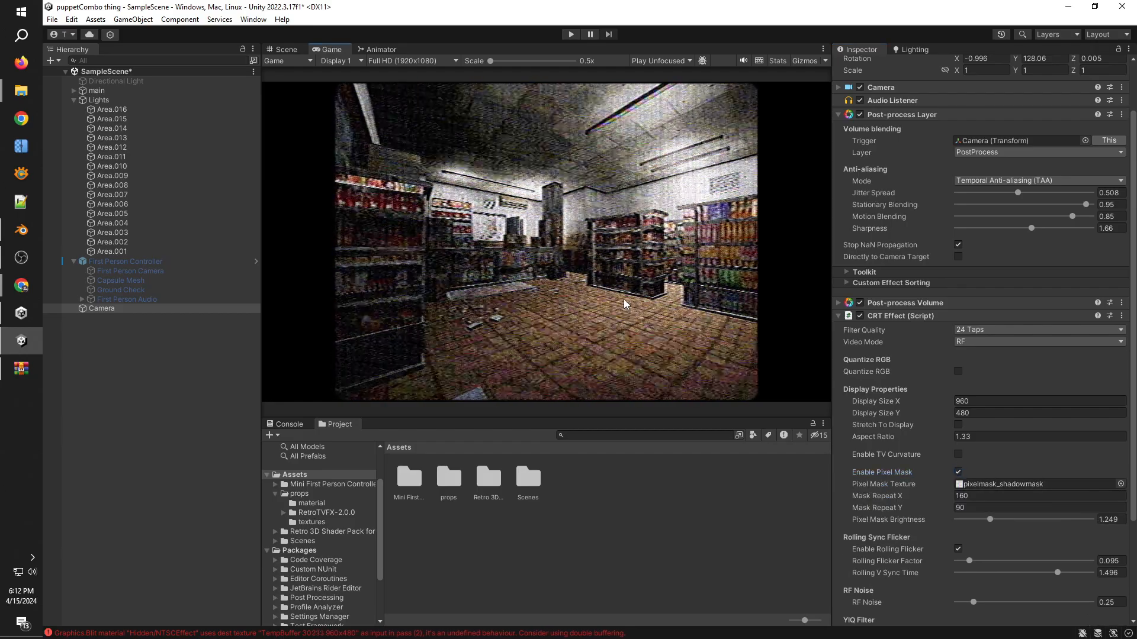
Step: Raise RF noise to 0.274 and test the luma sharpness slider, ending at 2.12
scroll("down", 3)
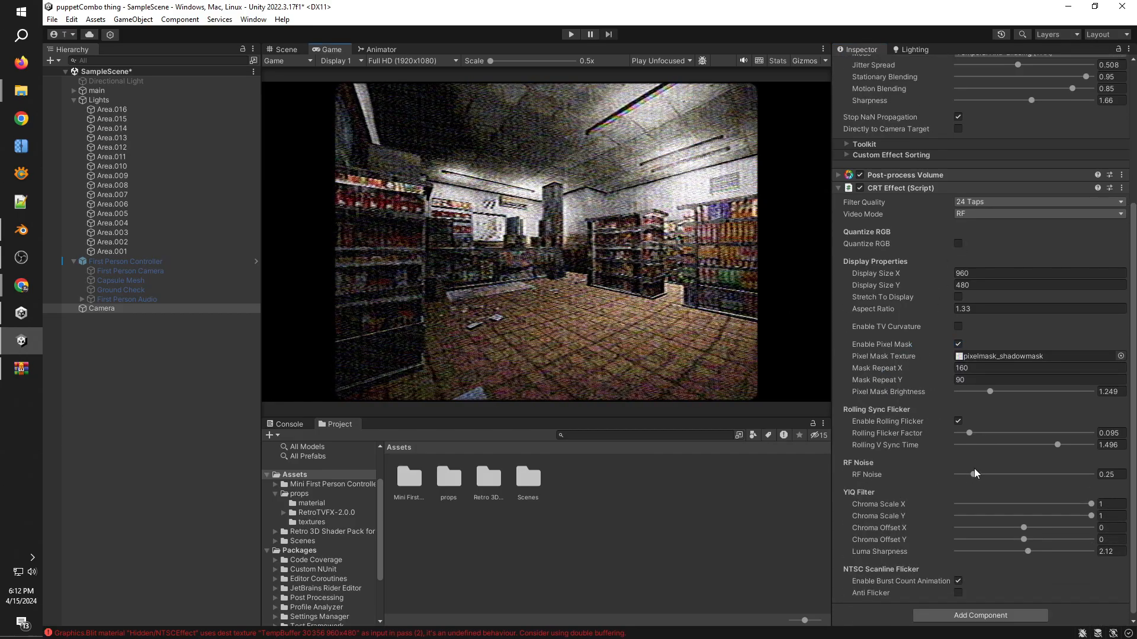
left_click_drag(975, 474, 978, 474)
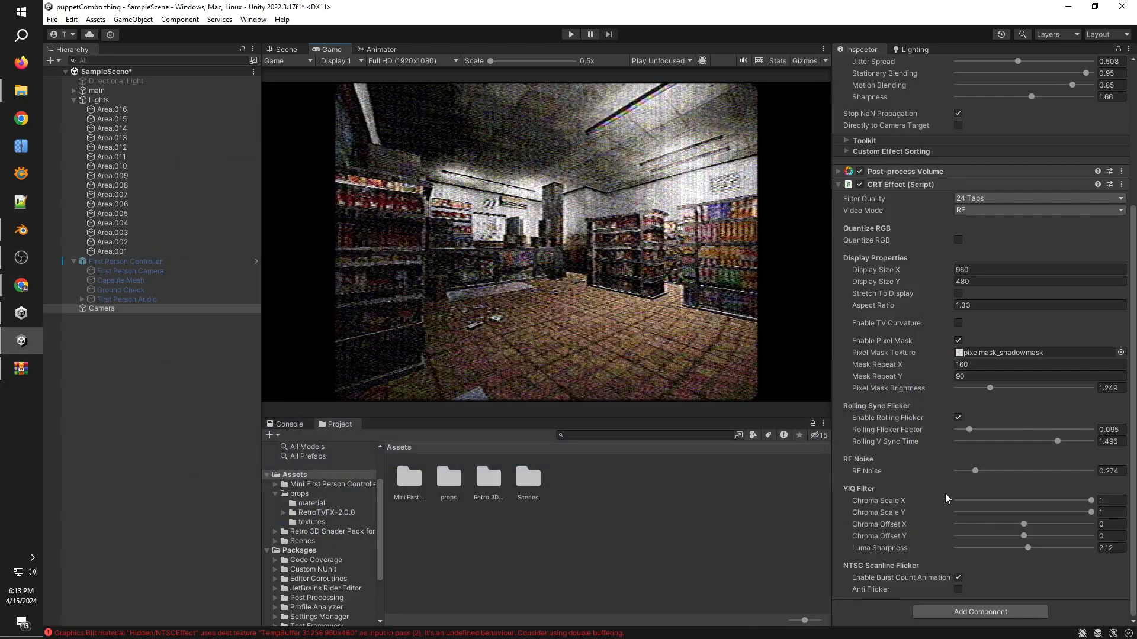
left_click_drag(1027, 548, 1055, 548)
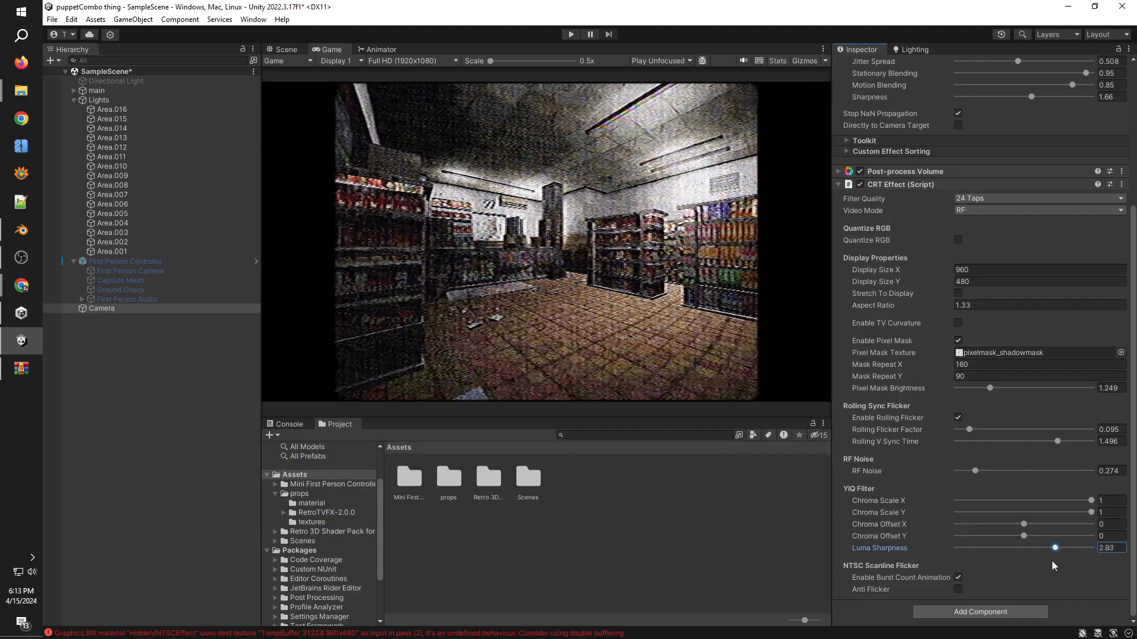
left_click_drag(1055, 547, 1026, 547)
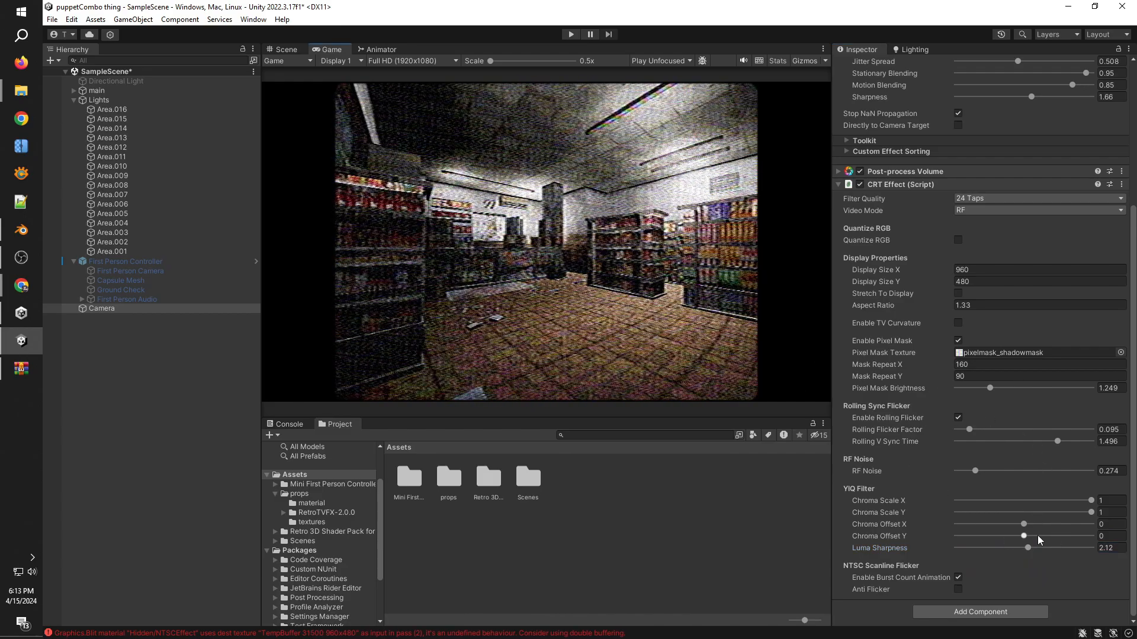
left_click_drag(975, 471, 965, 470)
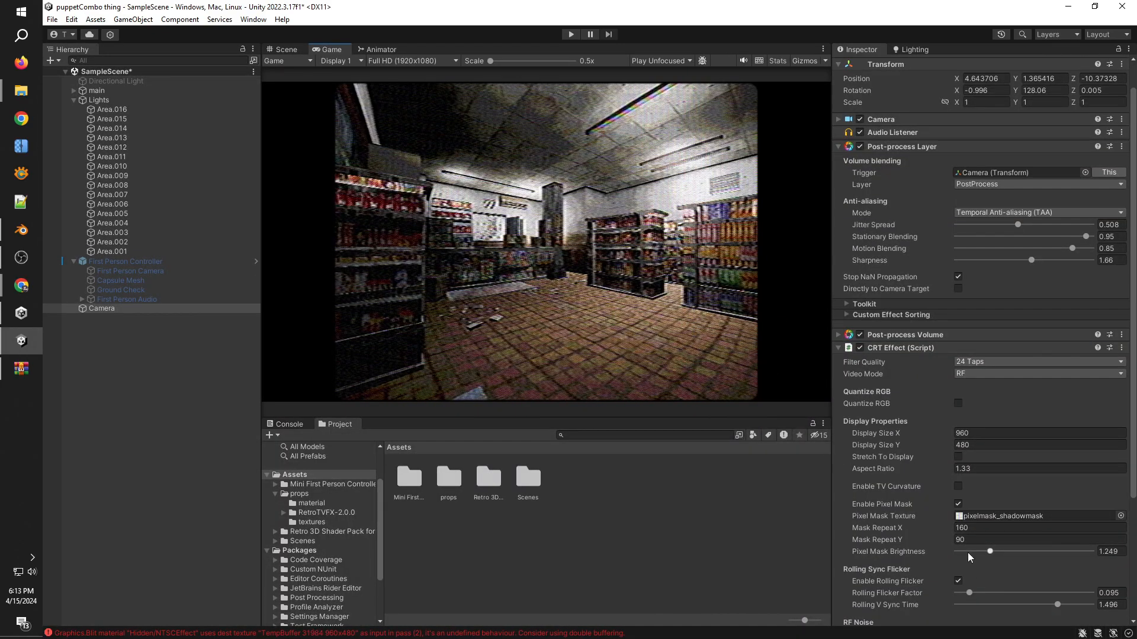
scroll("down", 3)
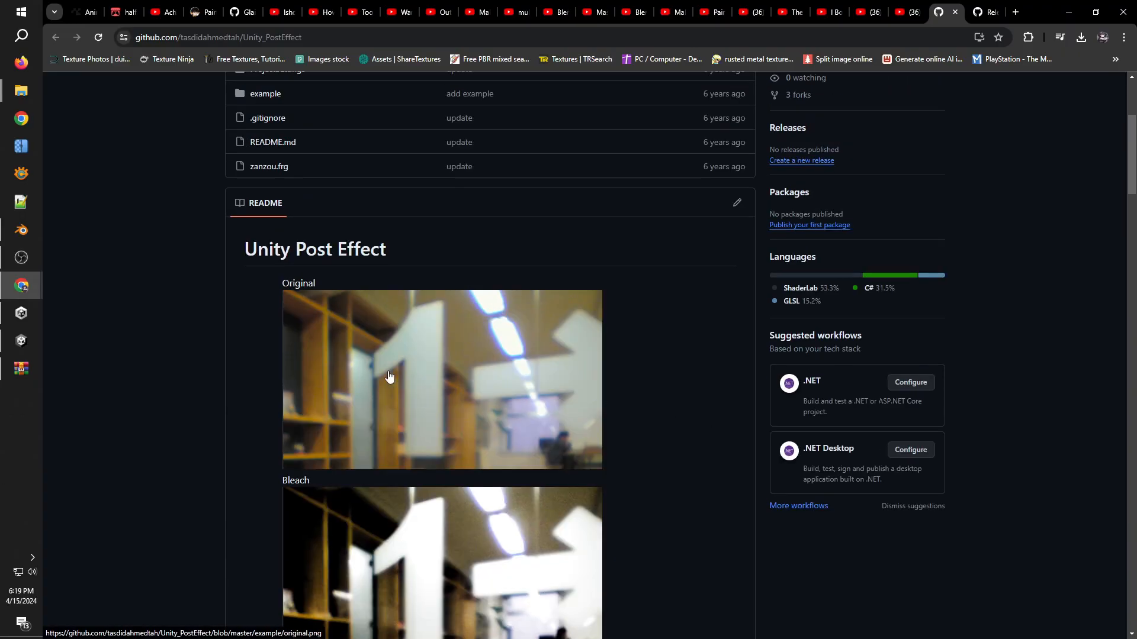
Step: Download the Unity_PostEffect repository as a ZIP and save the archive
left_click(723, 193)
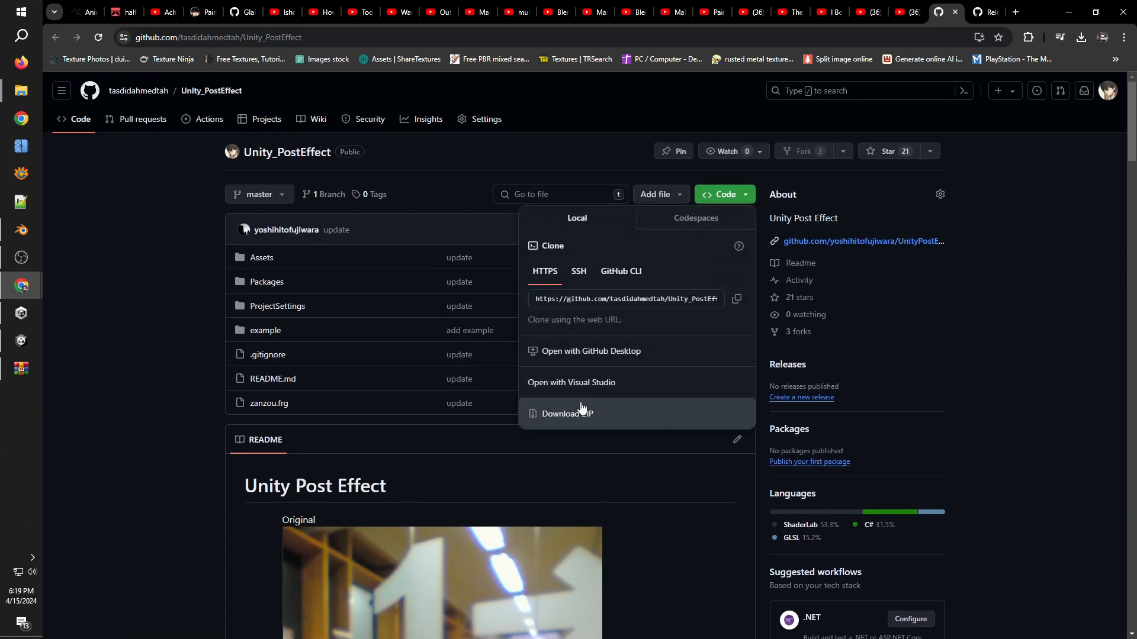
left_click(567, 414)
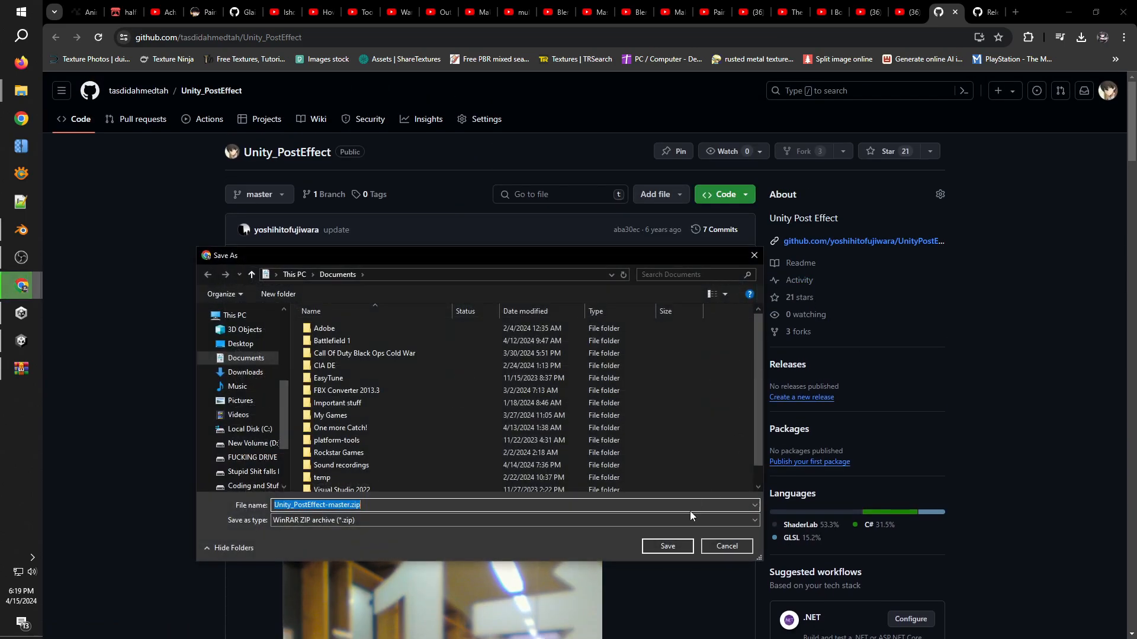
left_click(725, 546)
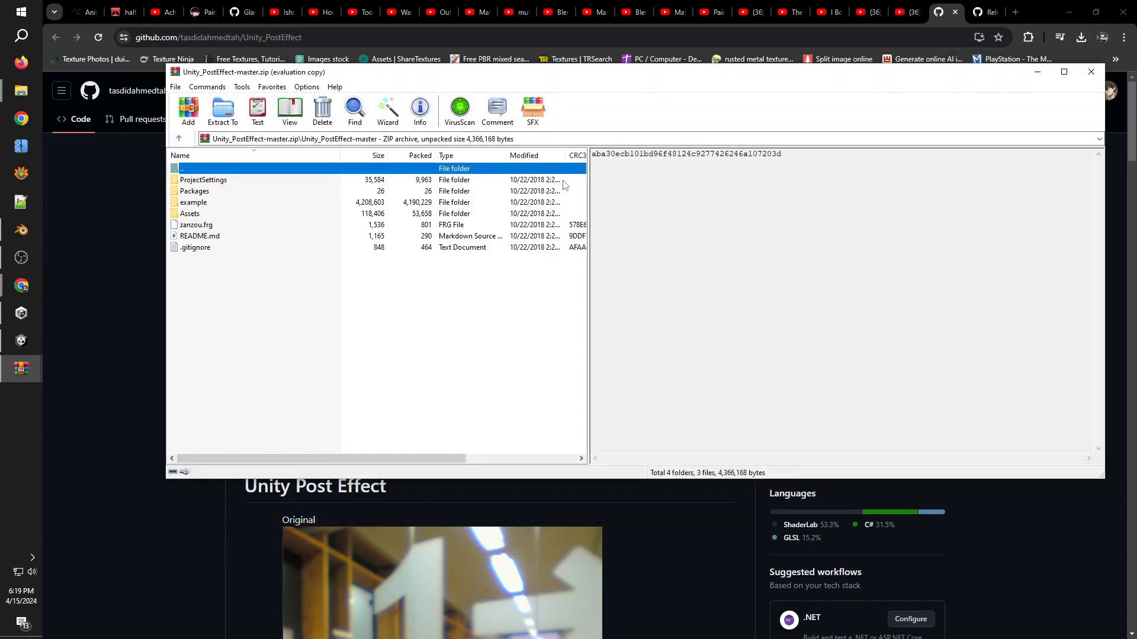
Step: Browse the archive's Assets and PostEffects folders in WinRAR
double_click(190, 214)
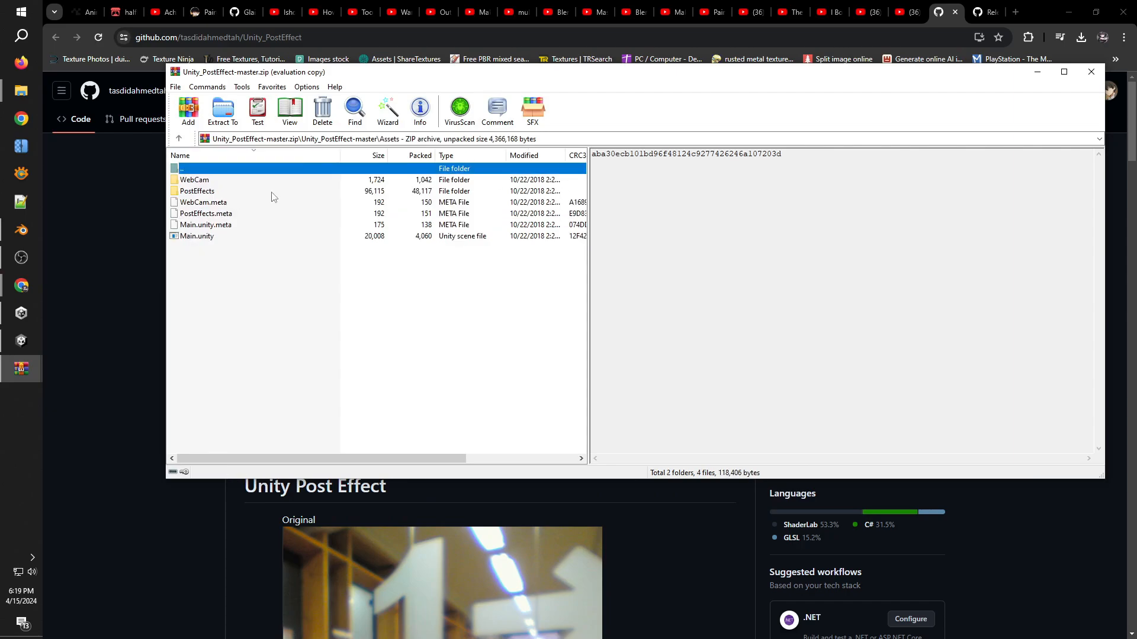
left_click(196, 190)
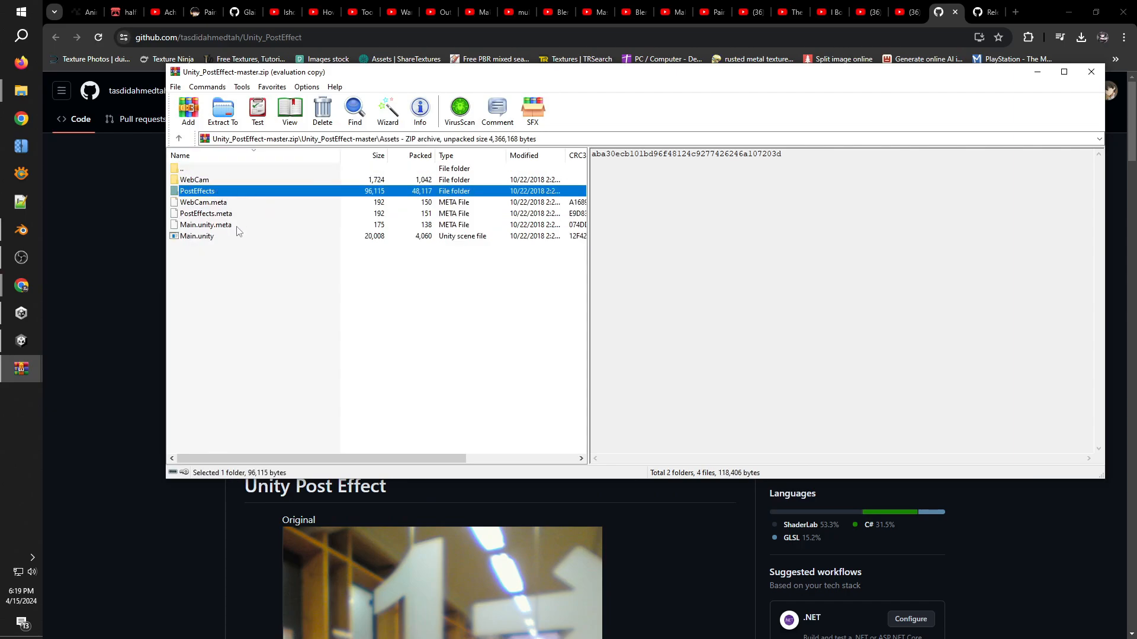
double_click(196, 190)
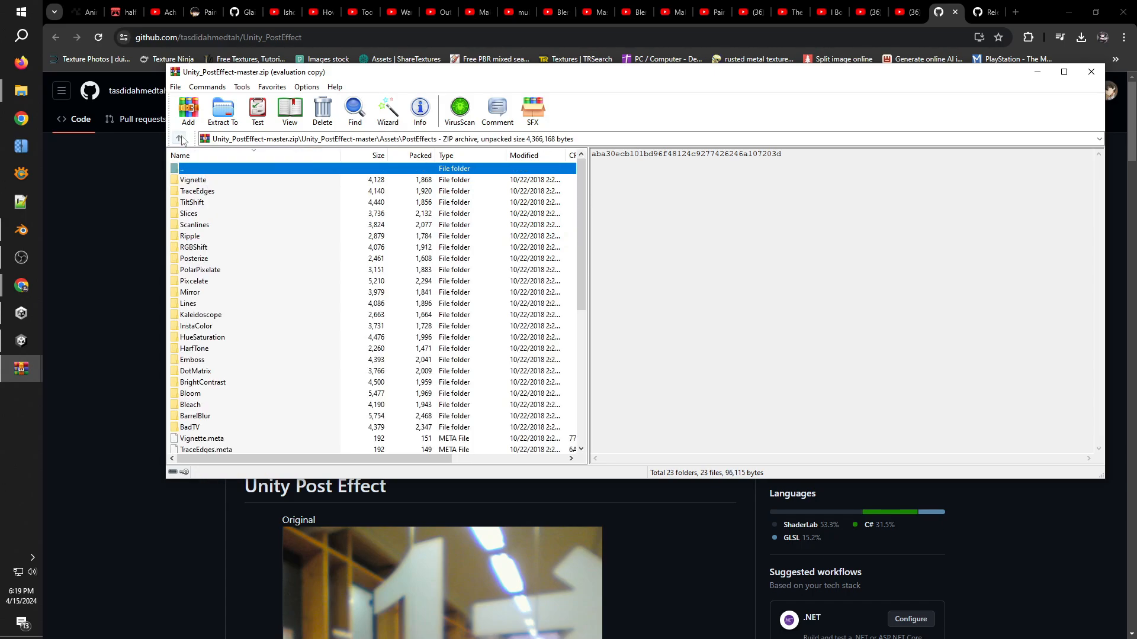
double_click(193, 179)
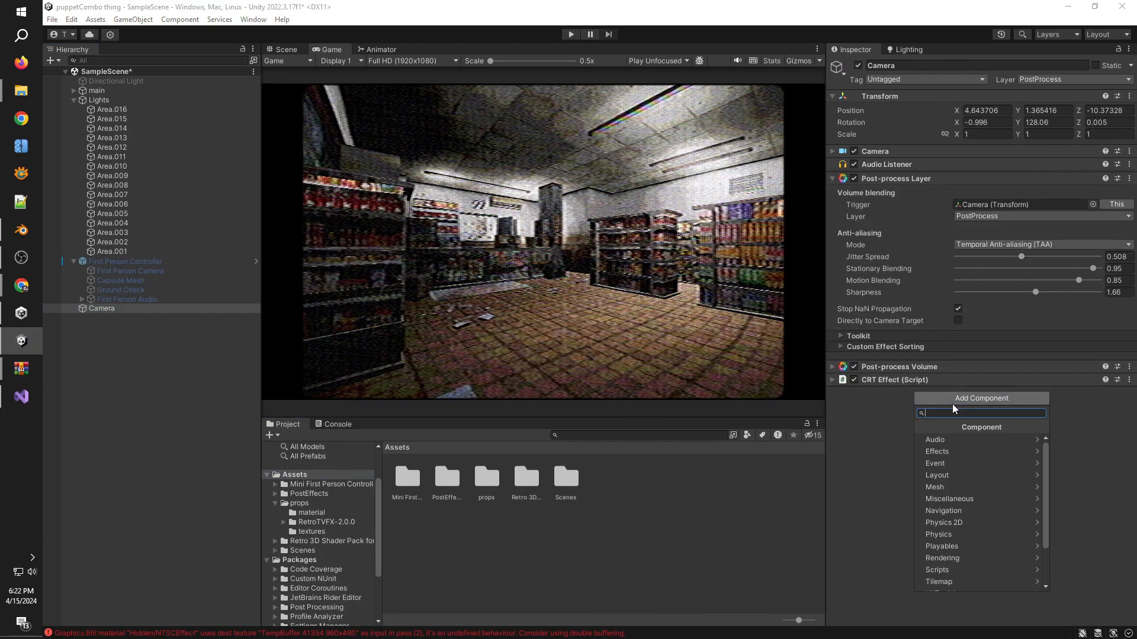
Step: Search 'rg', add the RGB Shift Effect to the Camera and enable it
type("rg")
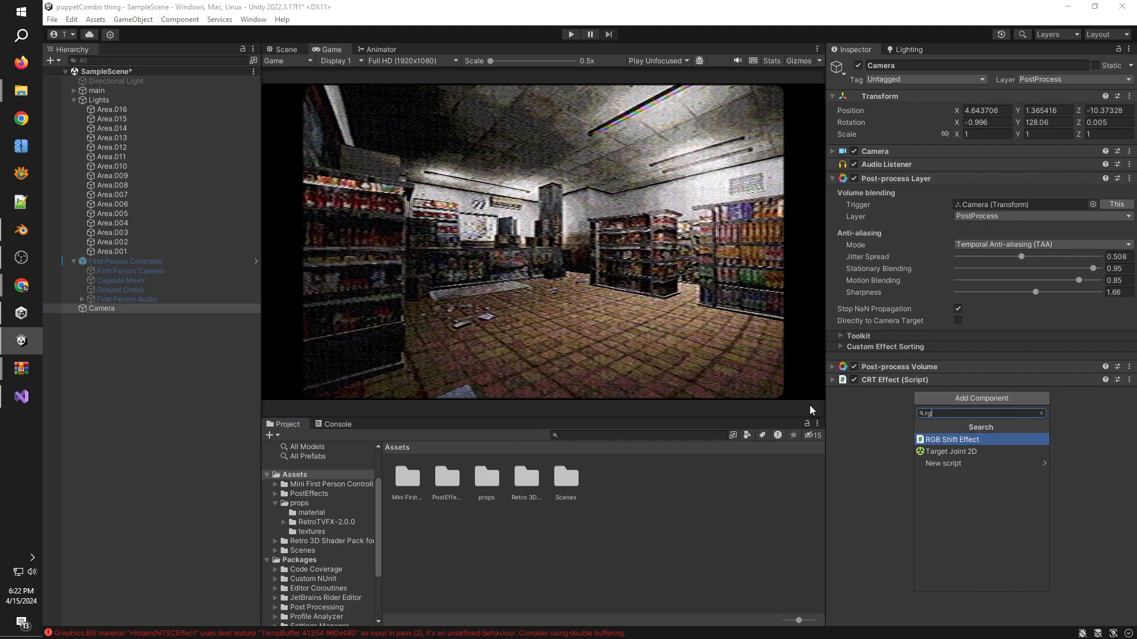
left_click(952, 440)
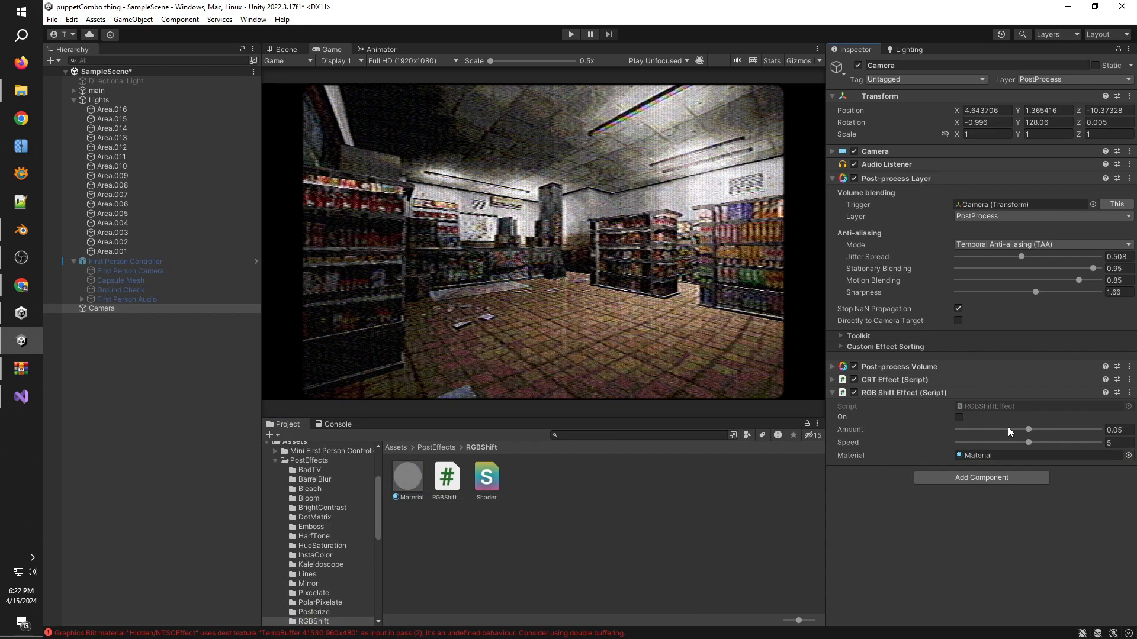
left_click(959, 417)
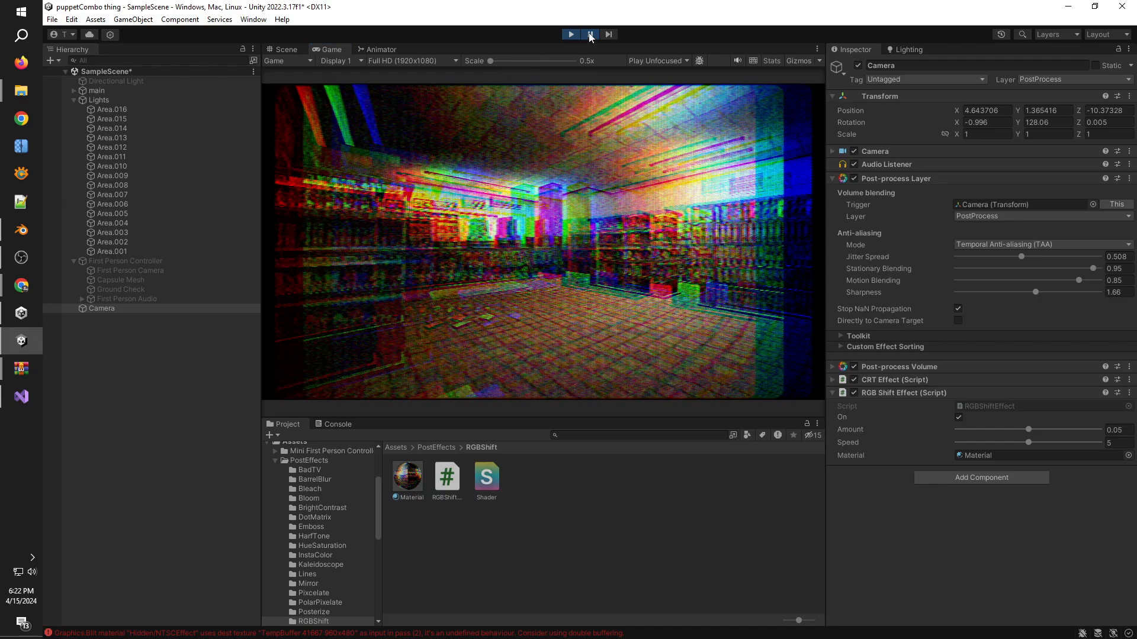
Step: Resume the preview, set RGB Shift speed to 0 and amount to a faint level
left_click(571, 34)
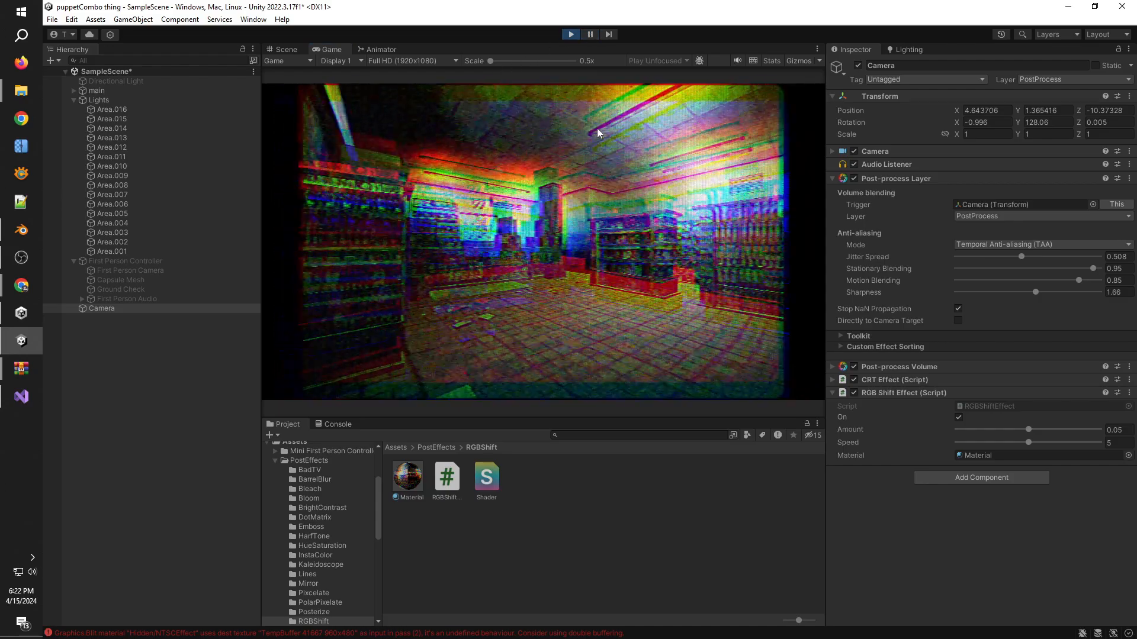
left_click_drag(1044, 443, 956, 443)
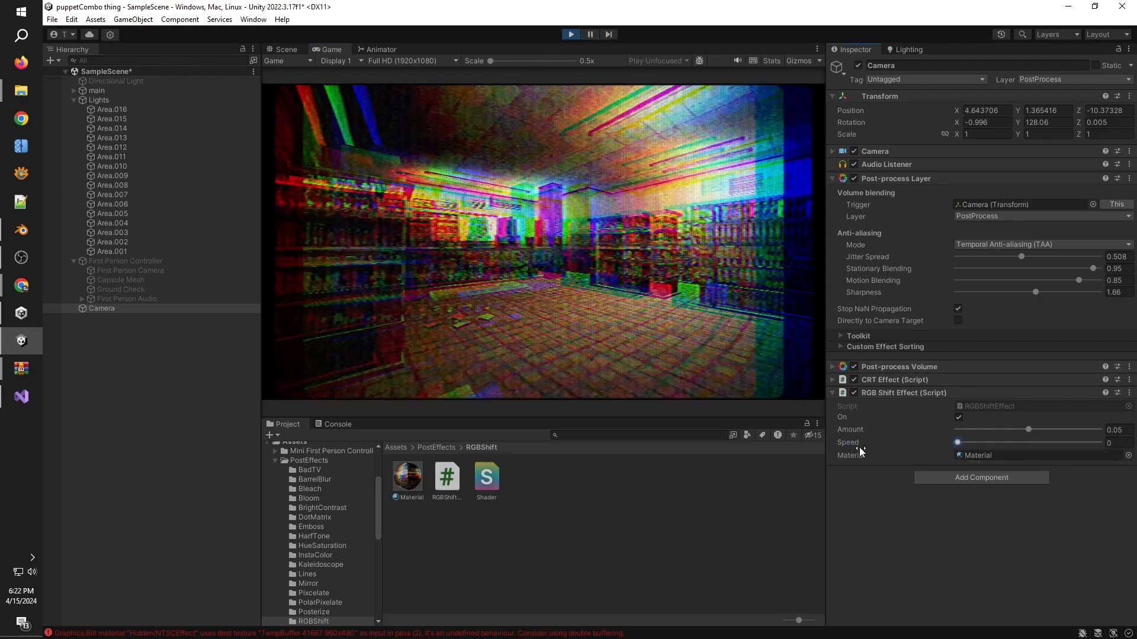
left_click_drag(1026, 430, 972, 429)
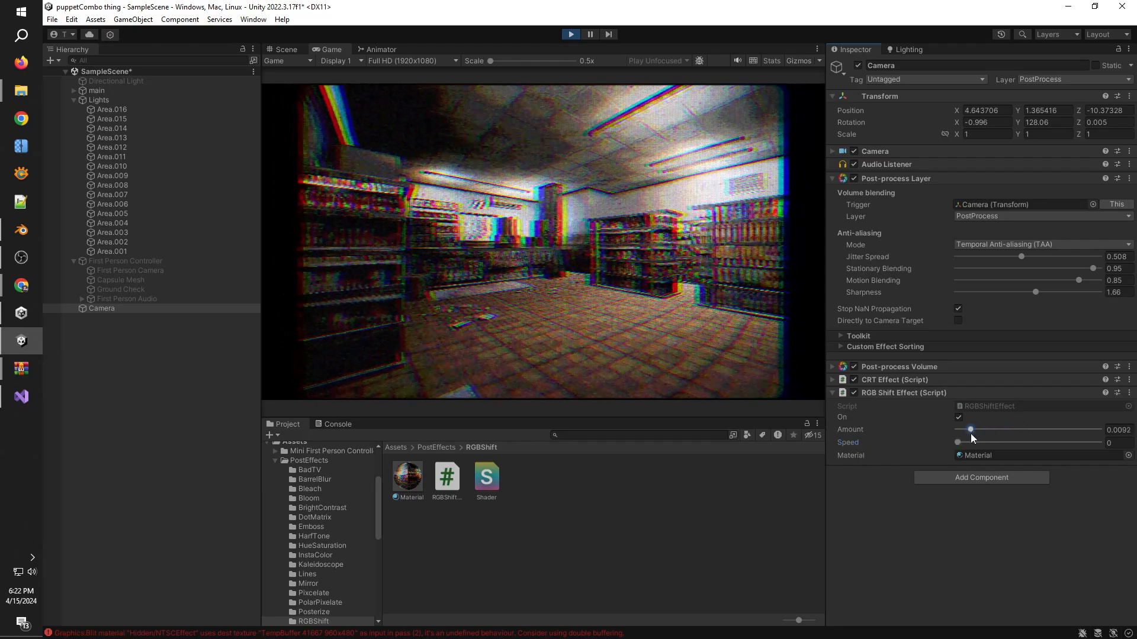
left_click_drag(970, 429, 956, 429)
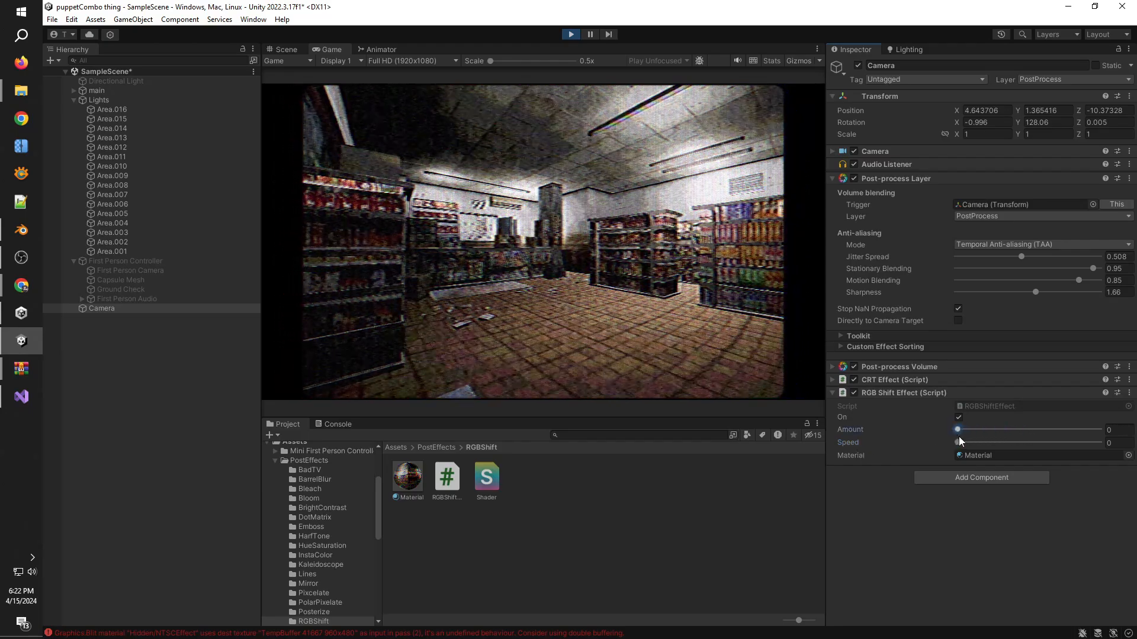
left_click_drag(957, 430, 963, 429)
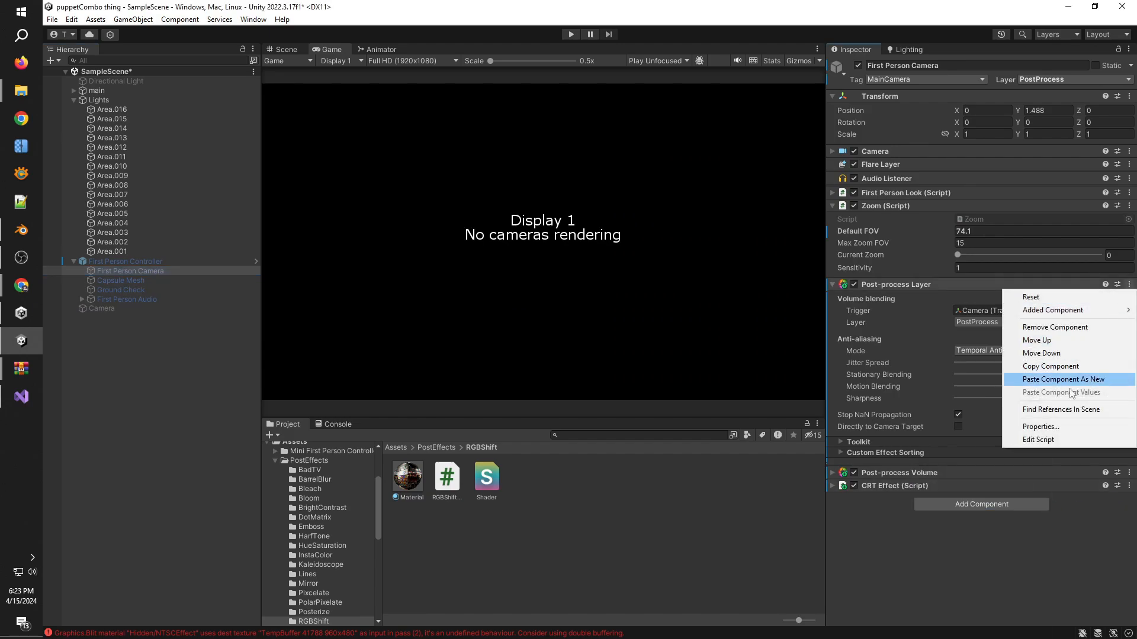
Step: Paste the RGB Shift effect onto the First Person Camera and playtest the store scene
left_click(1063, 379)
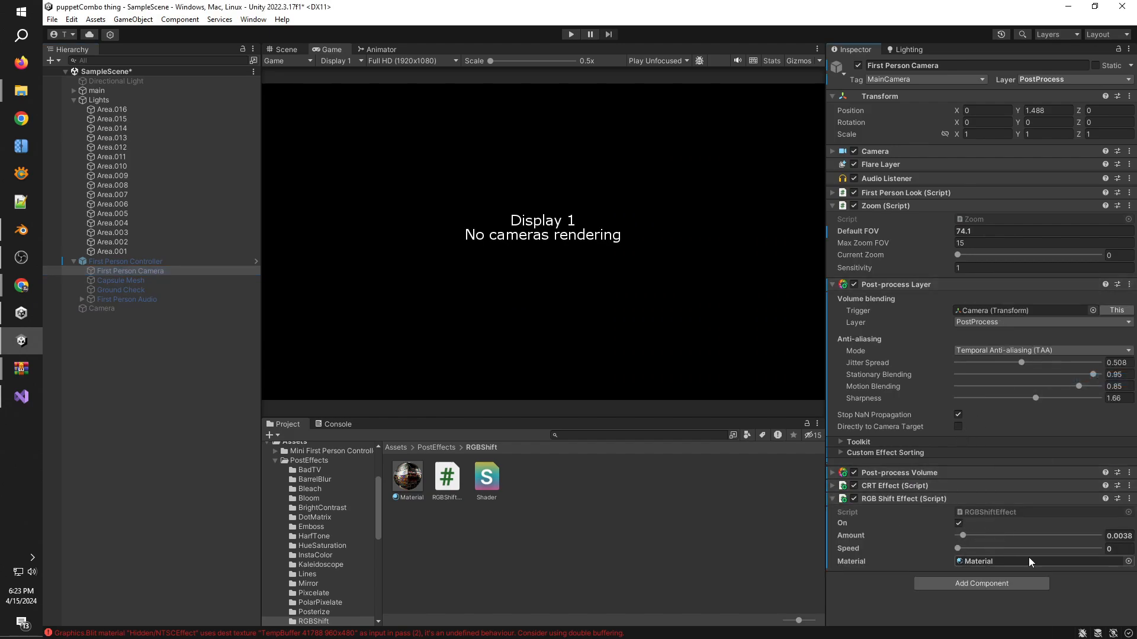
left_click(125, 262)
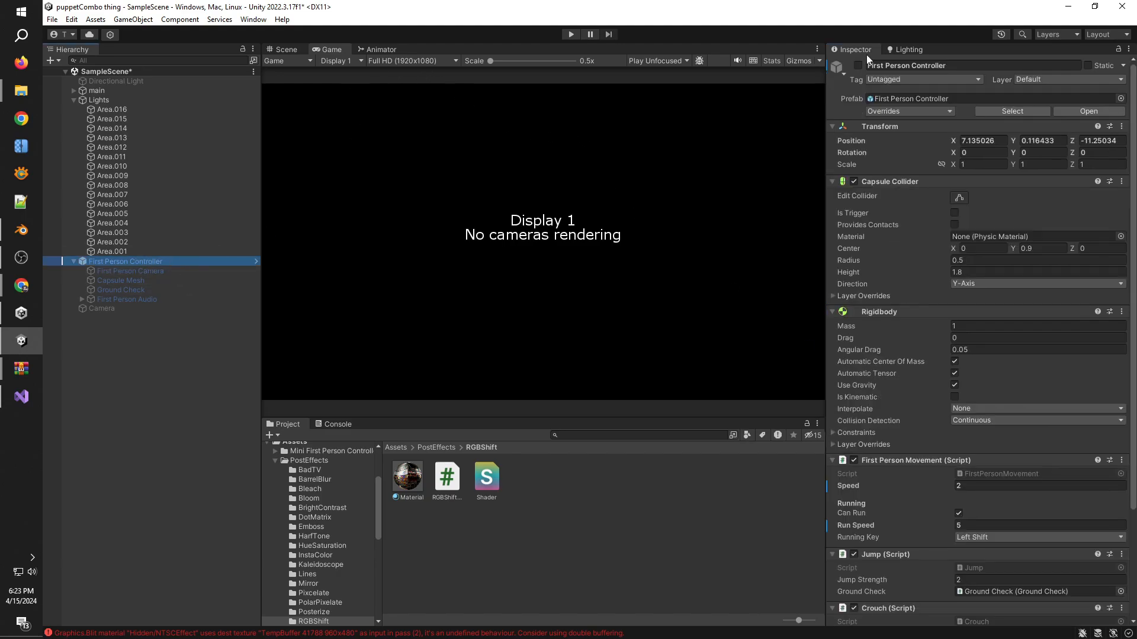
left_click(571, 34)
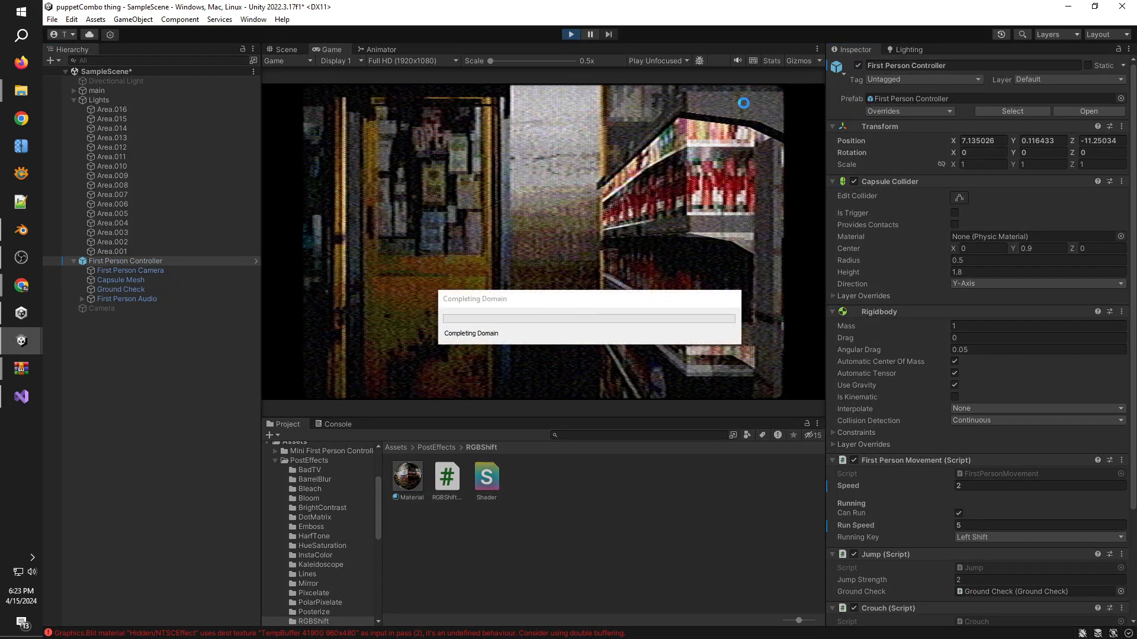
left_click(820, 49)
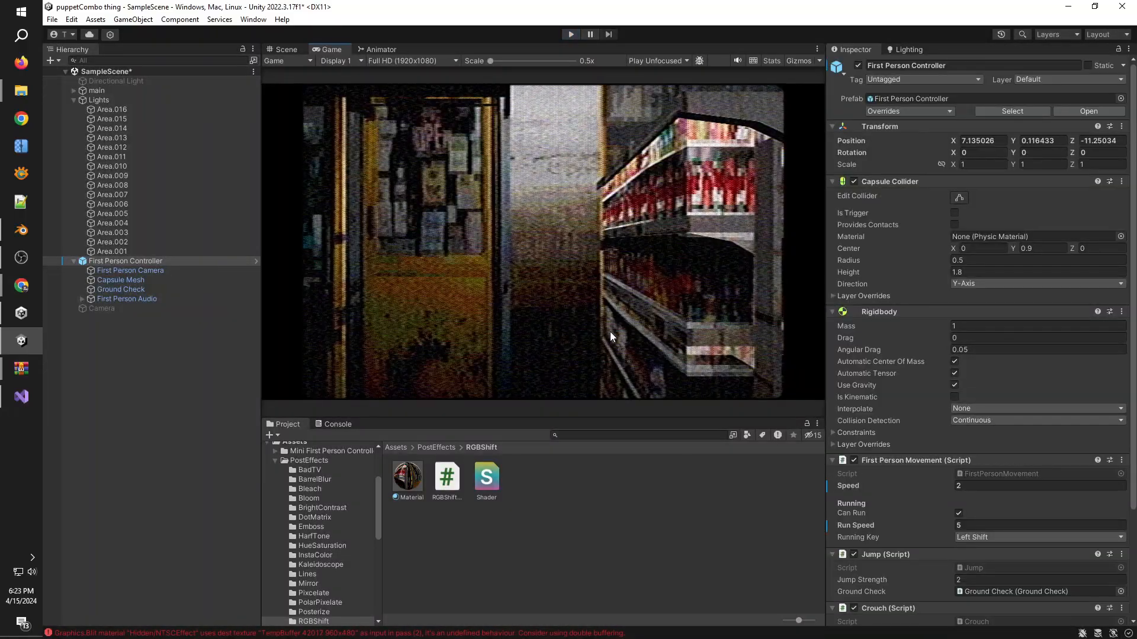
left_click(283, 49)
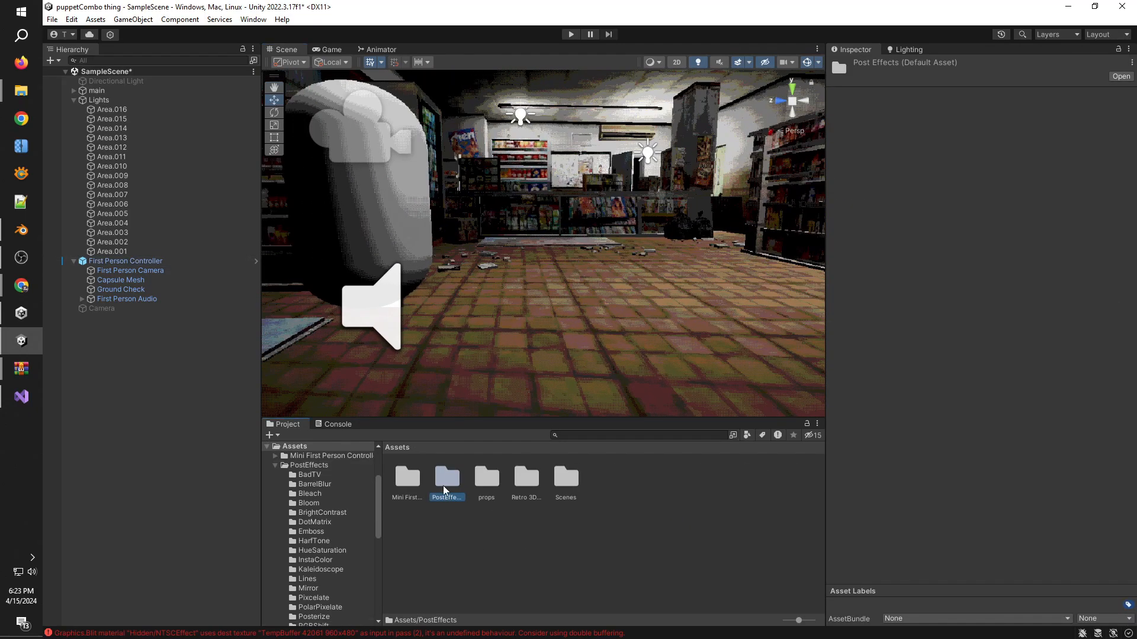
Step: Open the PostEffects folder, add the Bad TV Effect and preview the scene
double_click(446, 476)
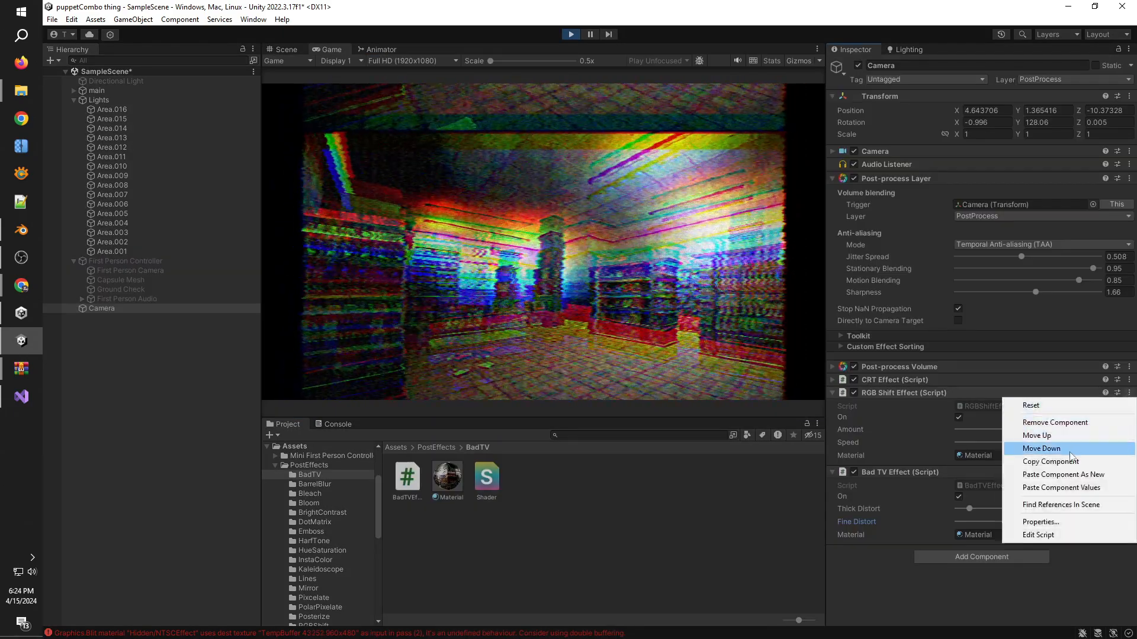
left_click(1042, 449)
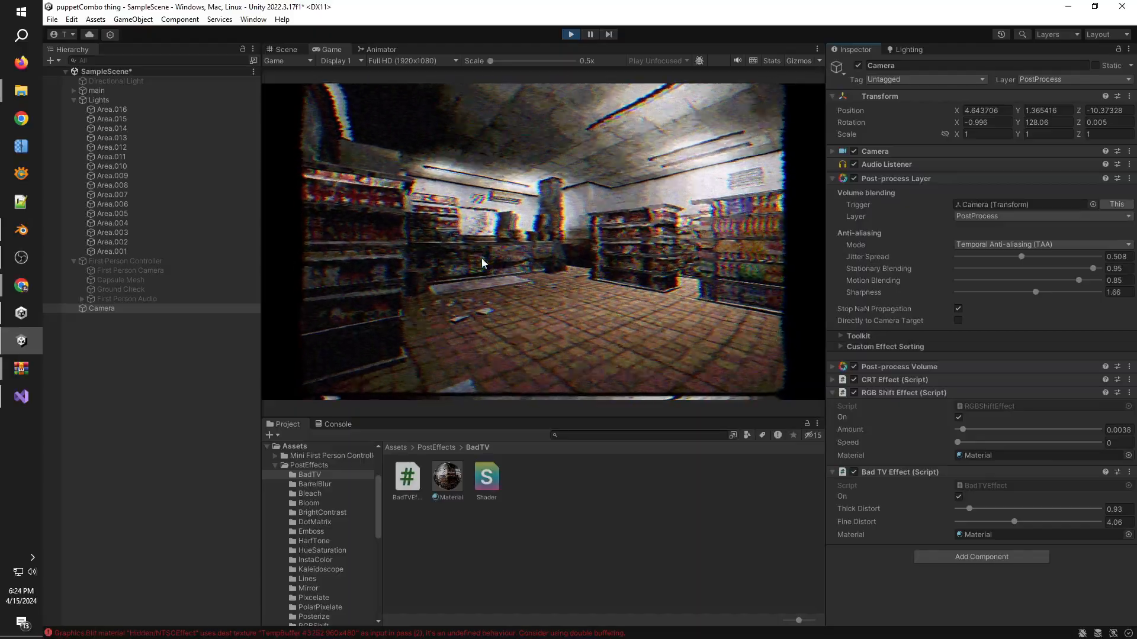
left_click(571, 35)
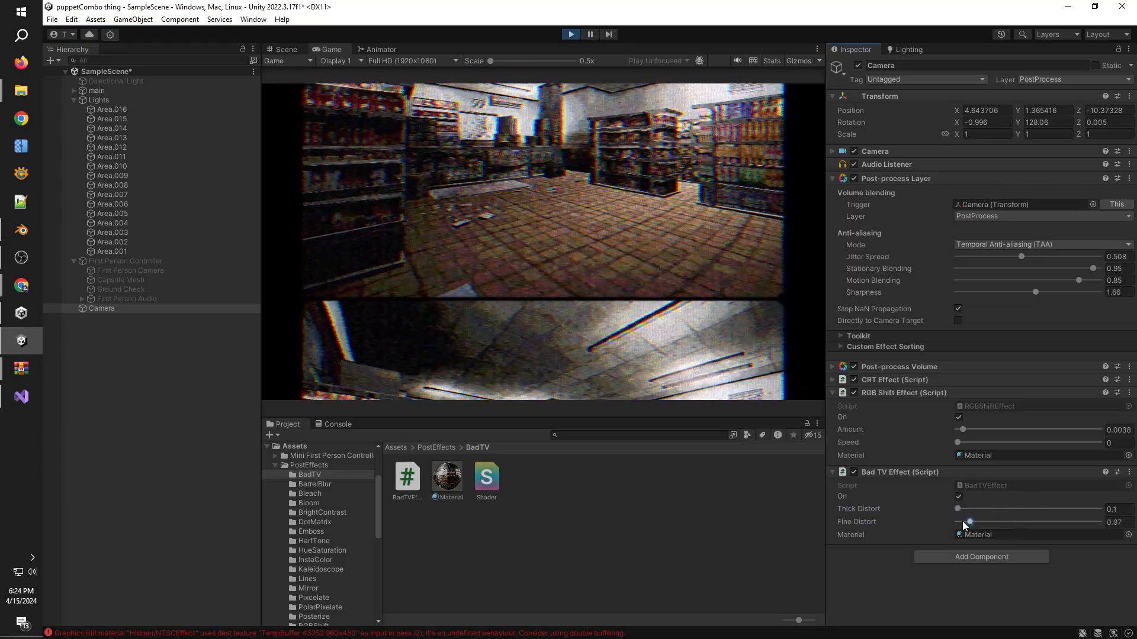
left_click(486, 478)
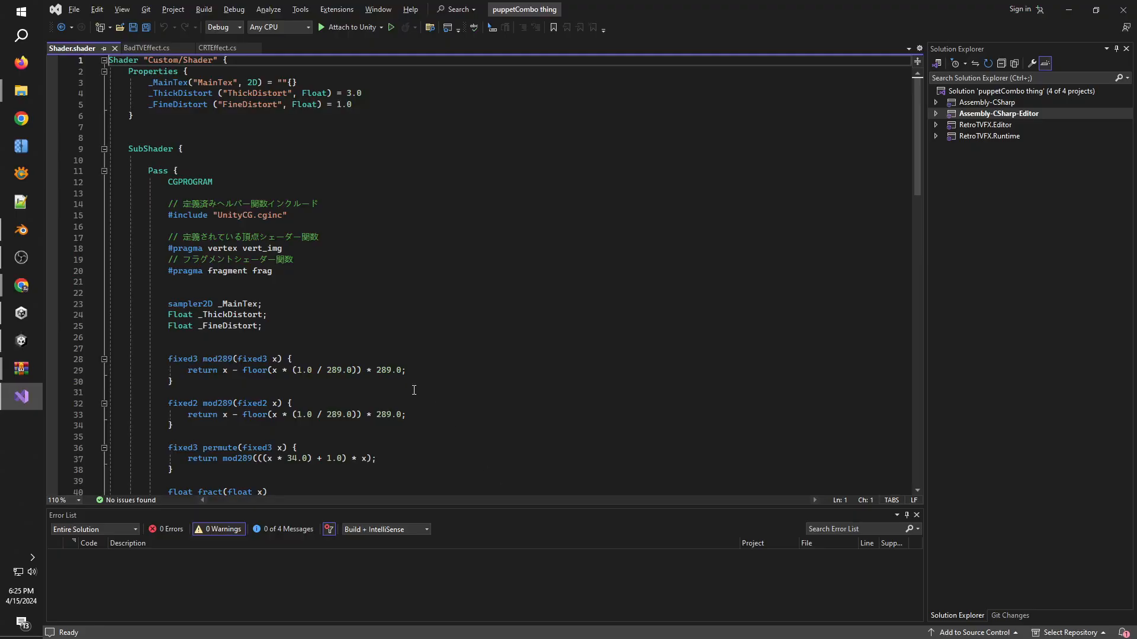
Step: Change the Bad TV shader's rollSpeed in the frag function from 0.05 to 0
scroll("down", 3)
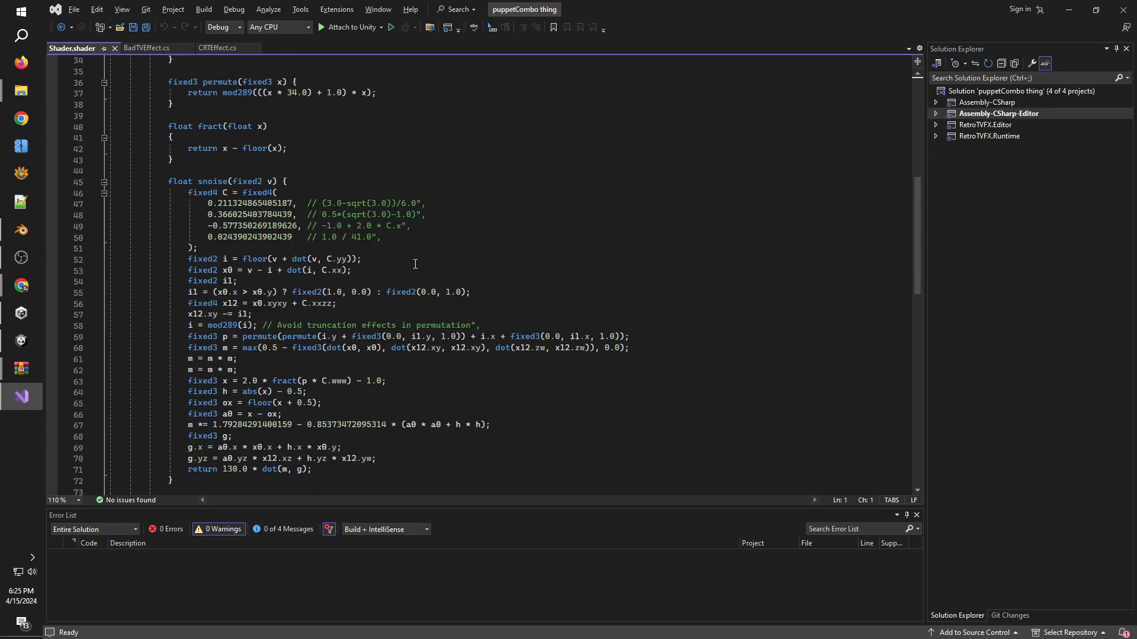
scroll("down", 3)
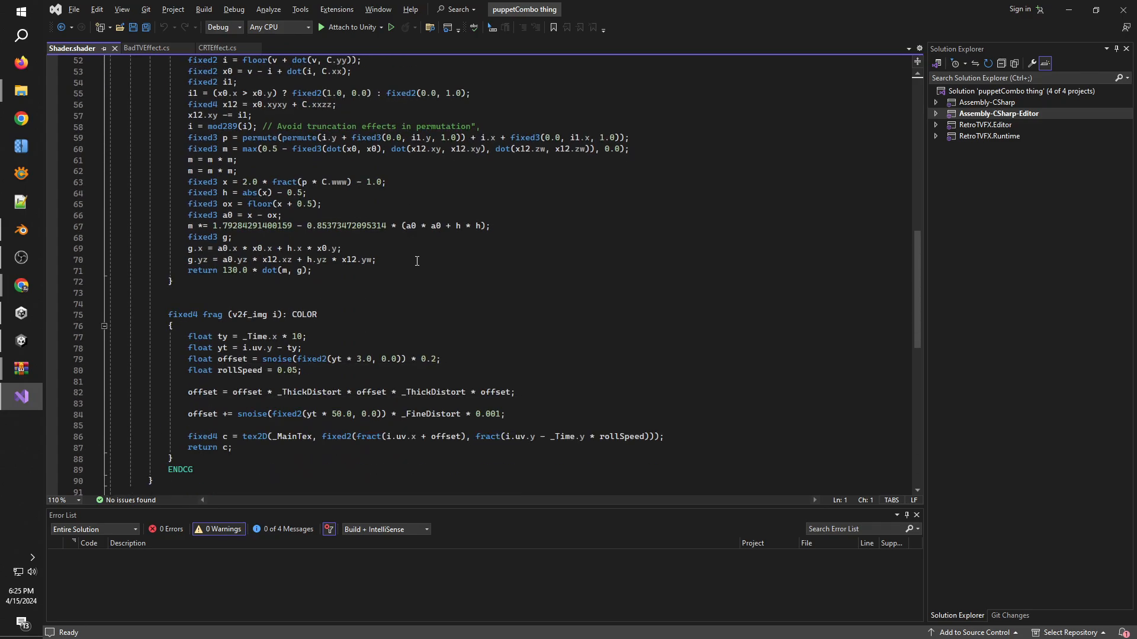
mouse_move(486, 361)
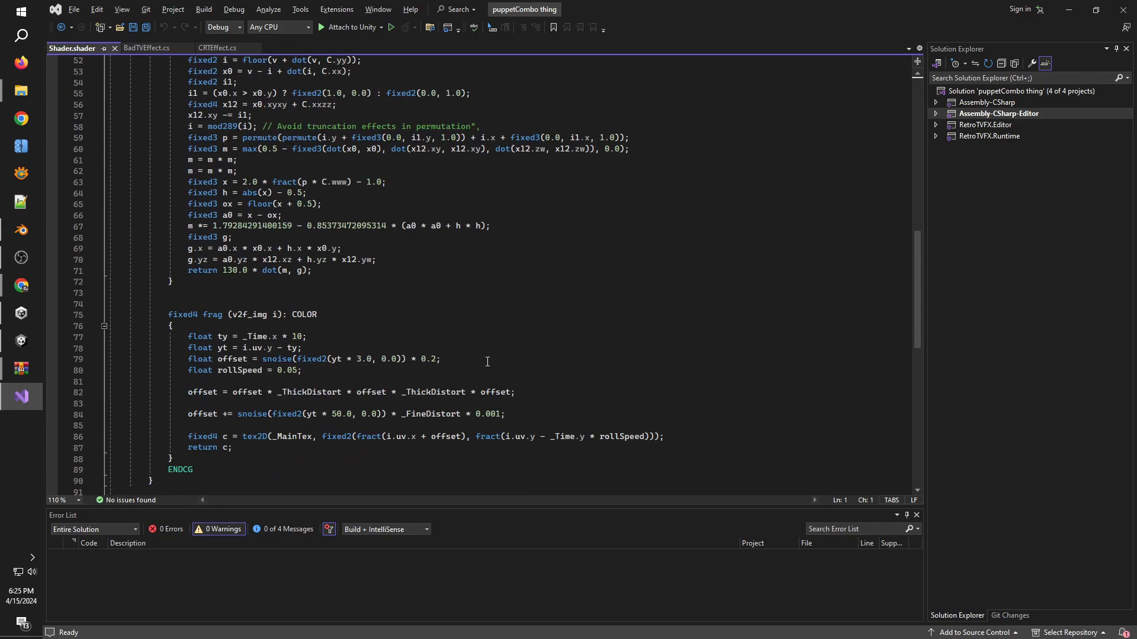
scroll("down", 3)
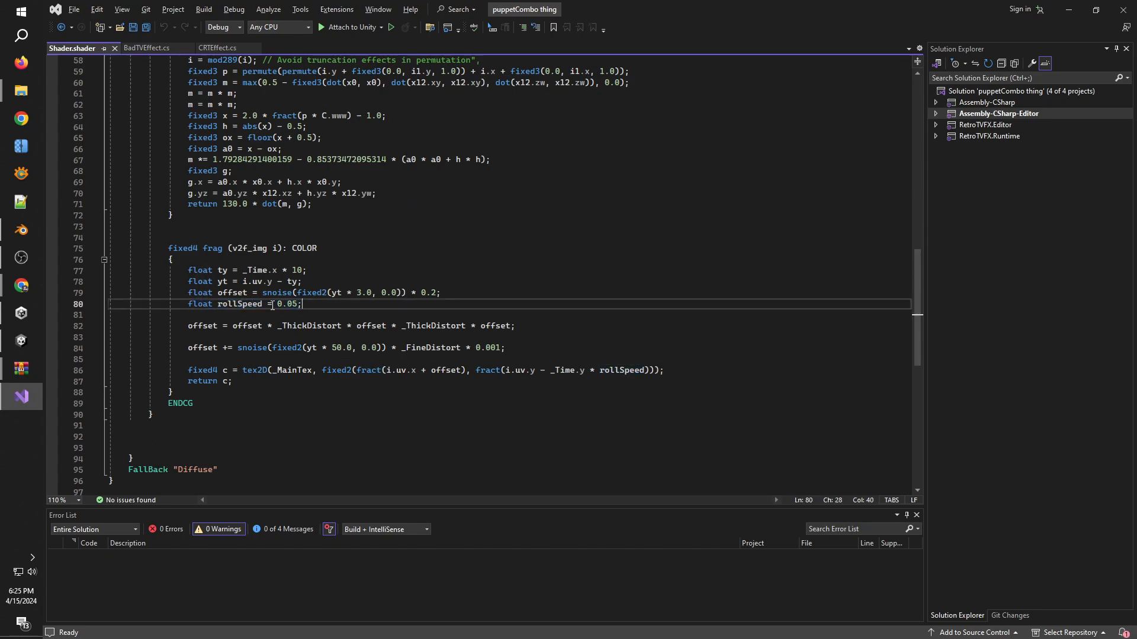
double_click(288, 303)
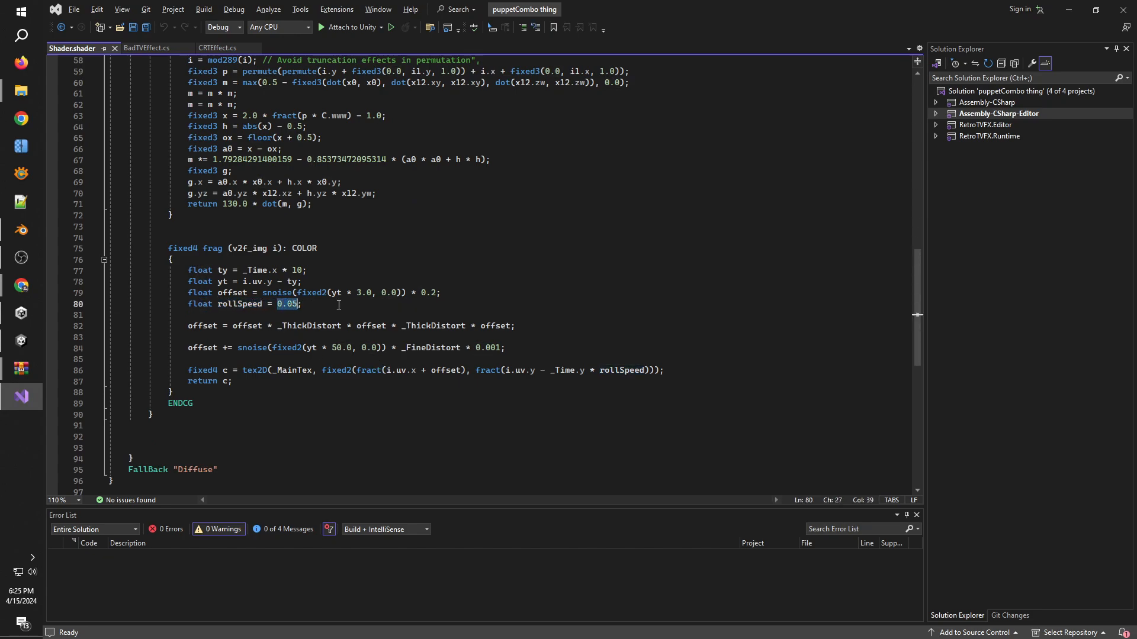
type("0")
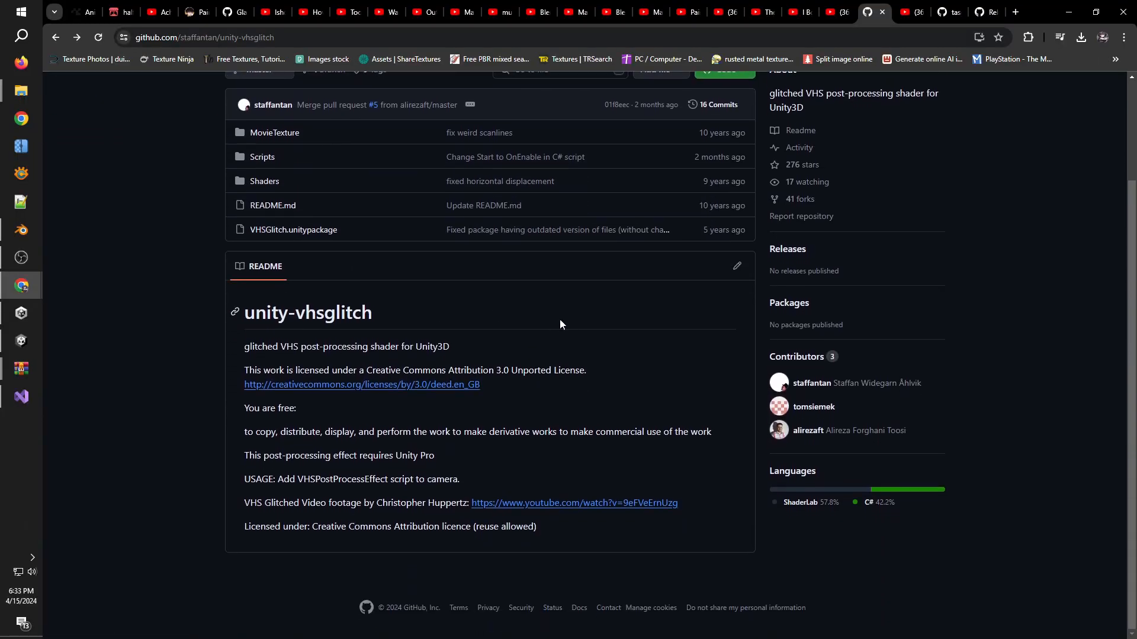
Step: Download the unity-vhsglitch repository from GitHub as a ZIP and save it
left_click_drag(338, 479, 246, 502)
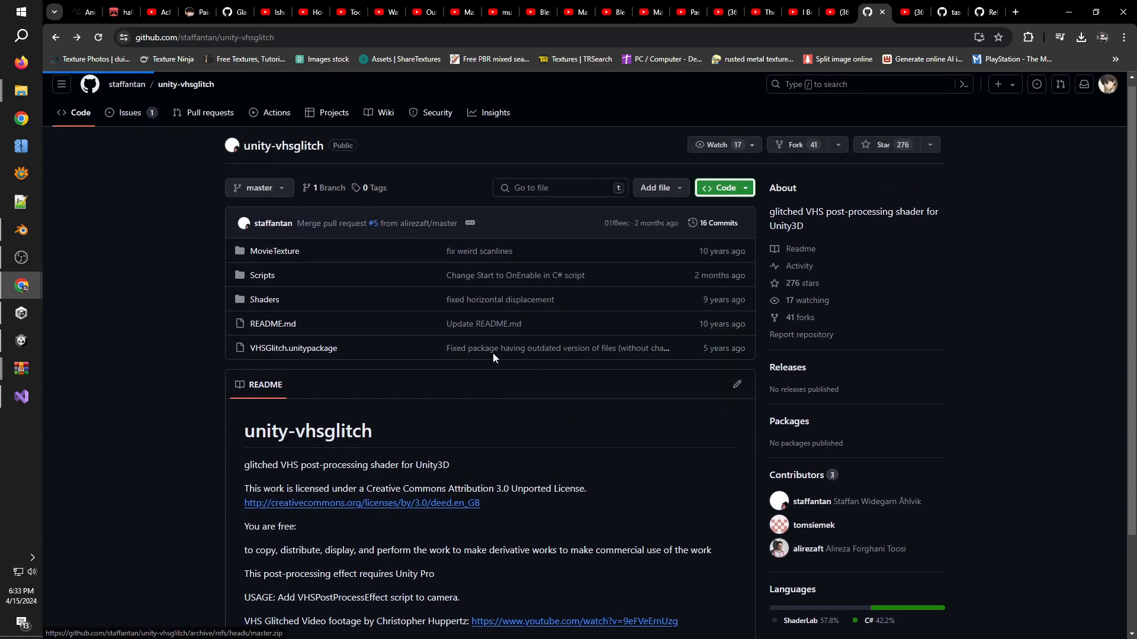
left_click(719, 188)
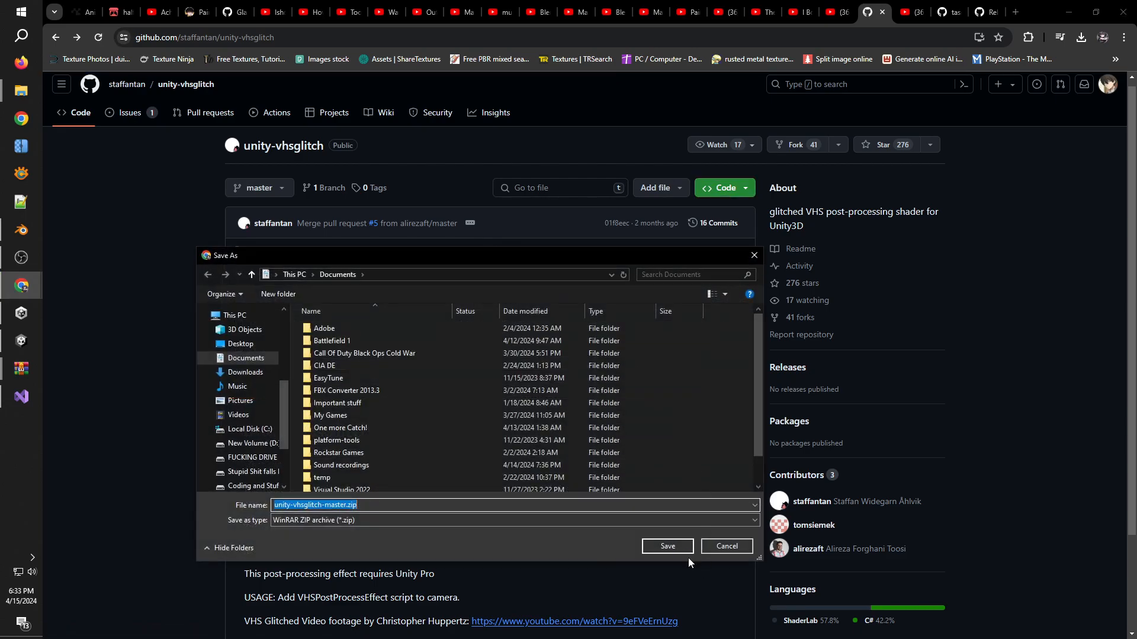
left_click(666, 546)
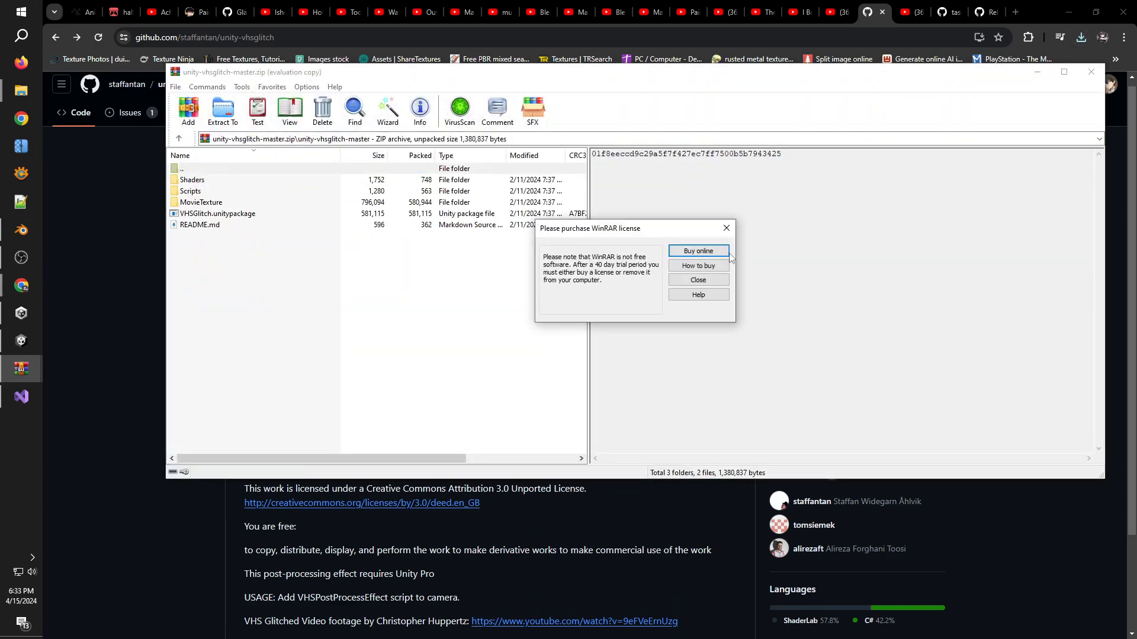
Step: Dismiss WinRAR's license reminder before extracting unity-vhsglitch-master into Assets
left_click(696, 280)
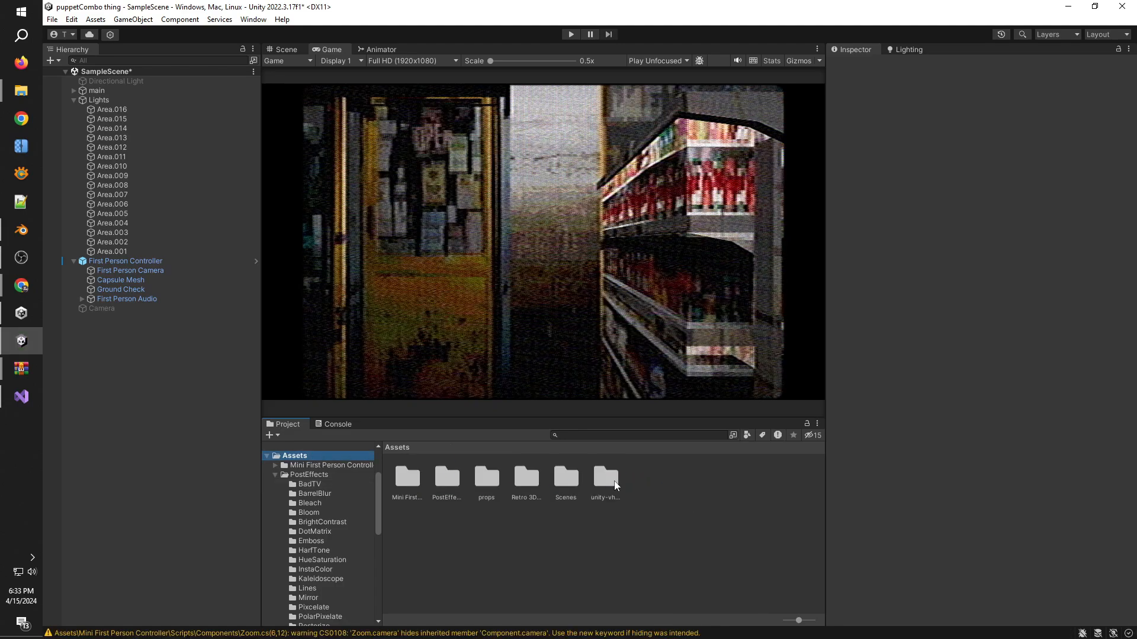
Step: Open the unity-vhsglitch-master folder and read its README about VHSPostProcessEffect
double_click(605, 478)
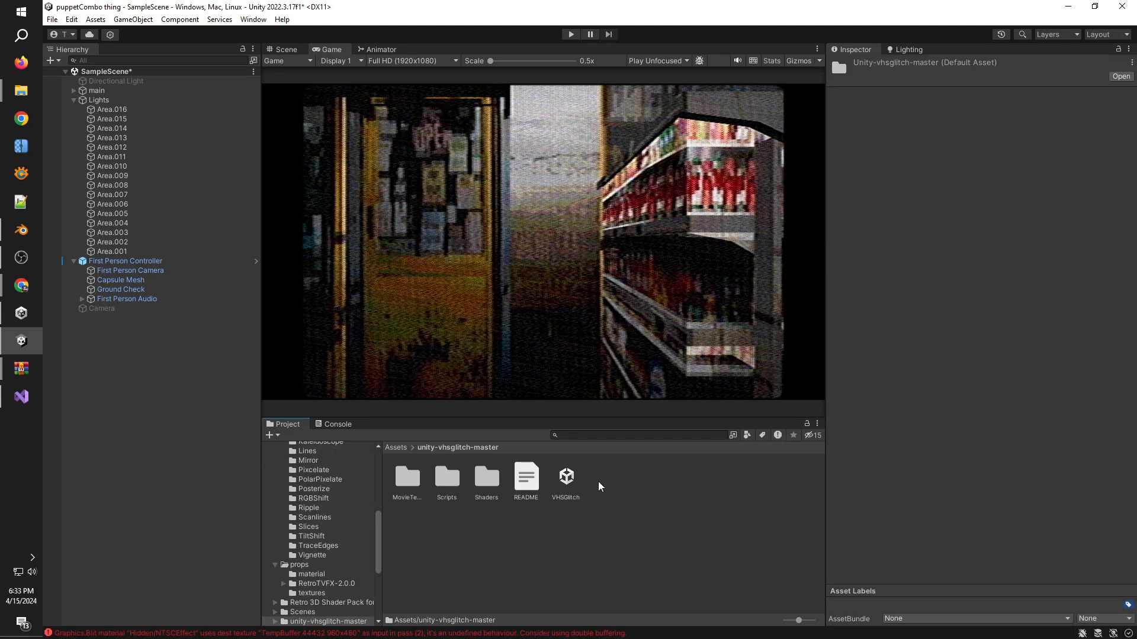
double_click(407, 478)
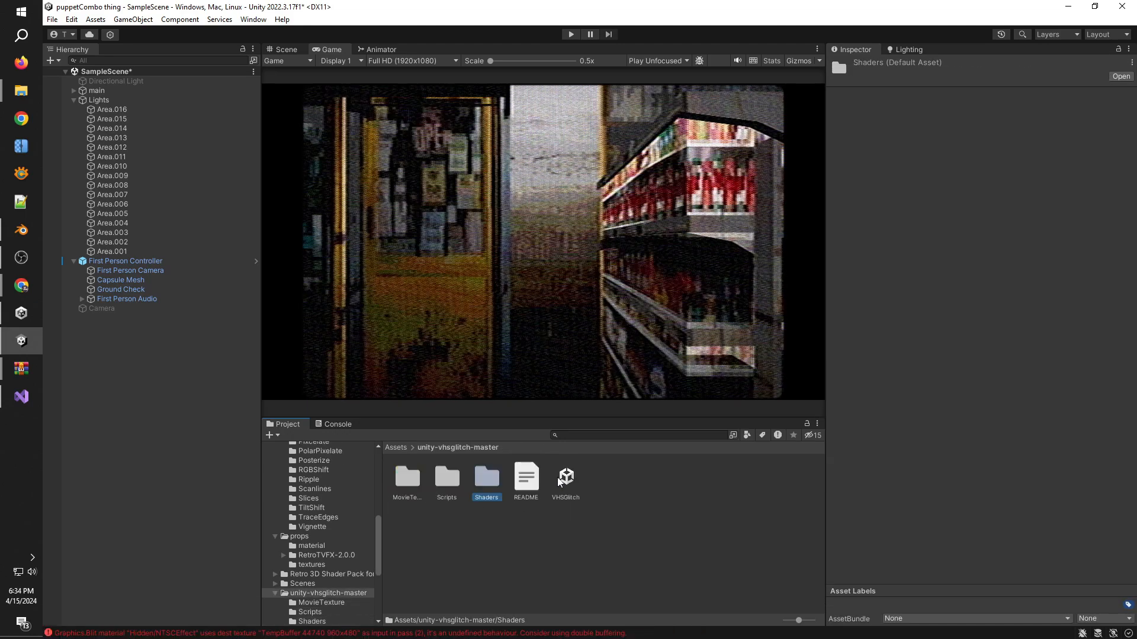
left_click(526, 478)
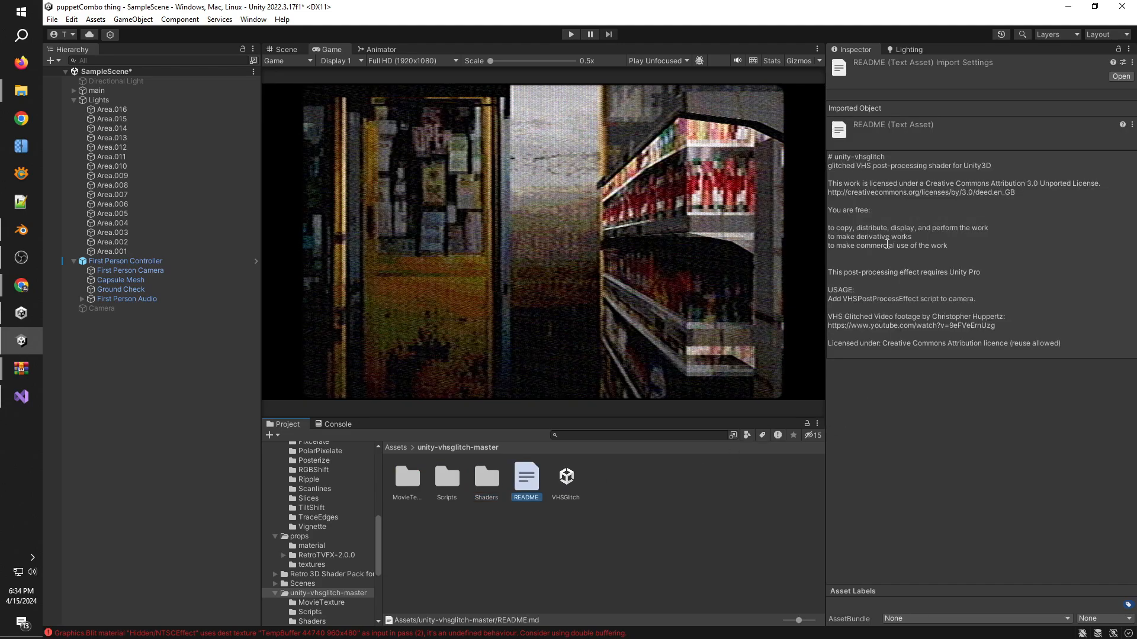
mouse_move(957, 272)
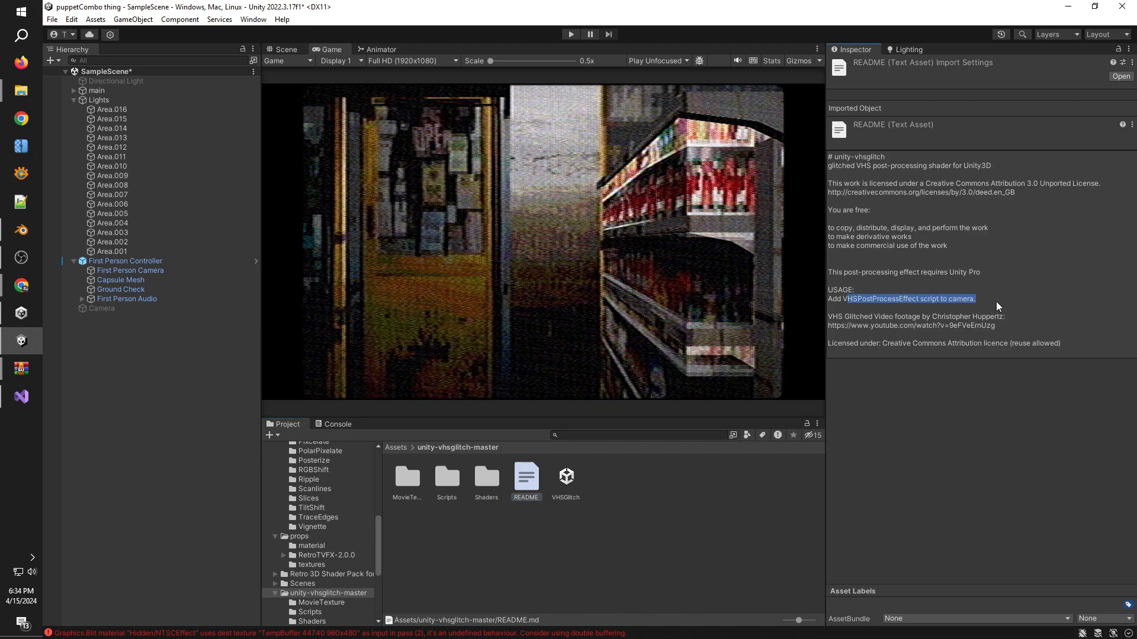
left_click(941, 321)
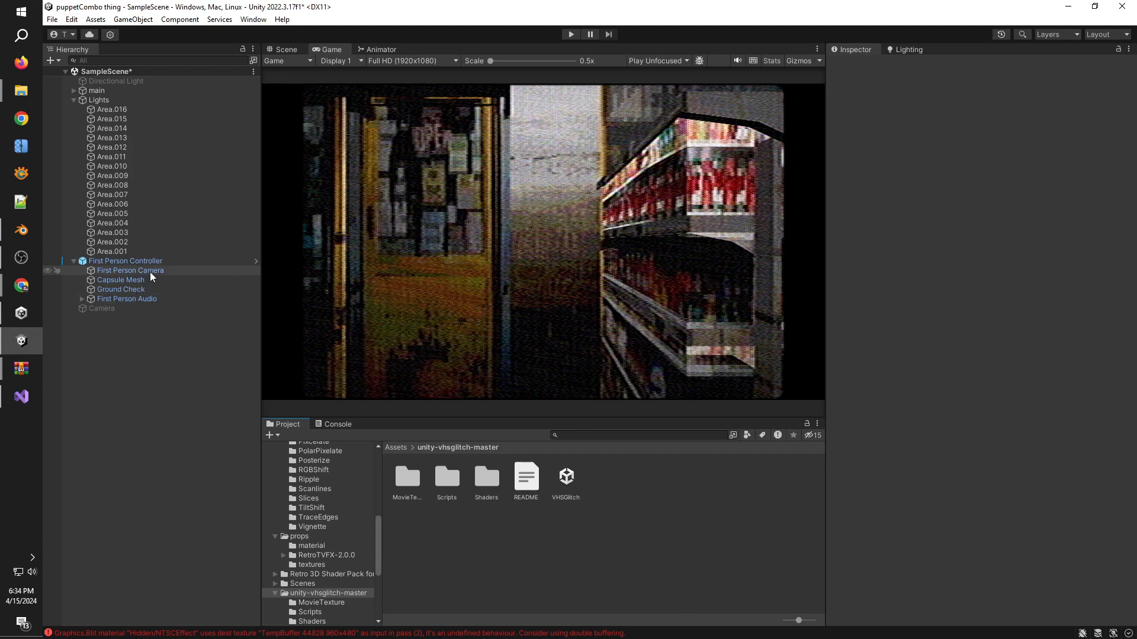
Step: Select the First Person Controller and set its Rotation Y to 139.04
left_click(129, 270)
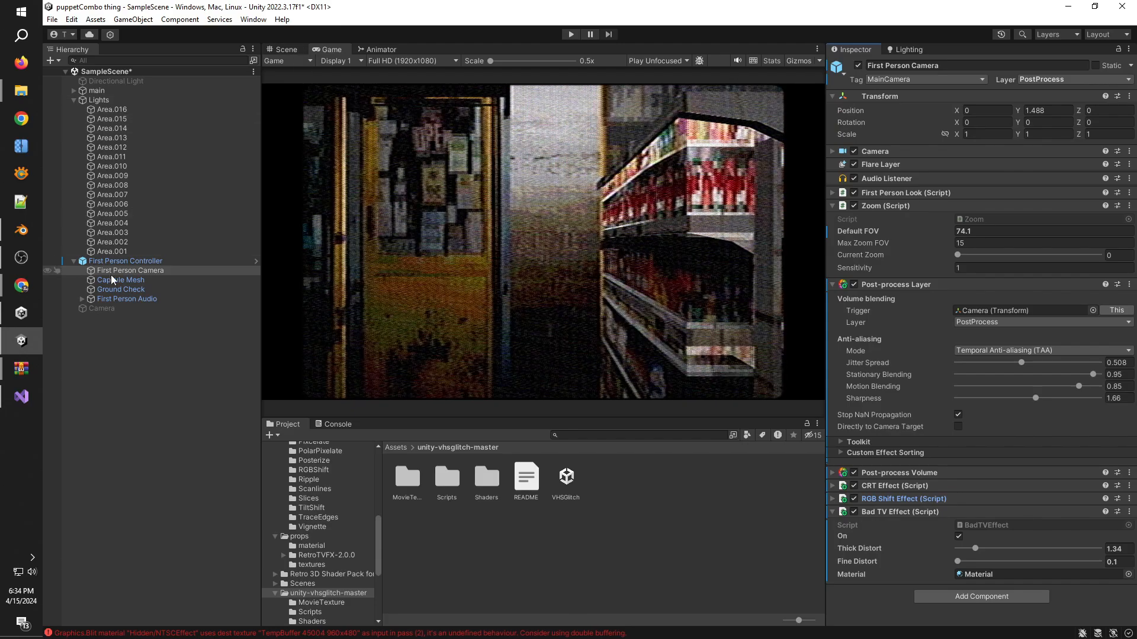
left_click(125, 261)
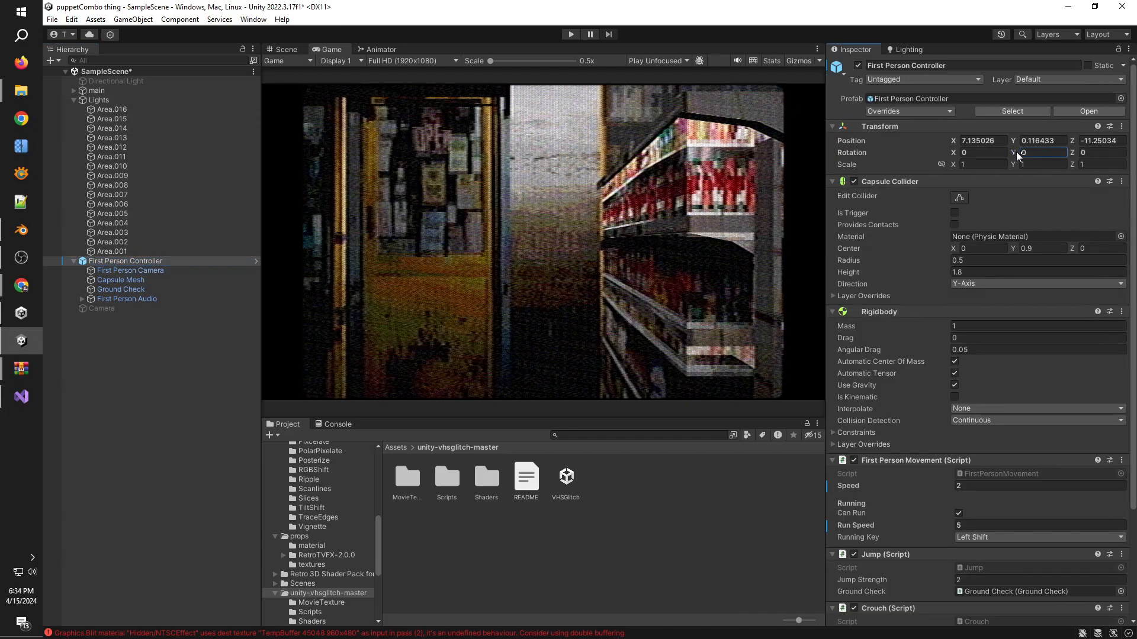
type("rg")
type("vide")
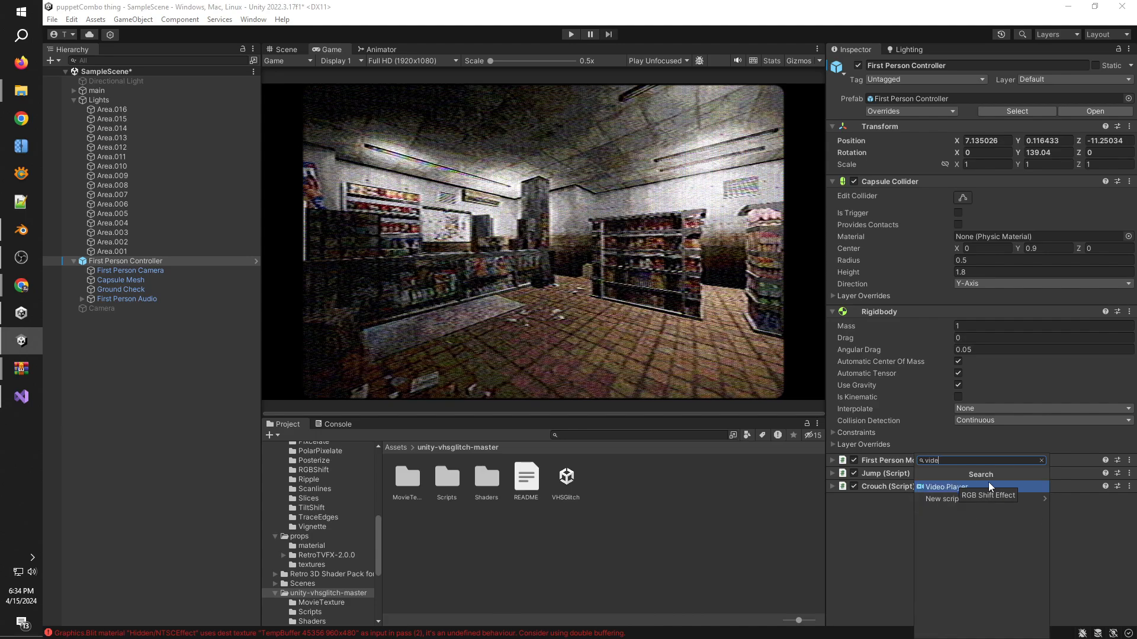
Step: Add a Video Player with a chosen clip, then search components for 'vhs'
left_click(946, 487)
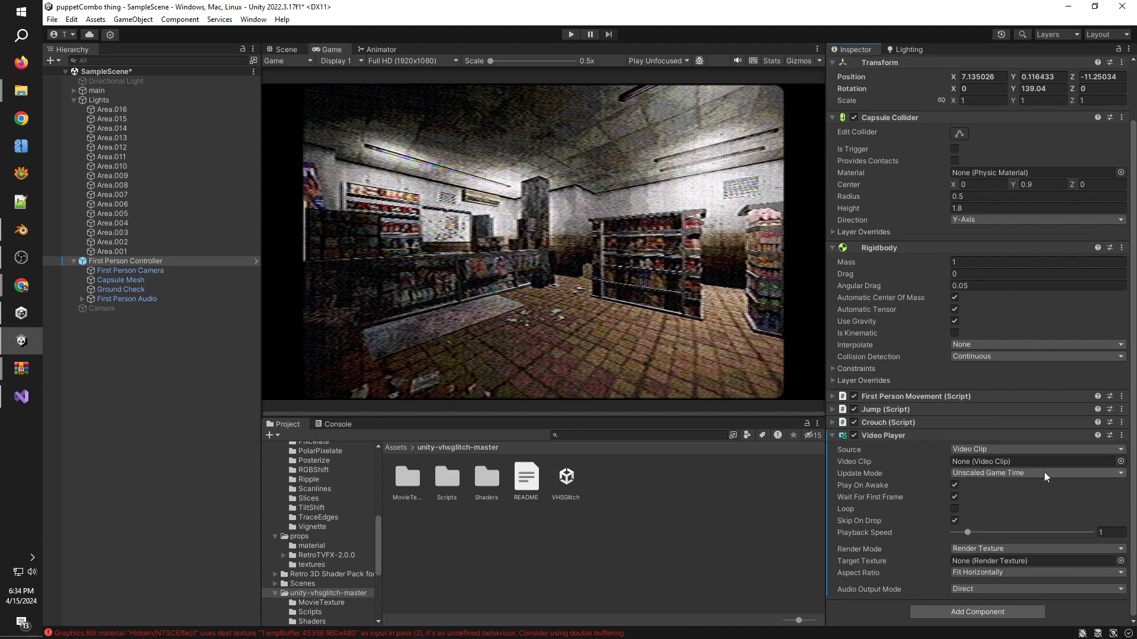
left_click(1119, 462)
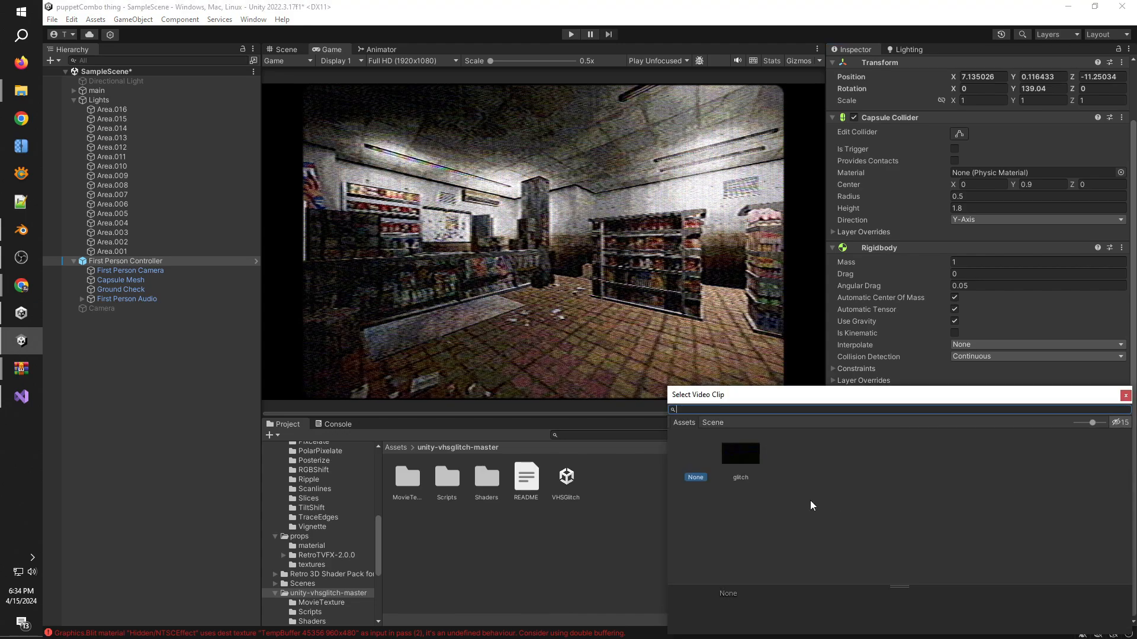
double_click(739, 453)
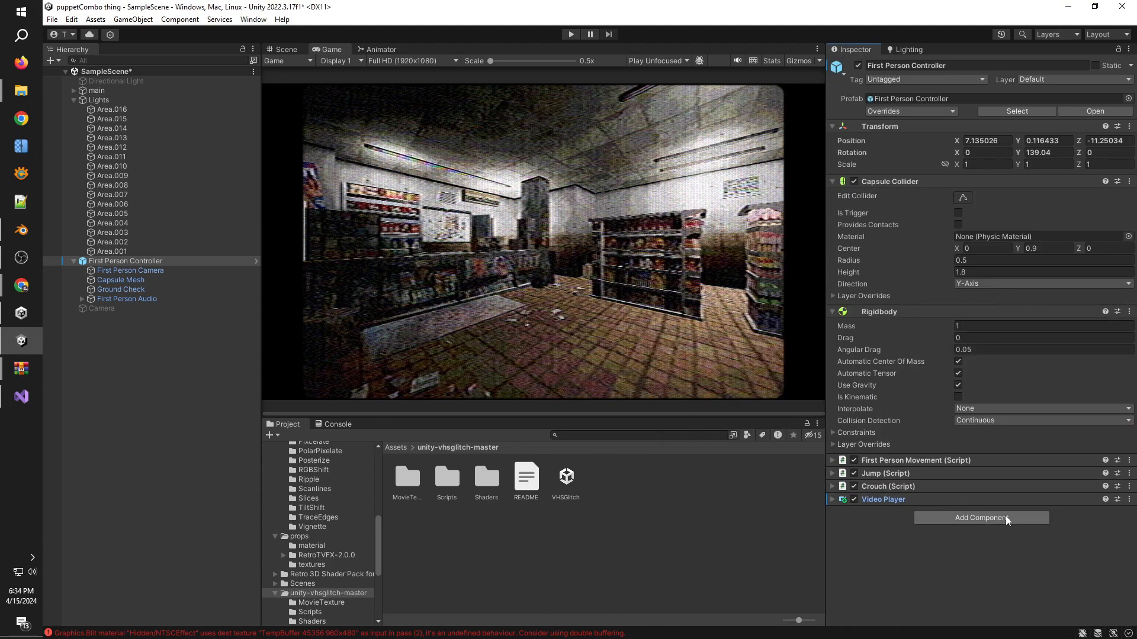
left_click(980, 517)
type("c")
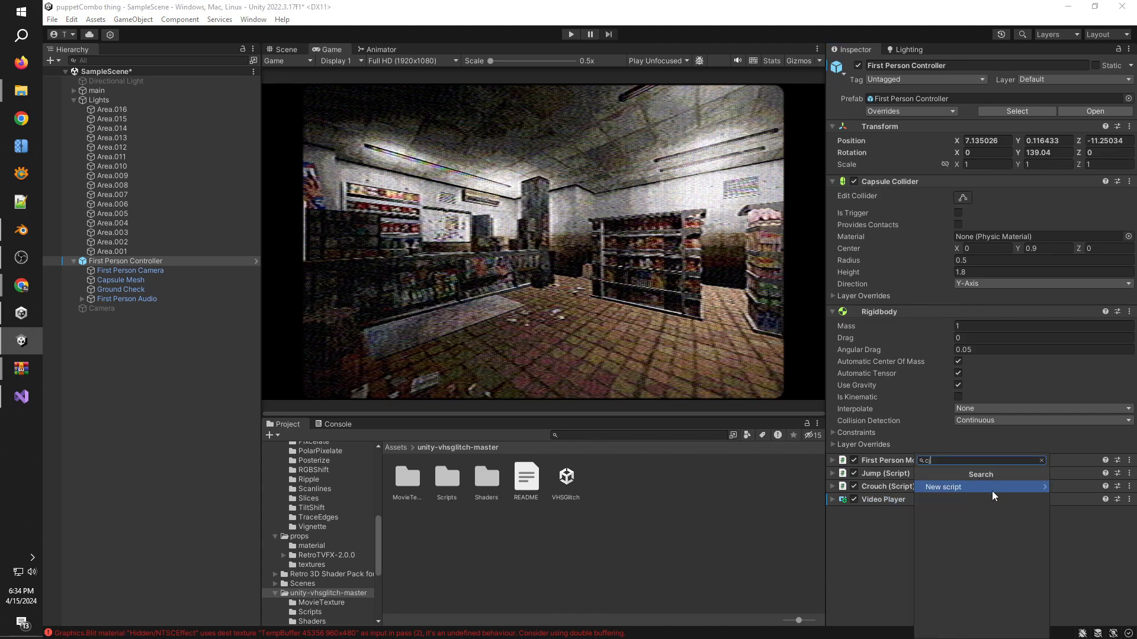
type("vhs")
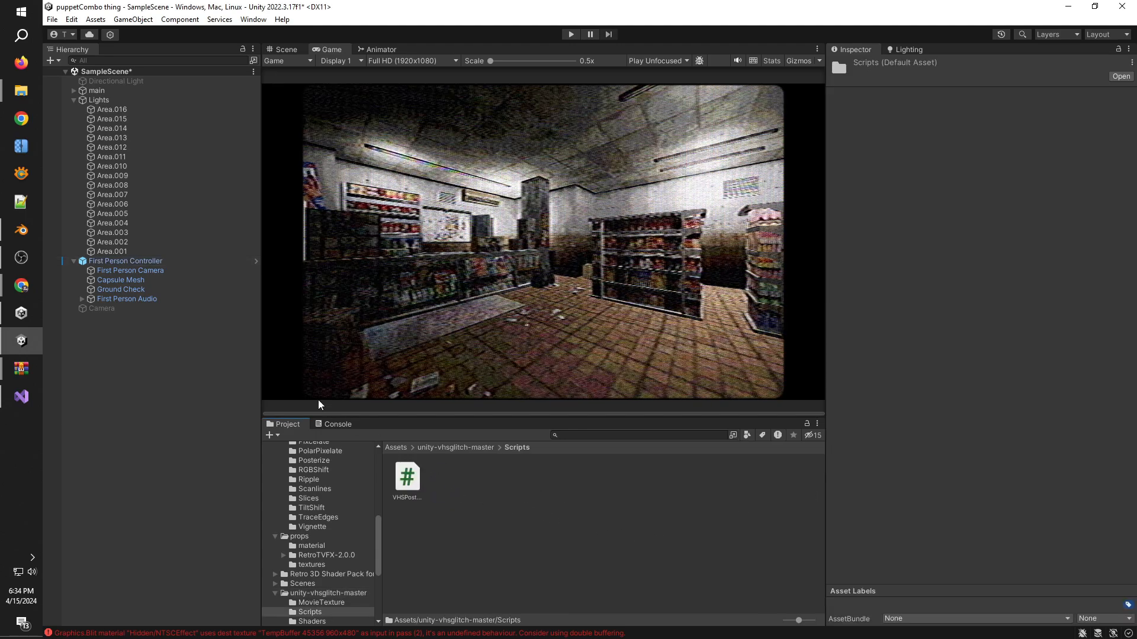
Step: Set the First Person Camera's VHS effect clip to glitch
left_click(130, 270)
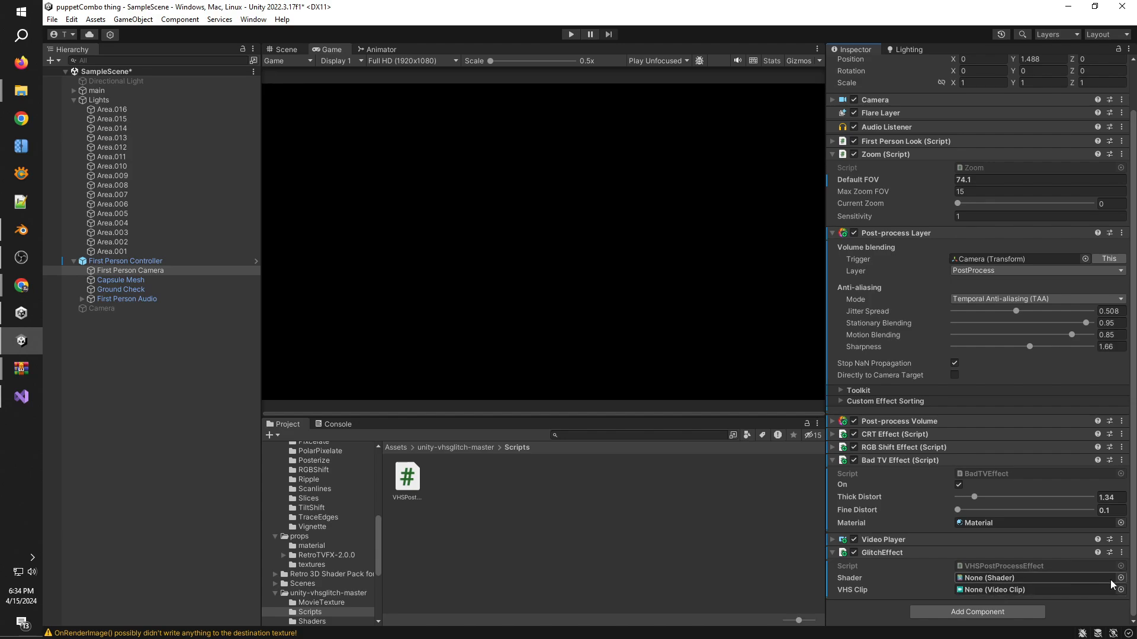
left_click(988, 578)
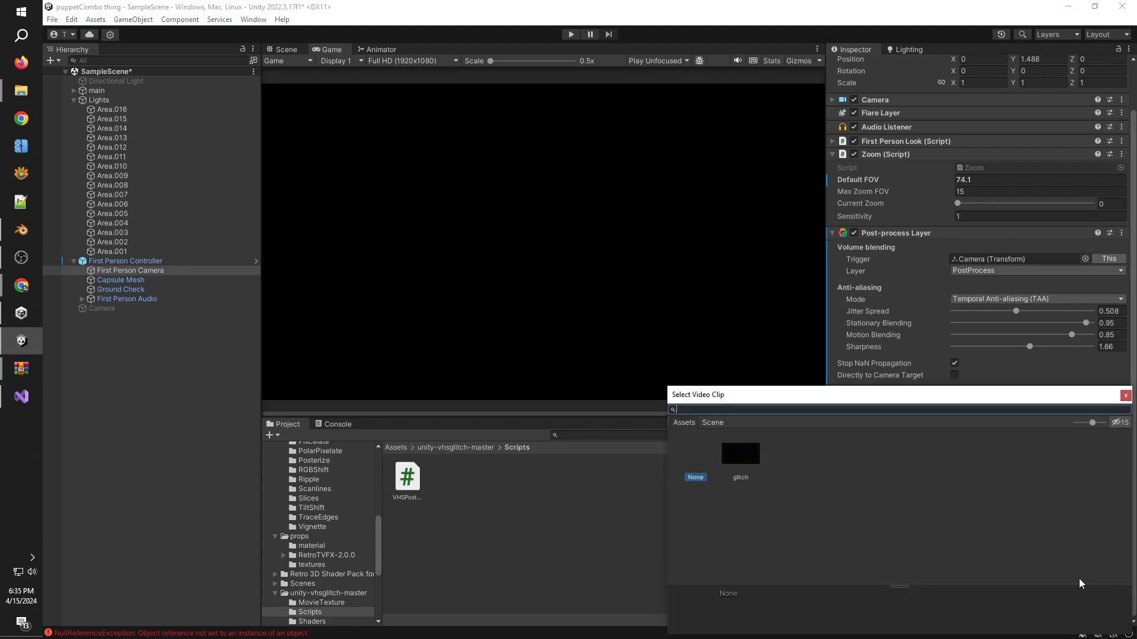
left_click(740, 453)
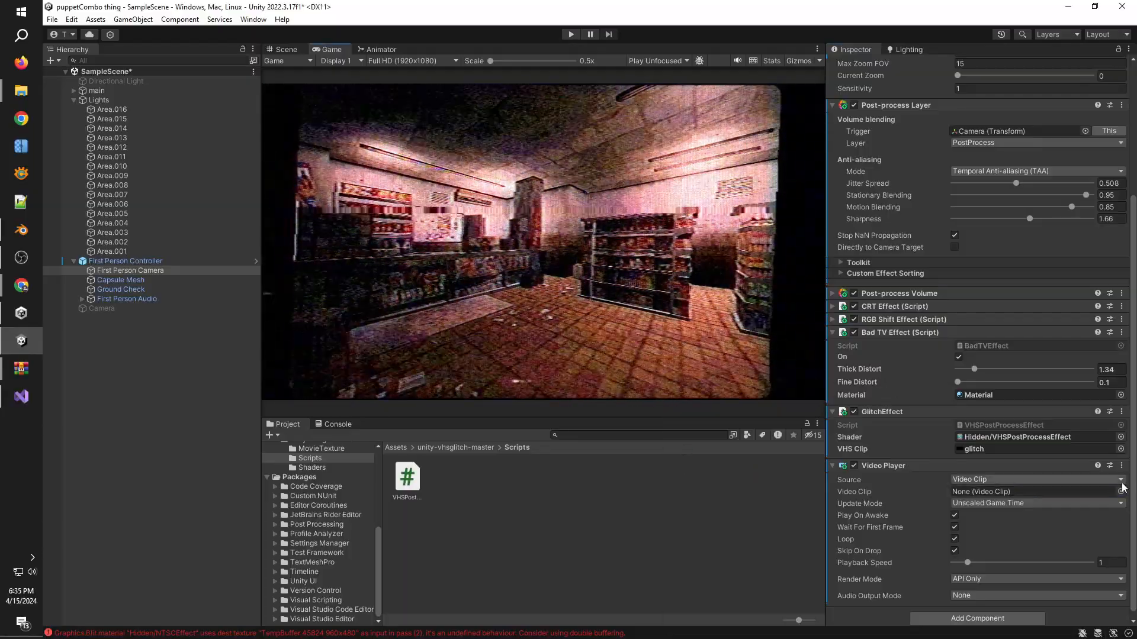
Step: Try removing the Video Player, dismiss the warning, and open the VHS shader
left_click(1120, 465)
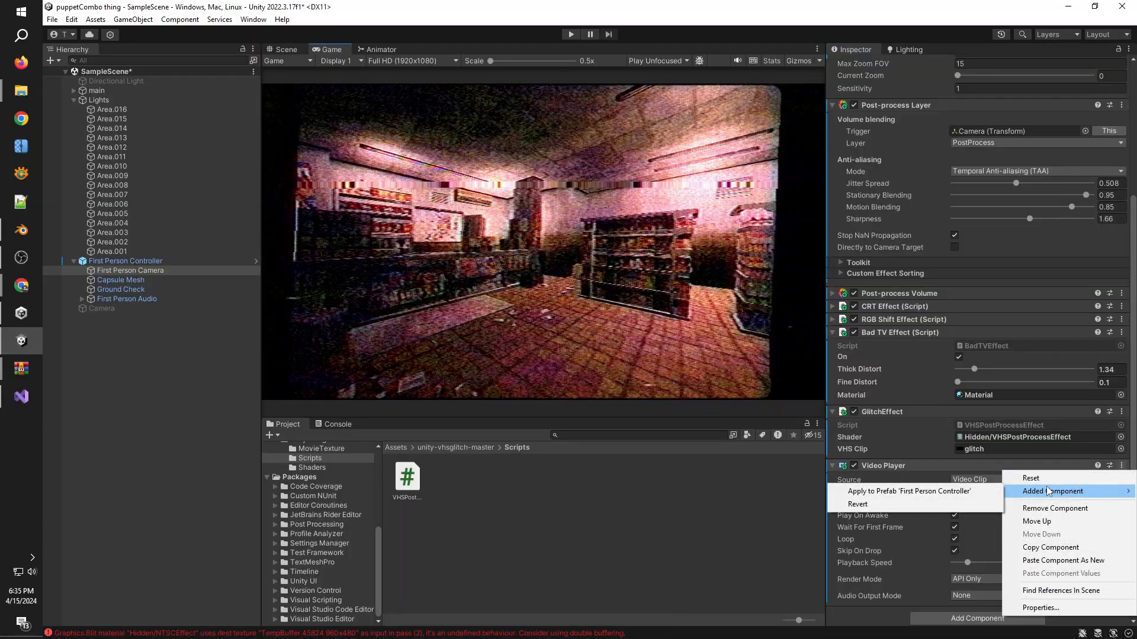
left_click(1055, 508)
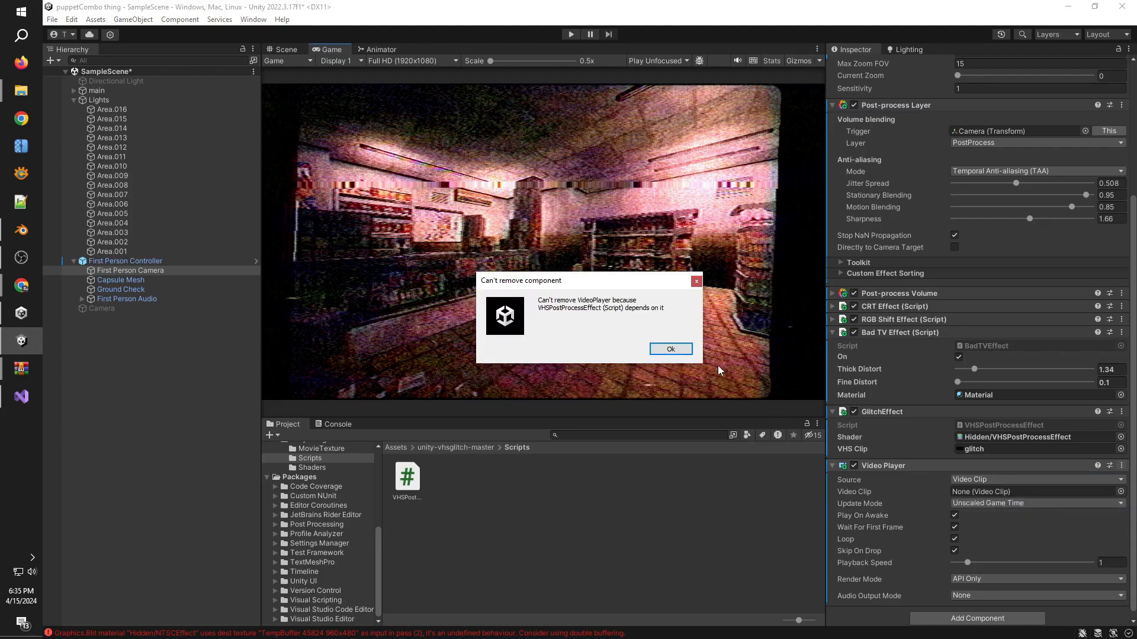
left_click(669, 349)
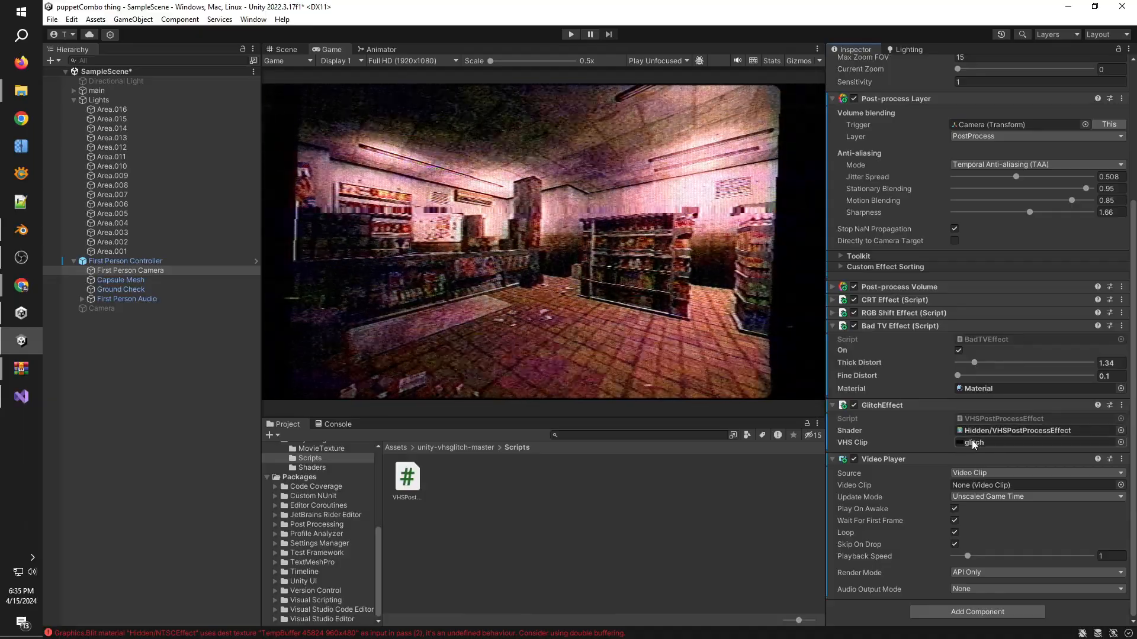
left_click(312, 468)
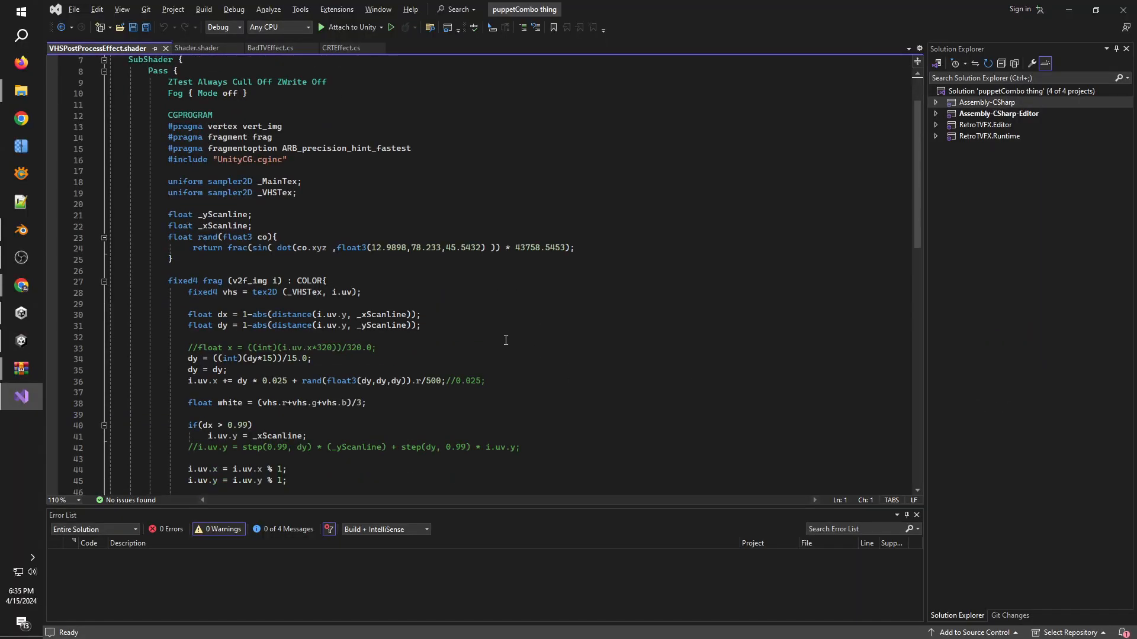
Step: Change the dy scanline line 31 from '1-abs(...)' to '0-abs(...)'
scroll("up", 3)
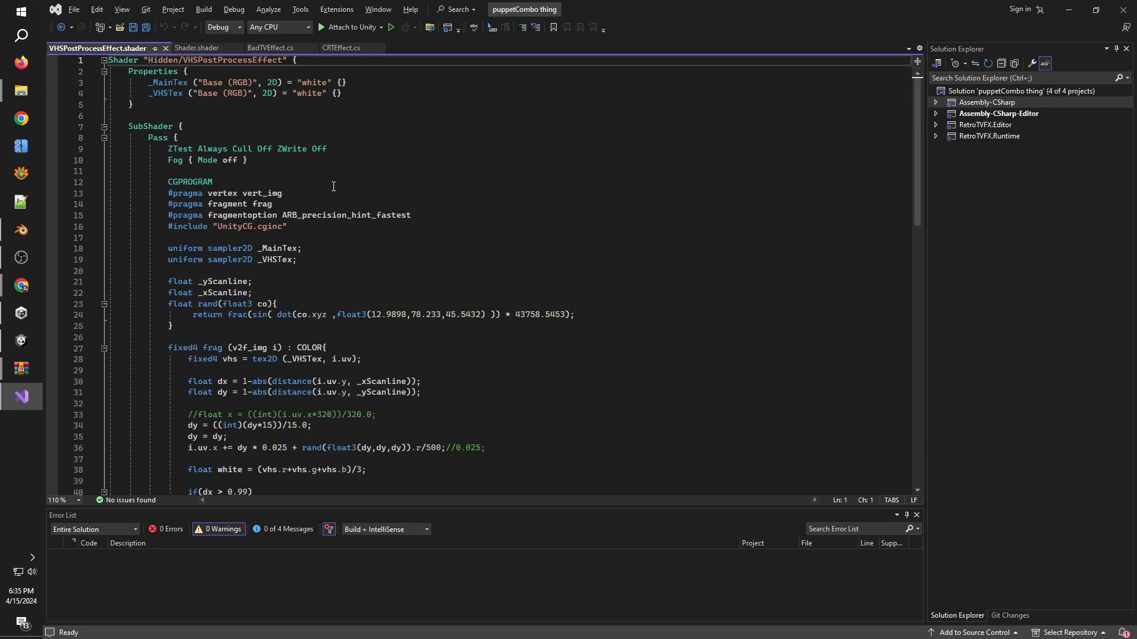
scroll("down", 3)
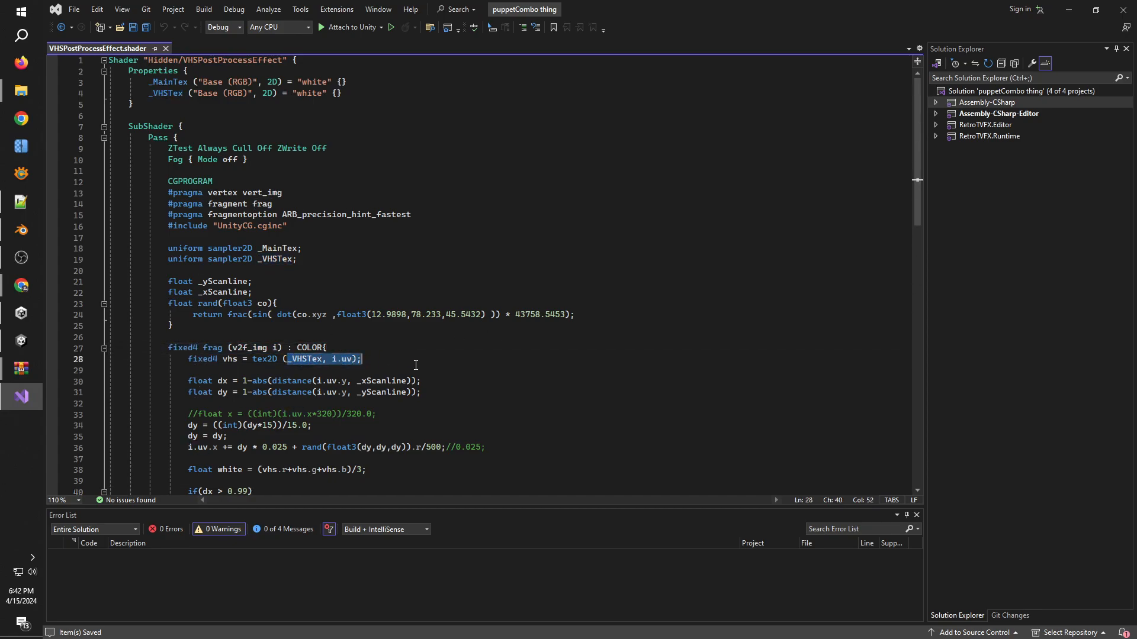
left_click(247, 392)
type("0")
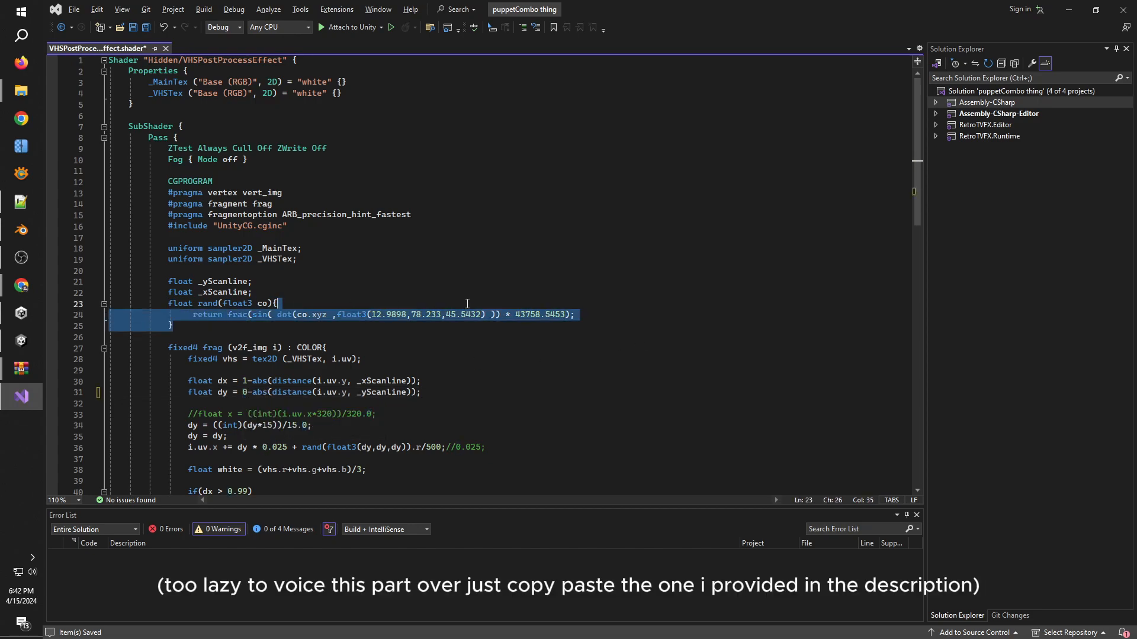
Step: Set the rand() multiplier to 0 and 'bleed /= 250;', saving the shader
left_click(566, 314)
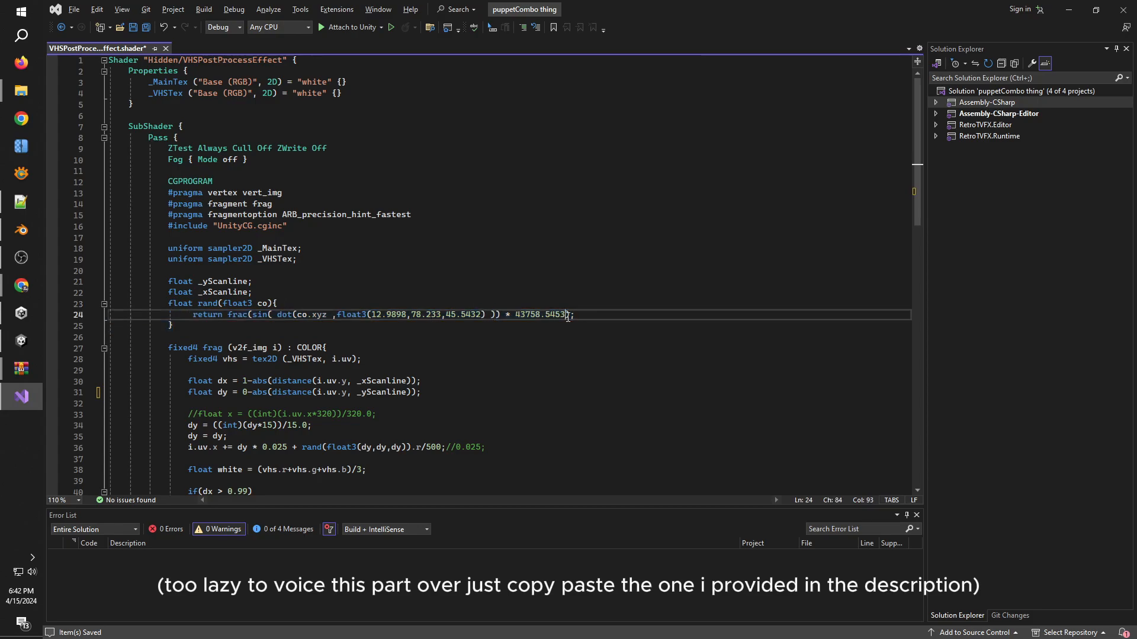
key("BackSpace")
type("0")
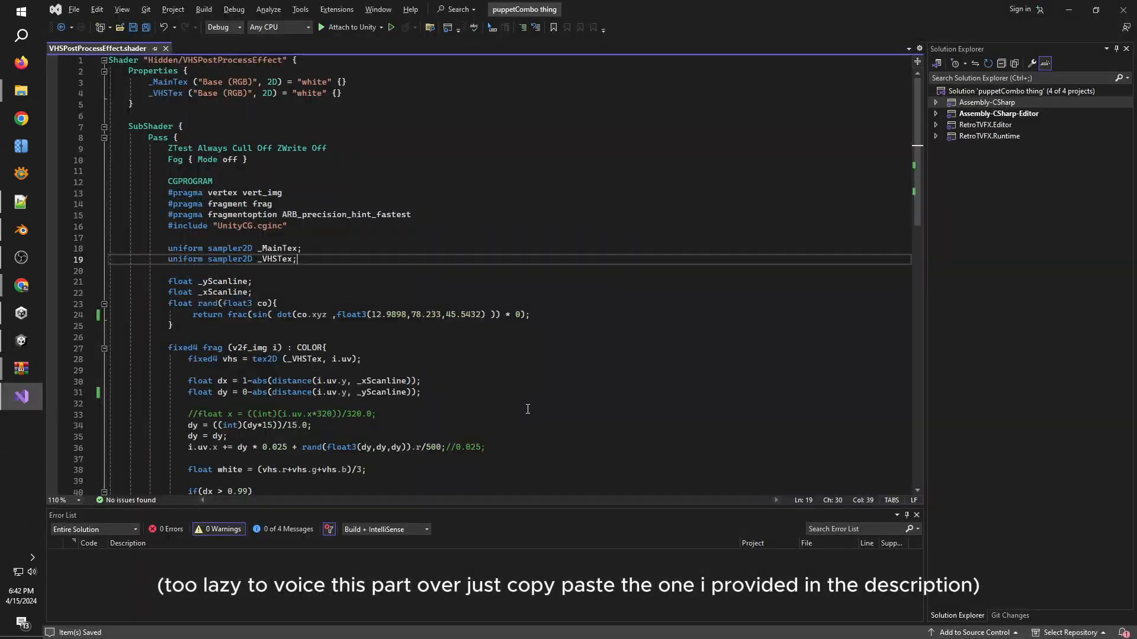
scroll("down", 3)
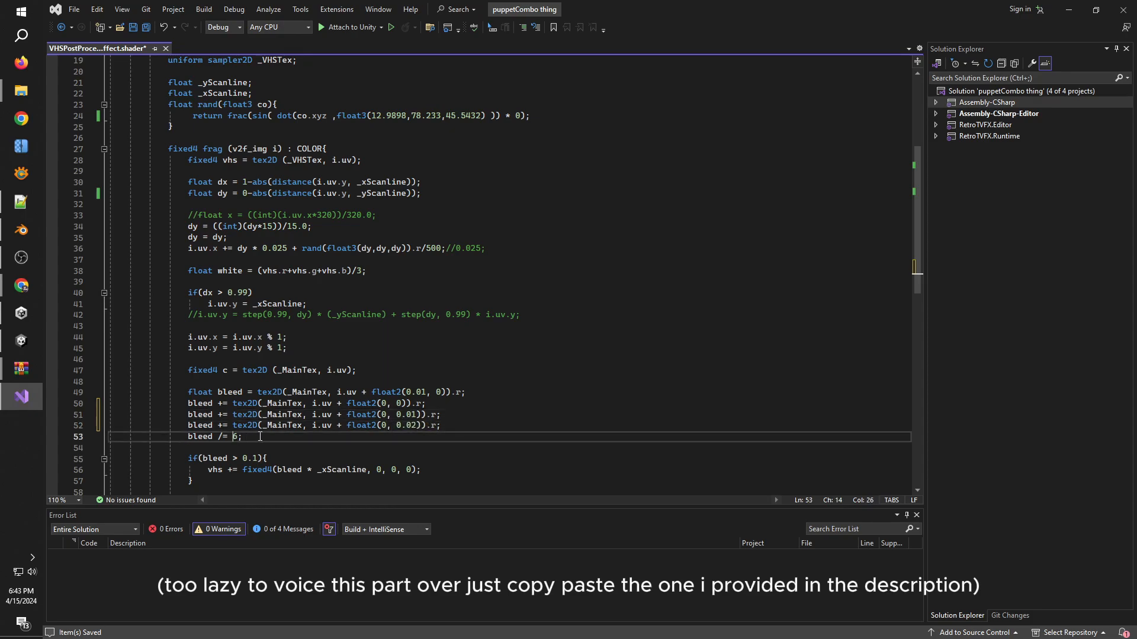
type("2")
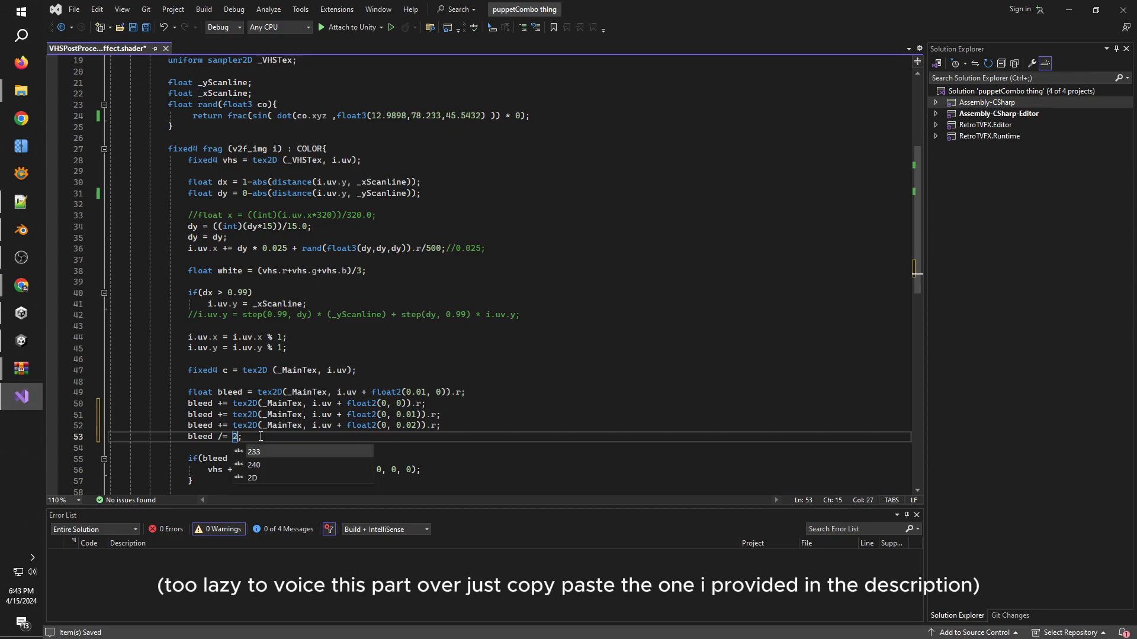
type("00")
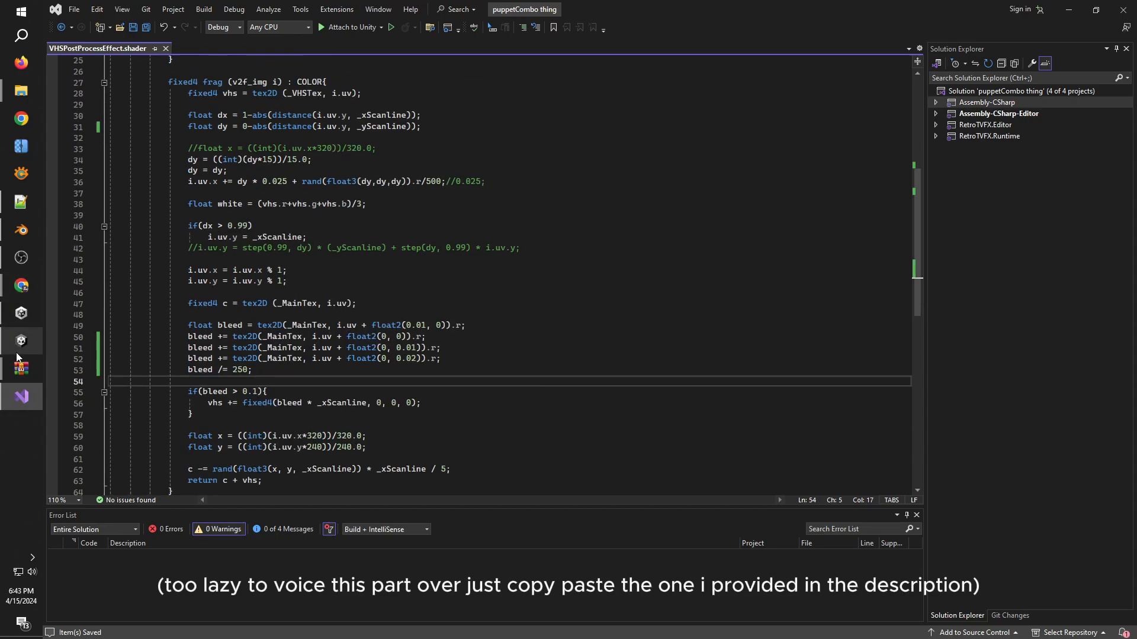
left_click(21, 341)
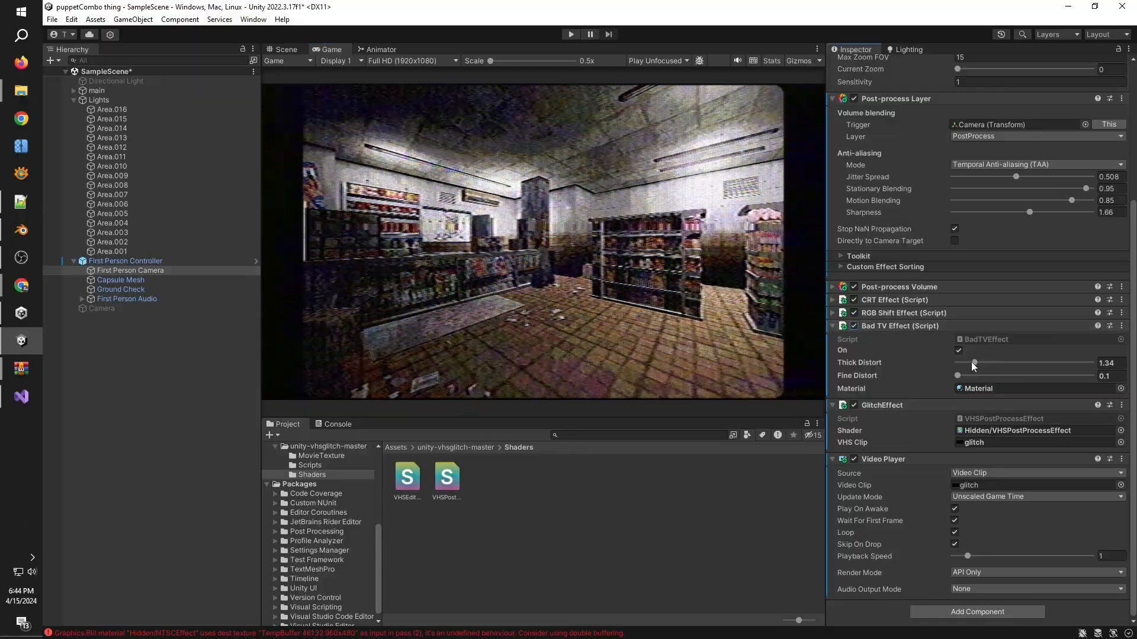
Step: Drag the Bad TV Effect Thick Distort slider slightly lower
left_click_drag(975, 363, 960, 362)
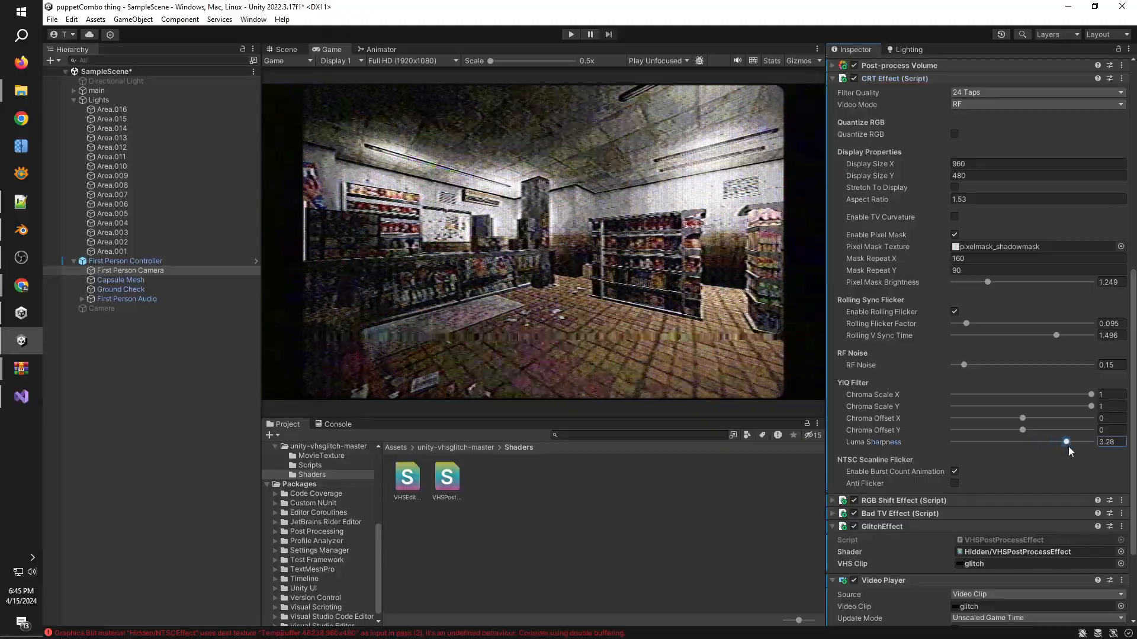
Step: Raise the CRT Effect's YIQ Luma Sharpness slider to 3.28
left_click_drag(1066, 442, 1087, 442)
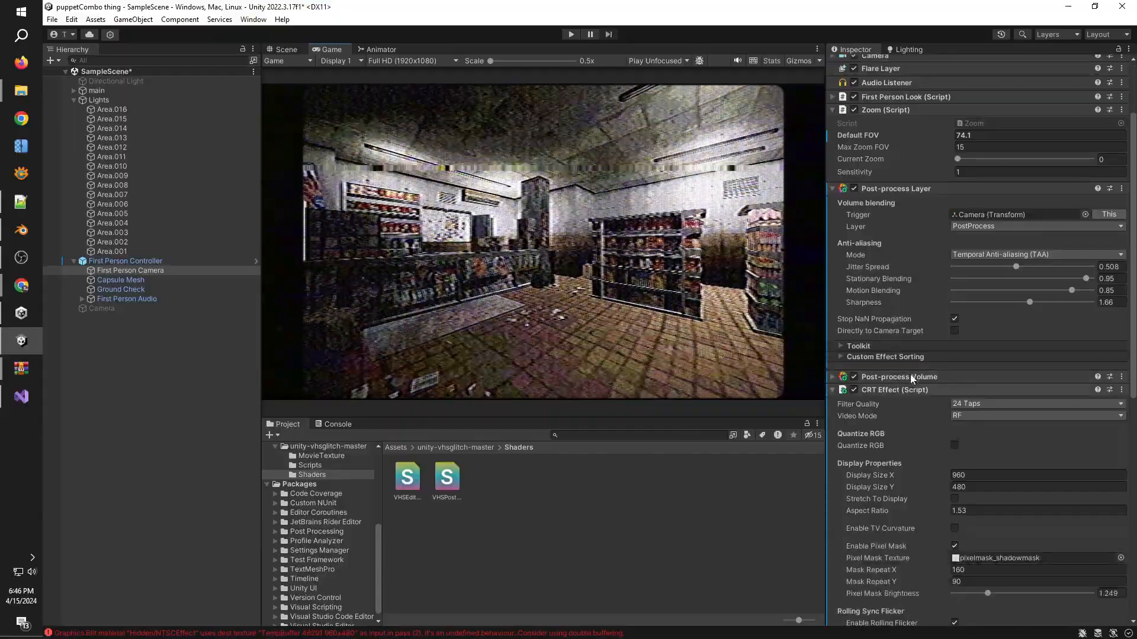
scroll("down", 3)
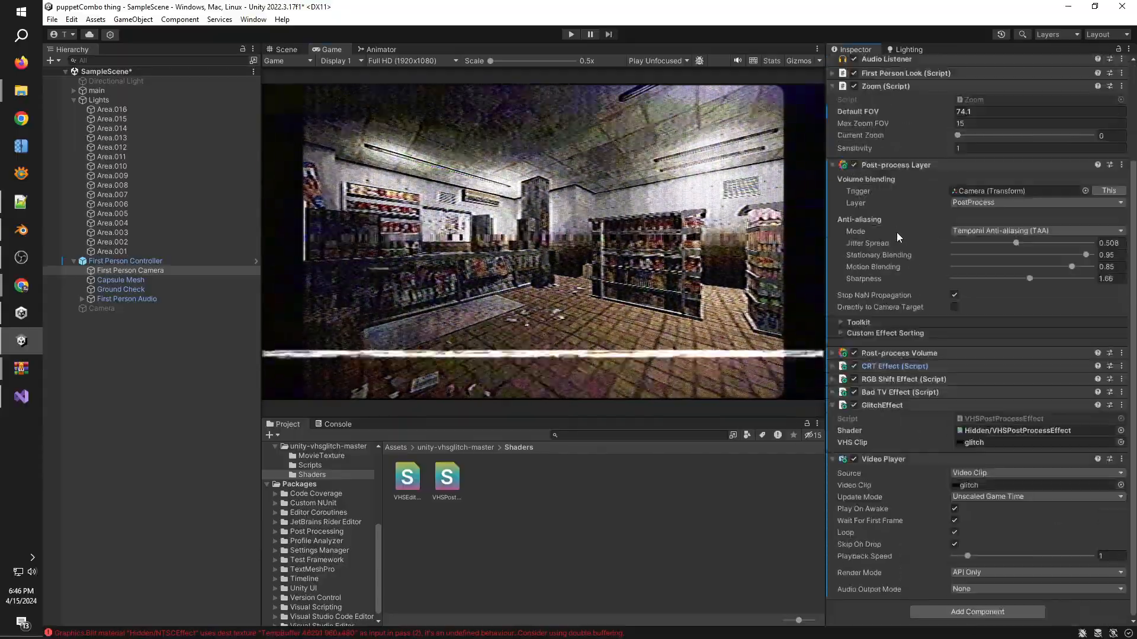